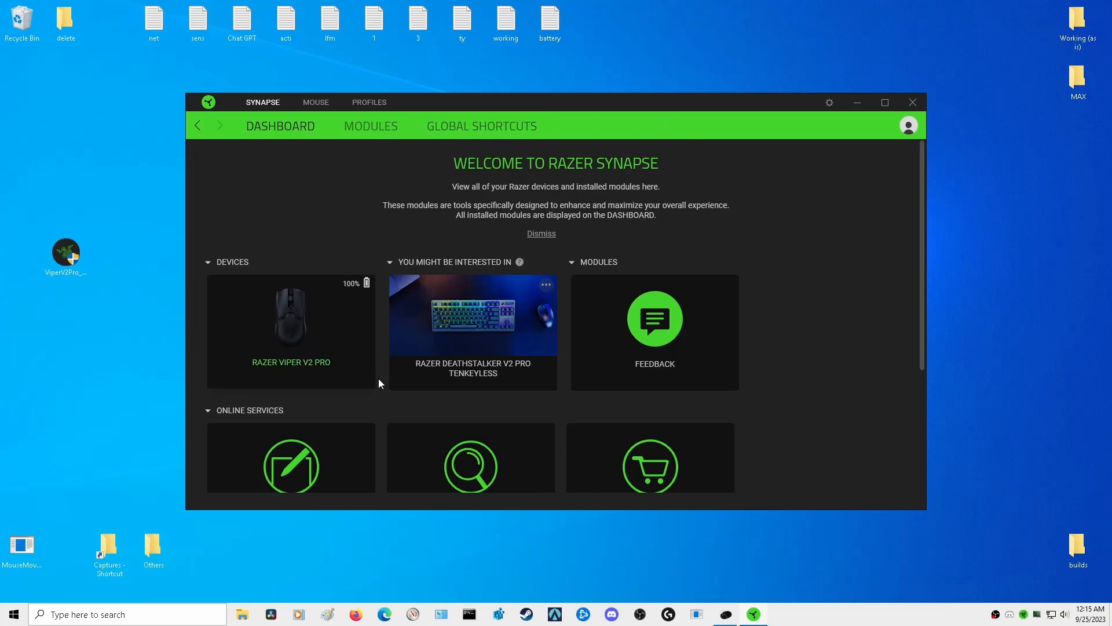
mouse_move(563, 370)
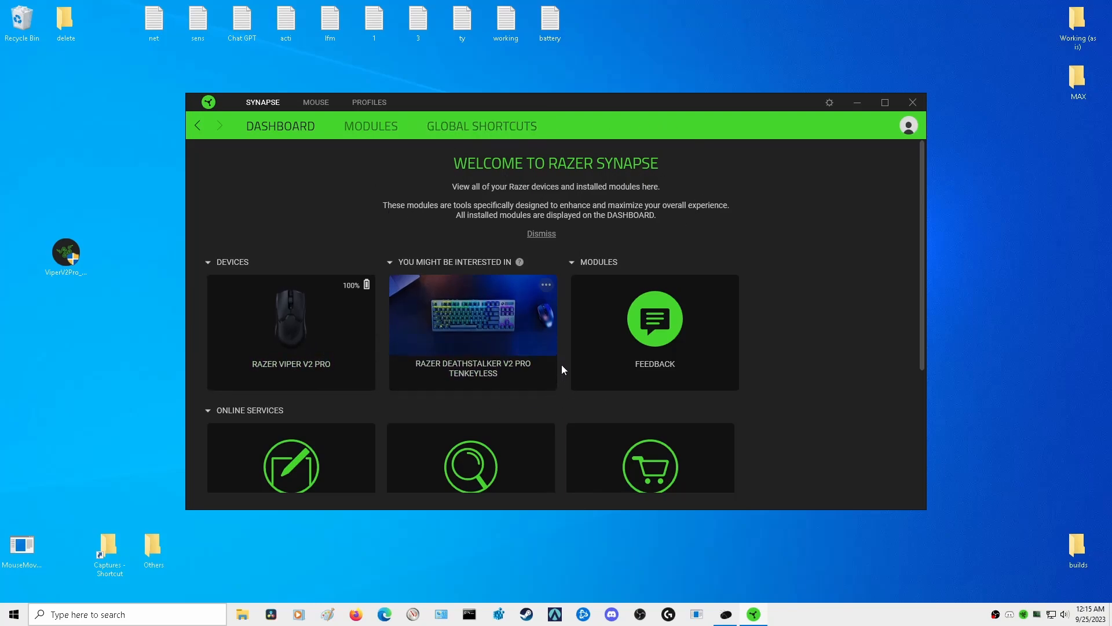
mouse_move(529, 246)
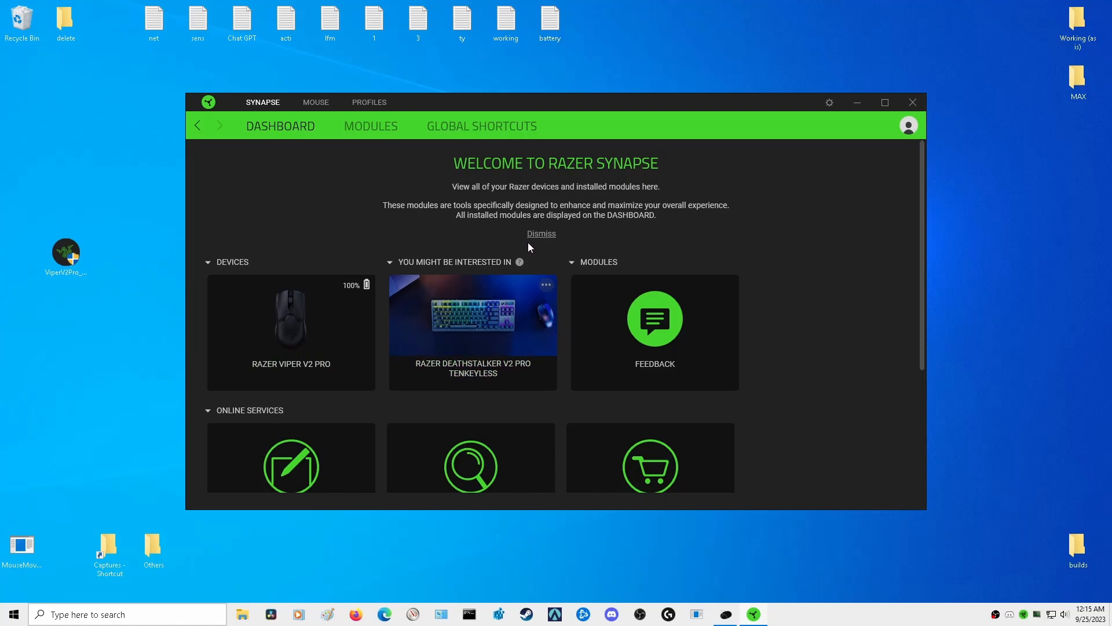
mouse_move(513, 240)
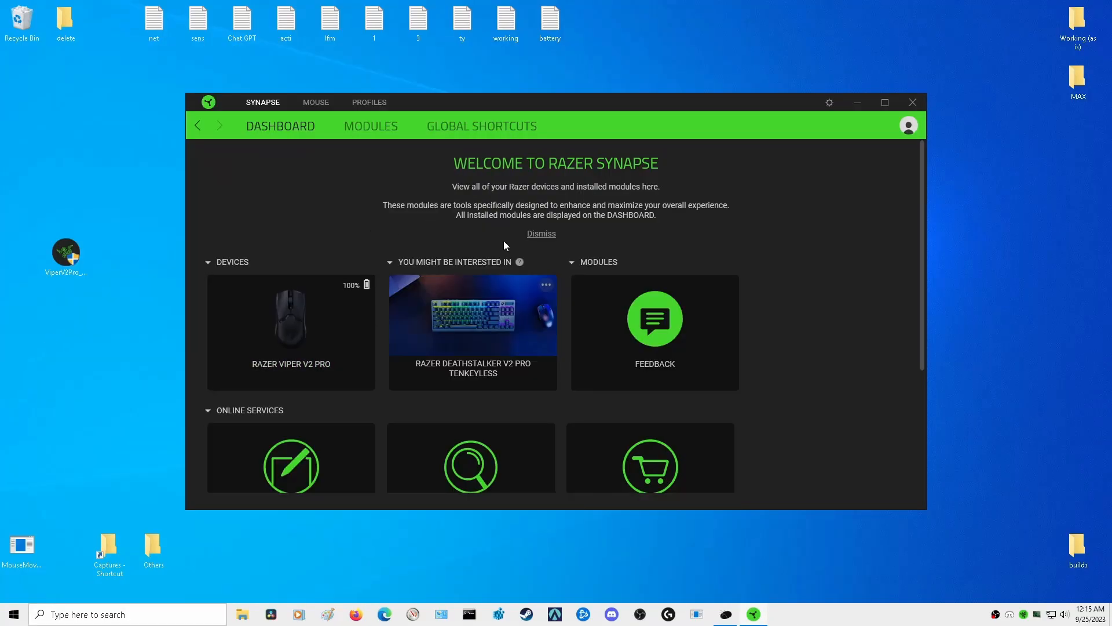
mouse_move(308, 329)
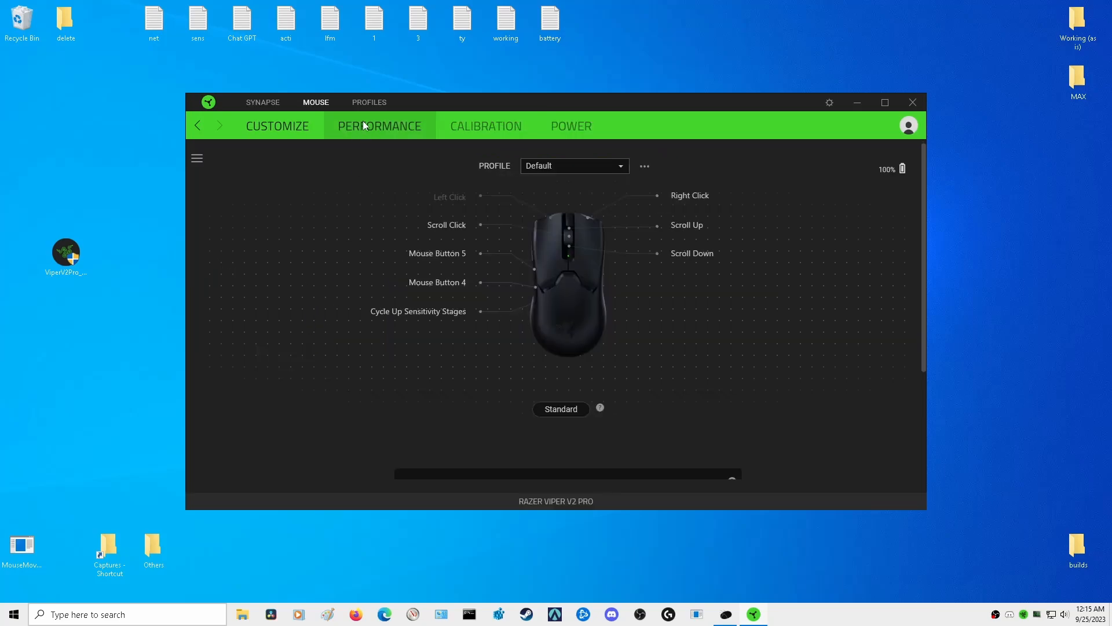
Try 500 Hz polling on the Performance page, then set it back to 1000 Hz
left_click(380, 125)
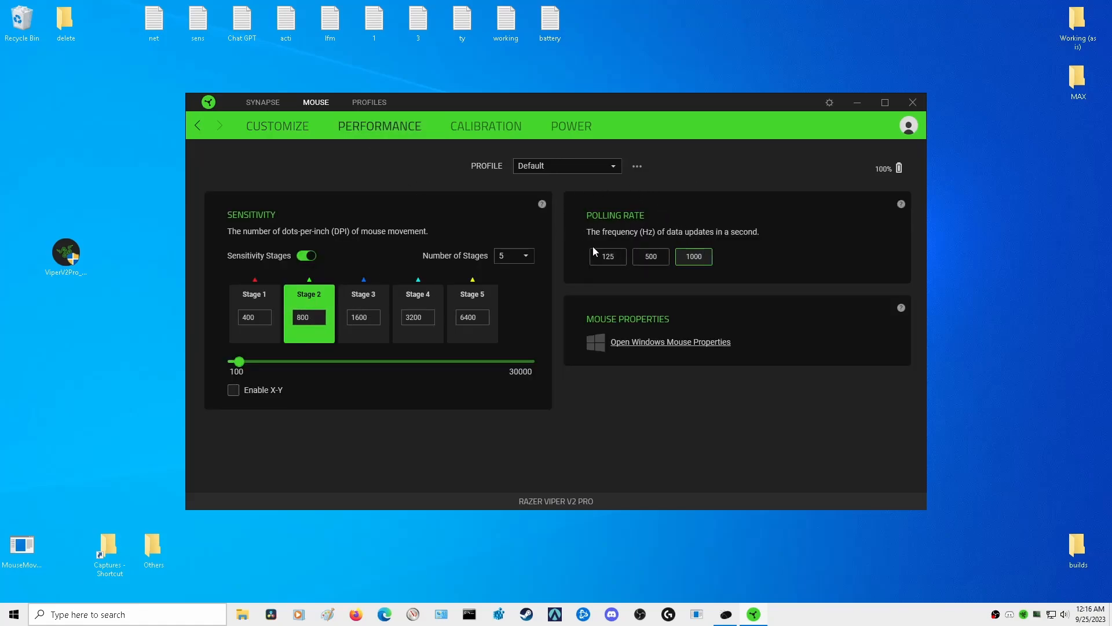
mouse_move(665, 247)
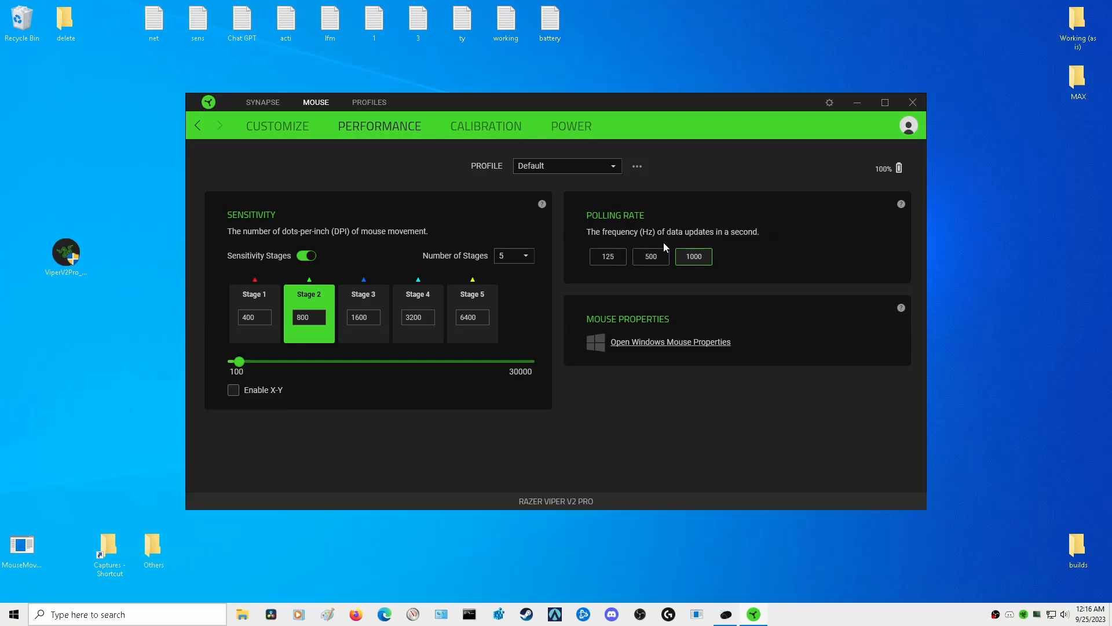
mouse_move(702, 250)
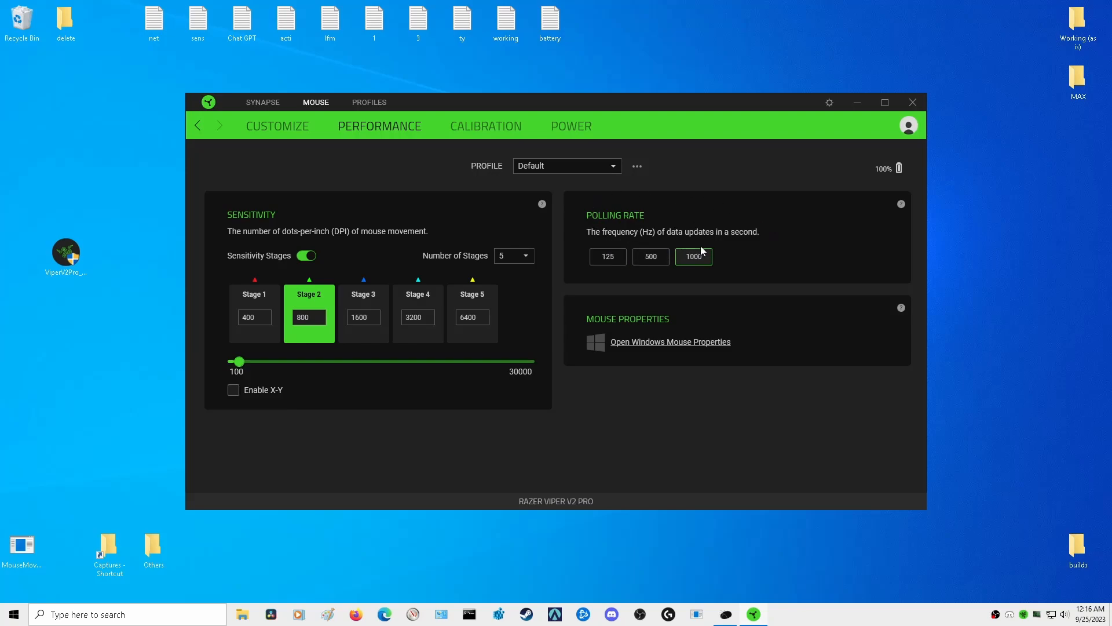
left_click(651, 256)
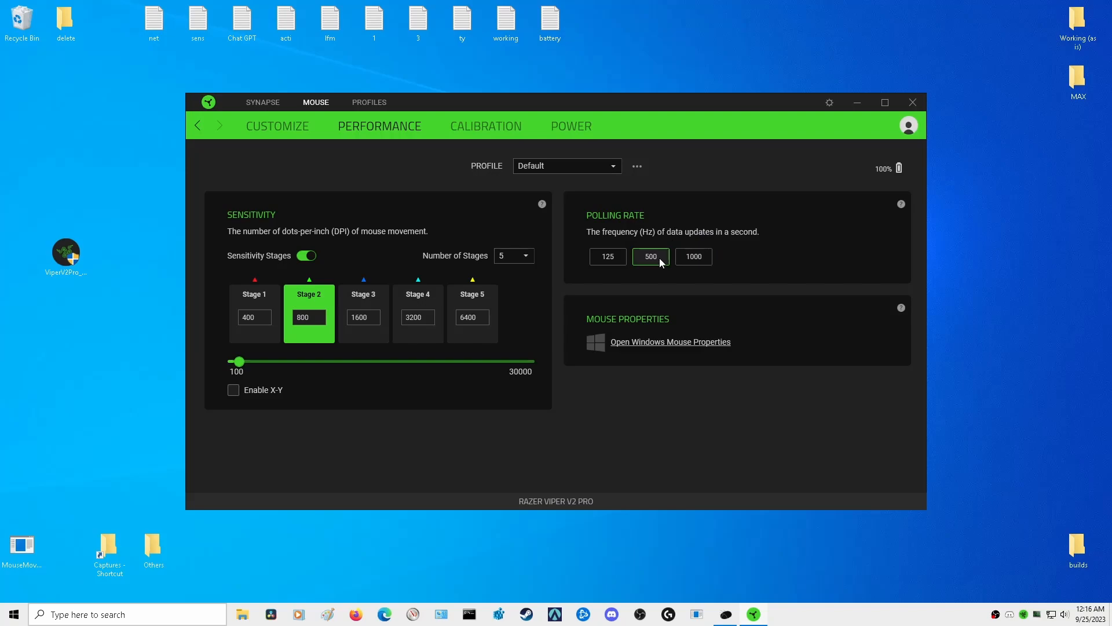
left_click(694, 256)
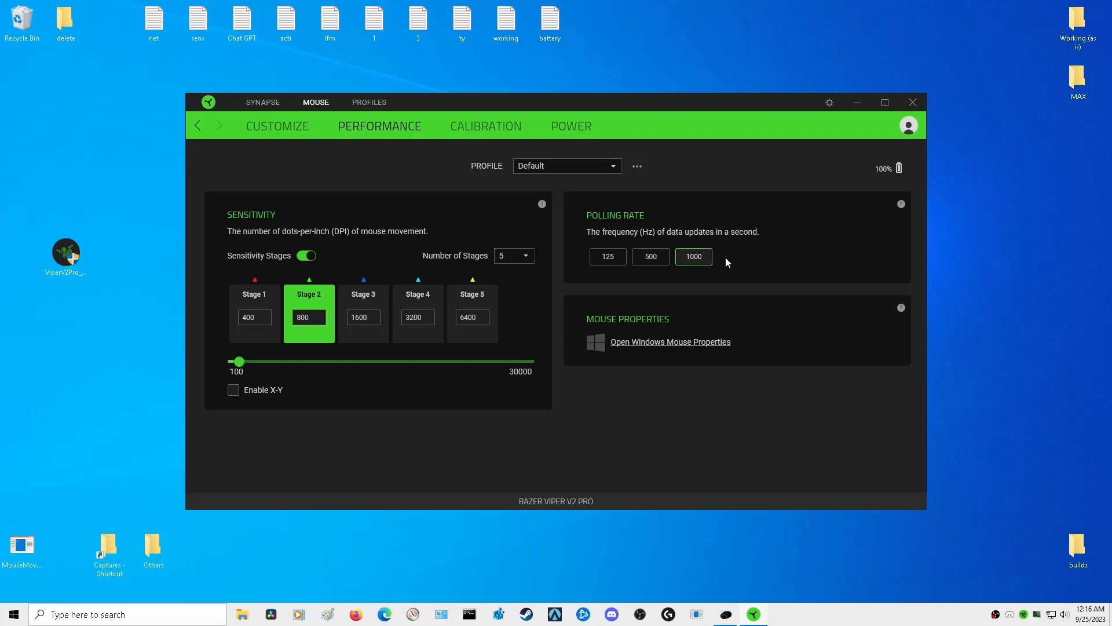
mouse_move(702, 273)
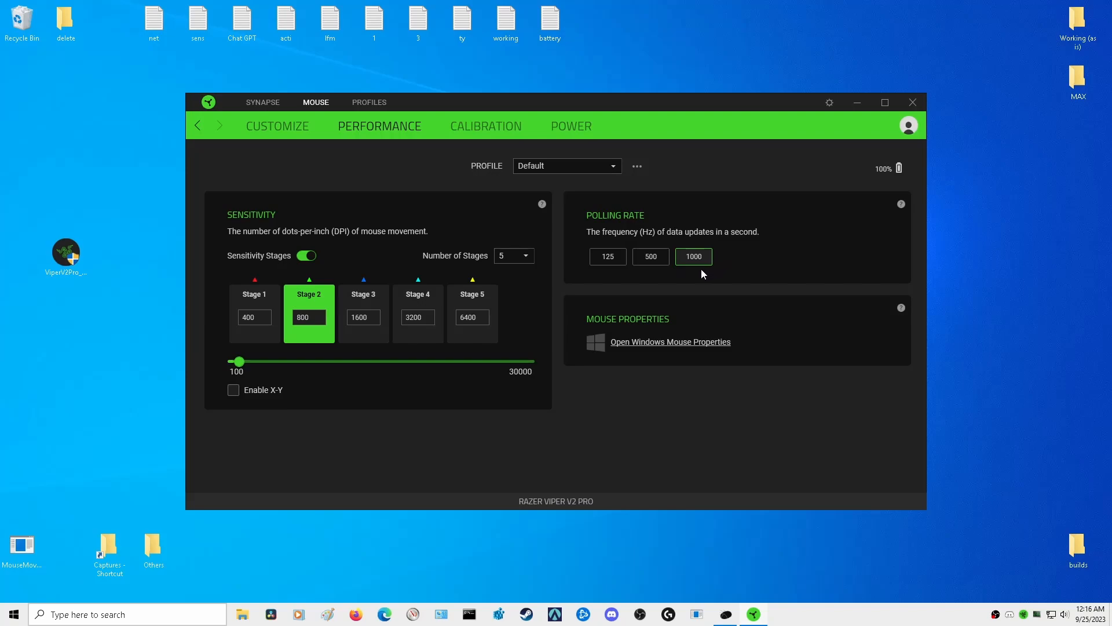
mouse_move(695, 275)
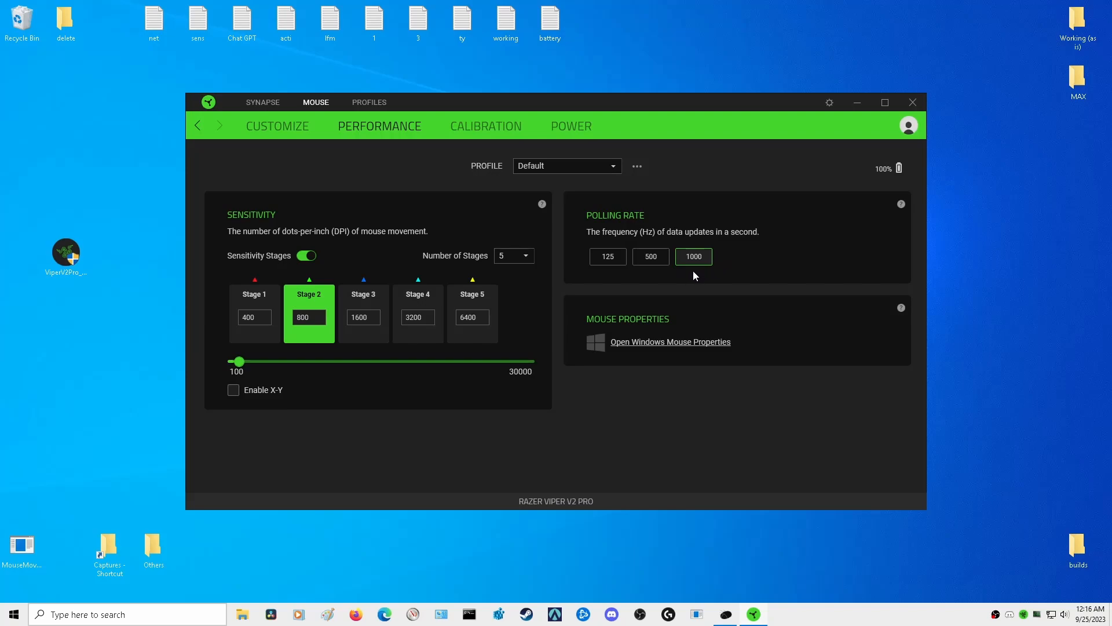
mouse_move(556, 288)
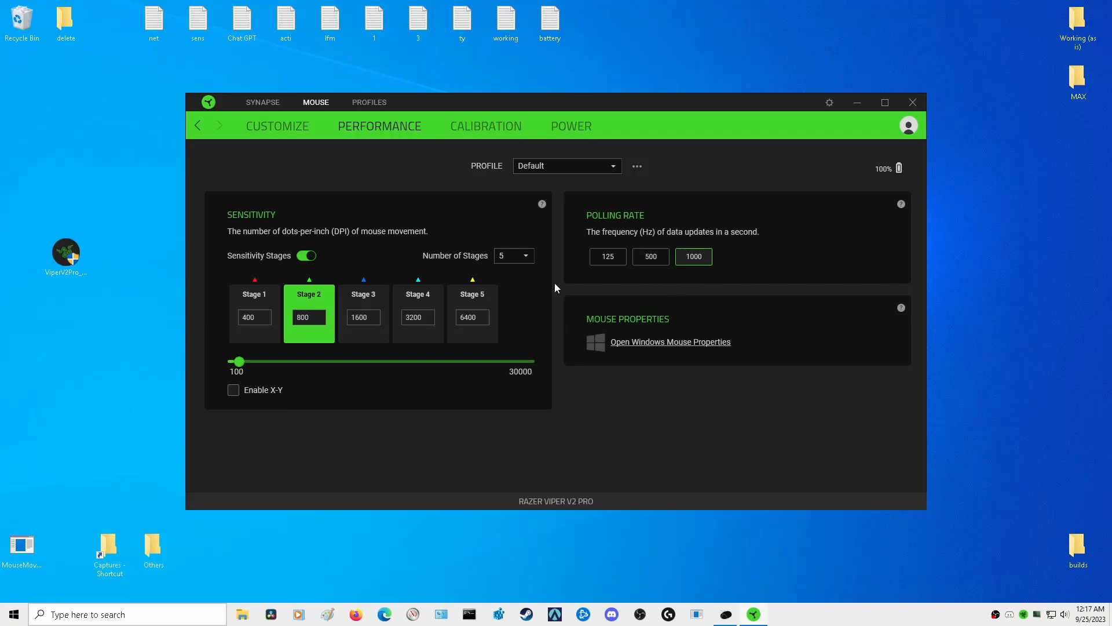
mouse_move(679, 394)
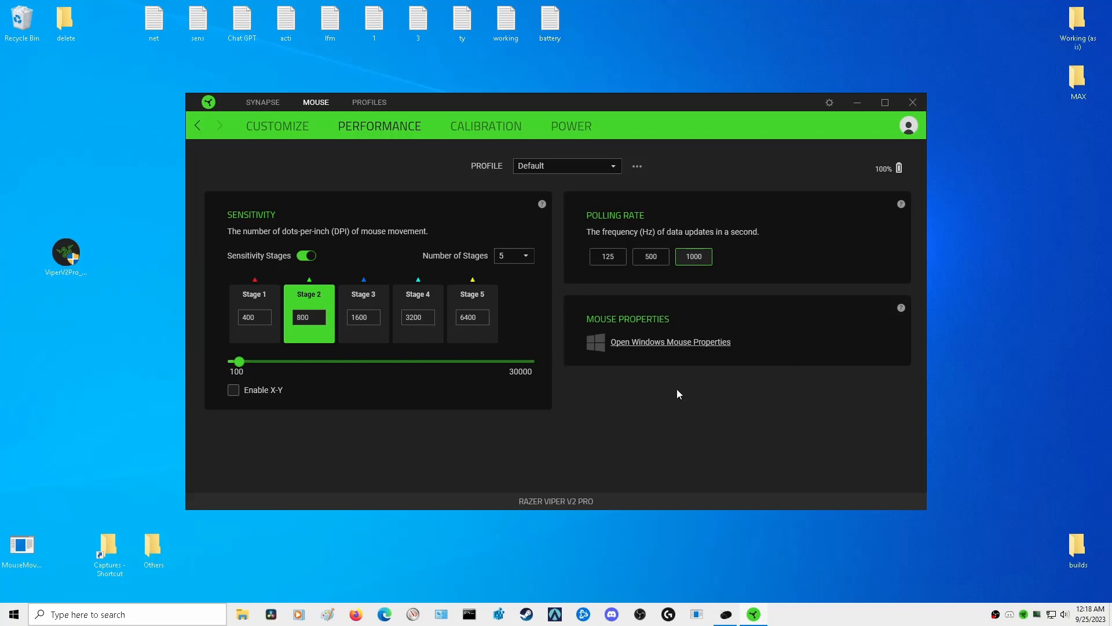
mouse_move(697, 350)
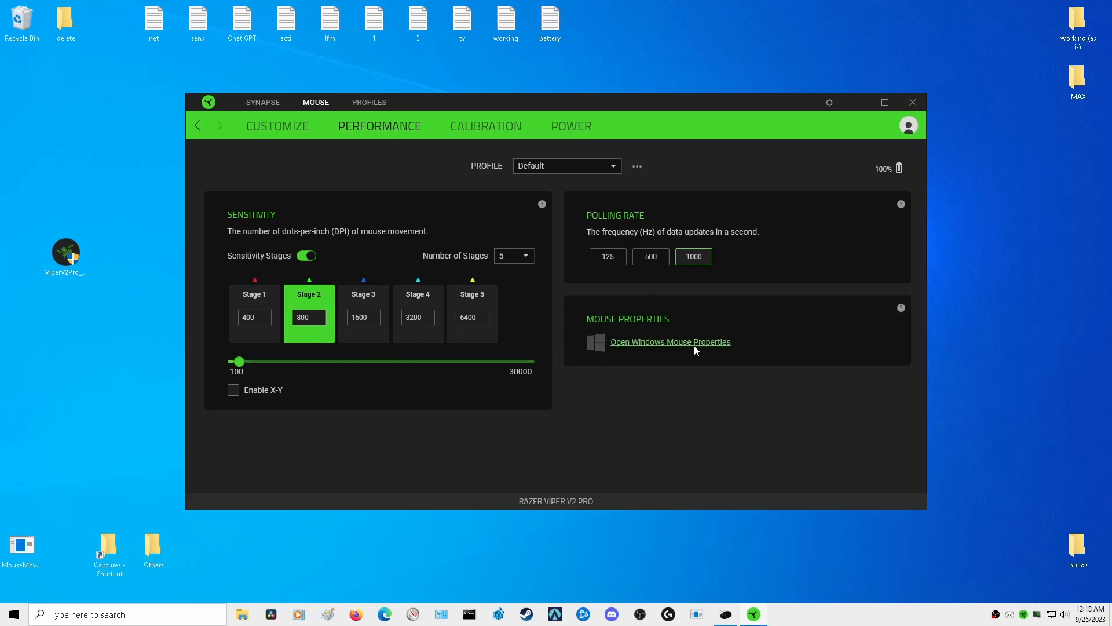
Bring up Windows Mouse Properties from Synapse, leaving enhanced pointer precision off
left_click(670, 342)
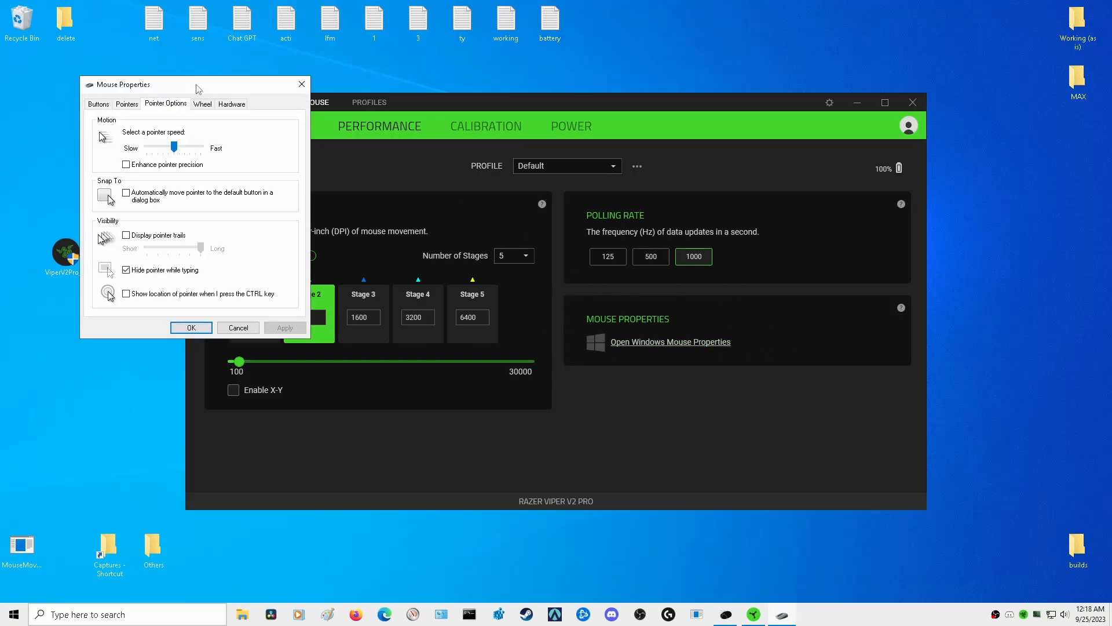
mouse_move(167, 174)
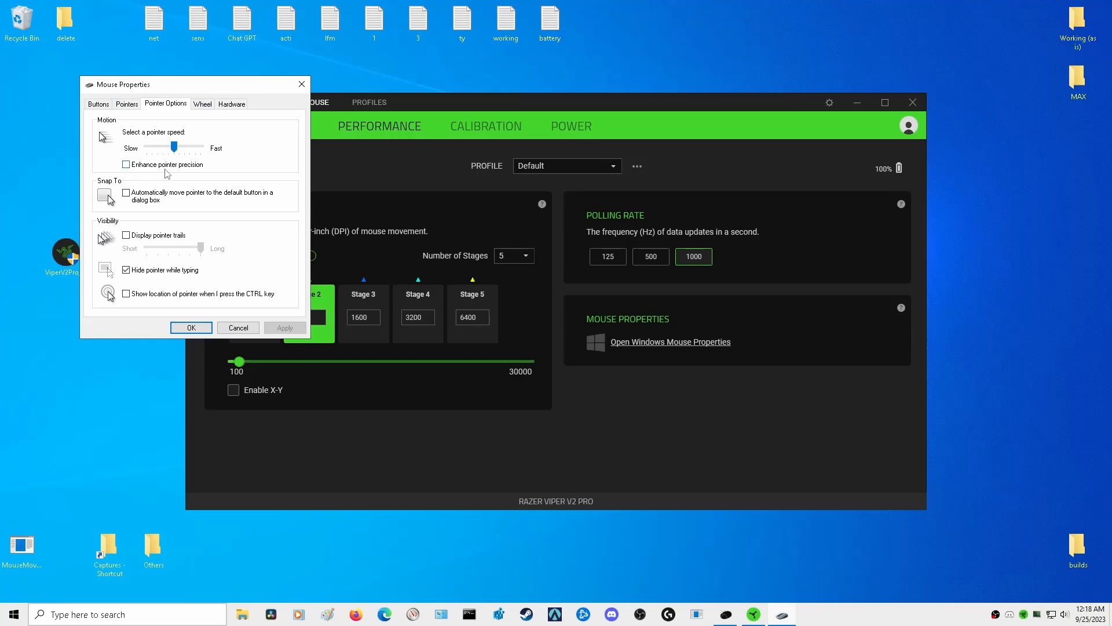
mouse_move(130, 186)
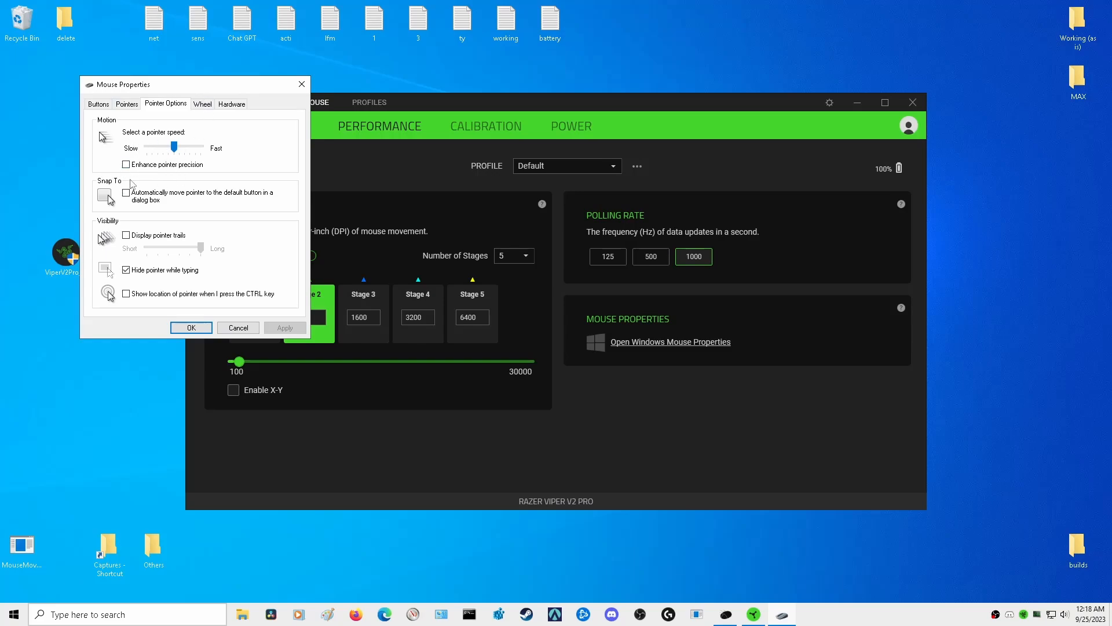
mouse_move(137, 175)
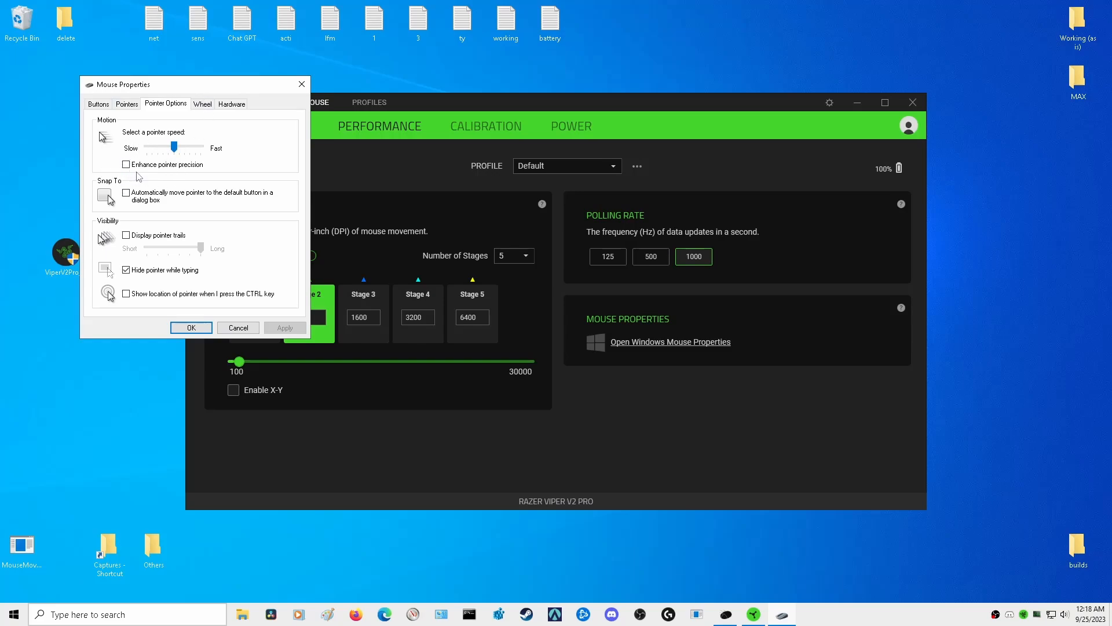
mouse_move(164, 183)
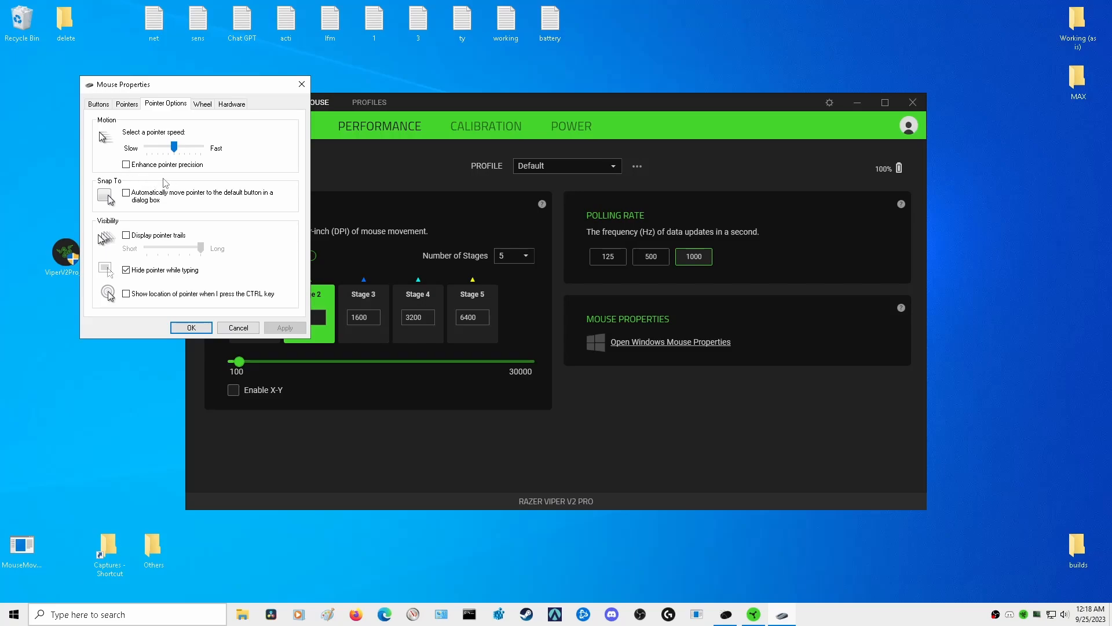
mouse_move(219, 148)
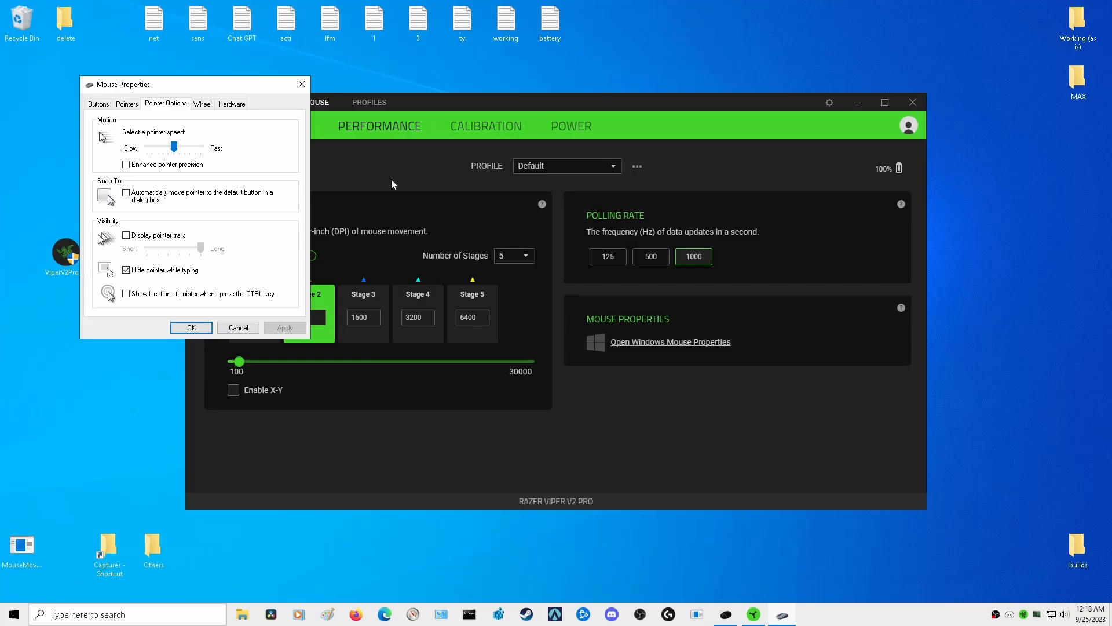
mouse_move(501, 255)
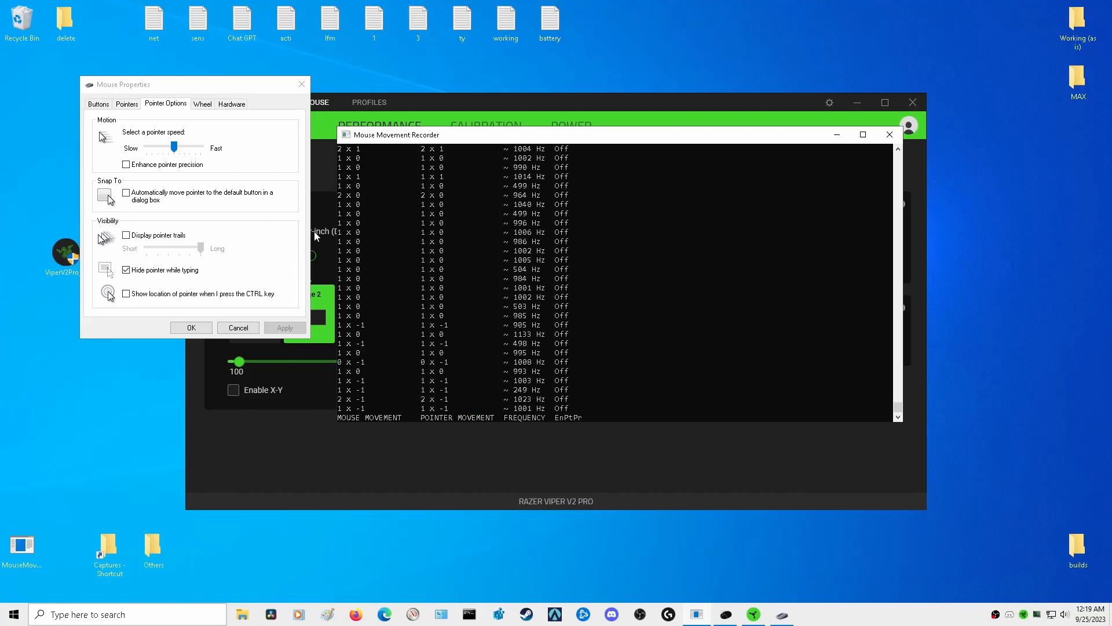
left_click(127, 165)
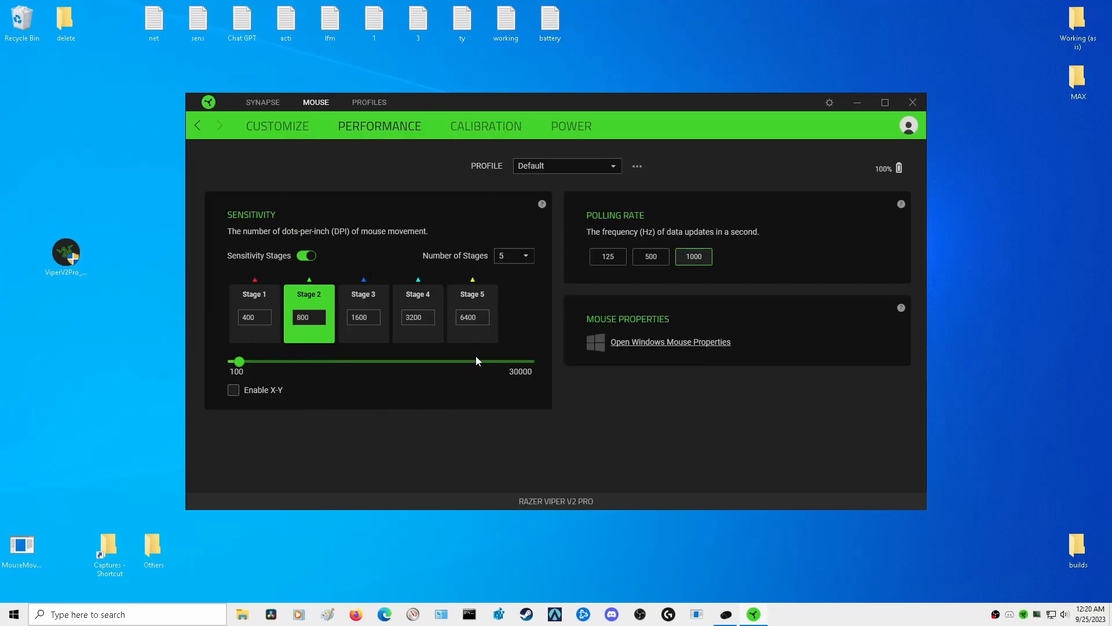
mouse_move(386, 404)
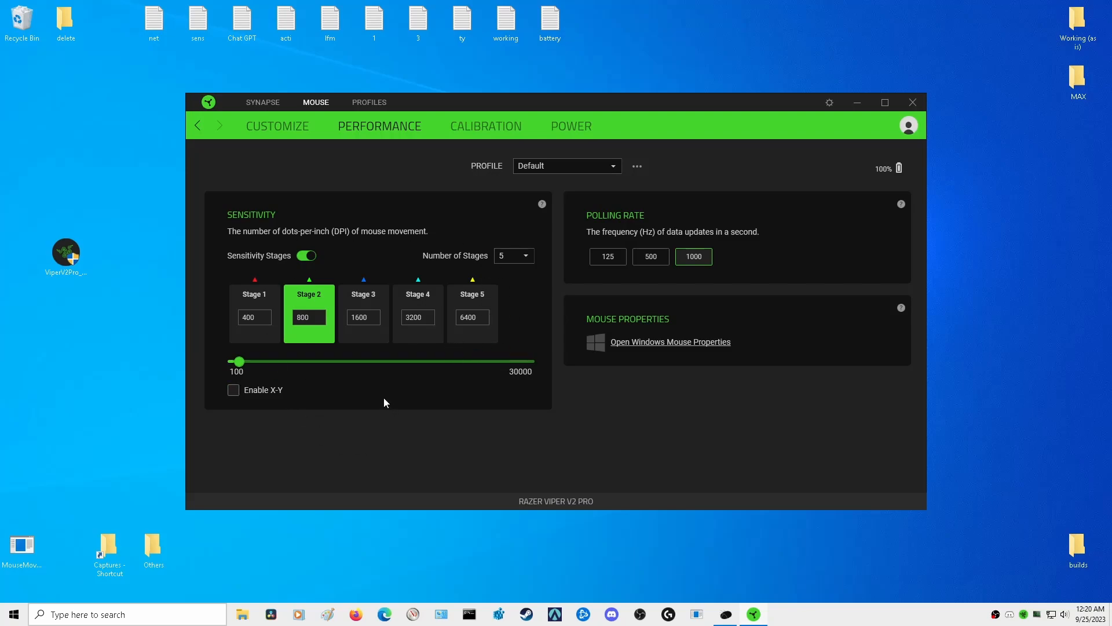
mouse_move(349, 396)
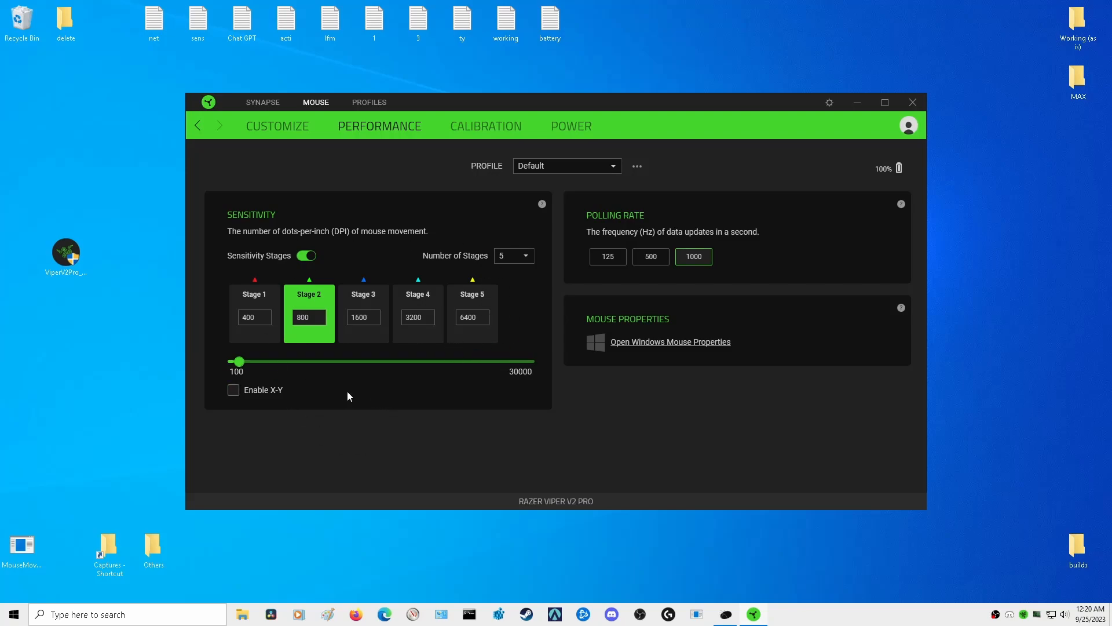
mouse_move(375, 335)
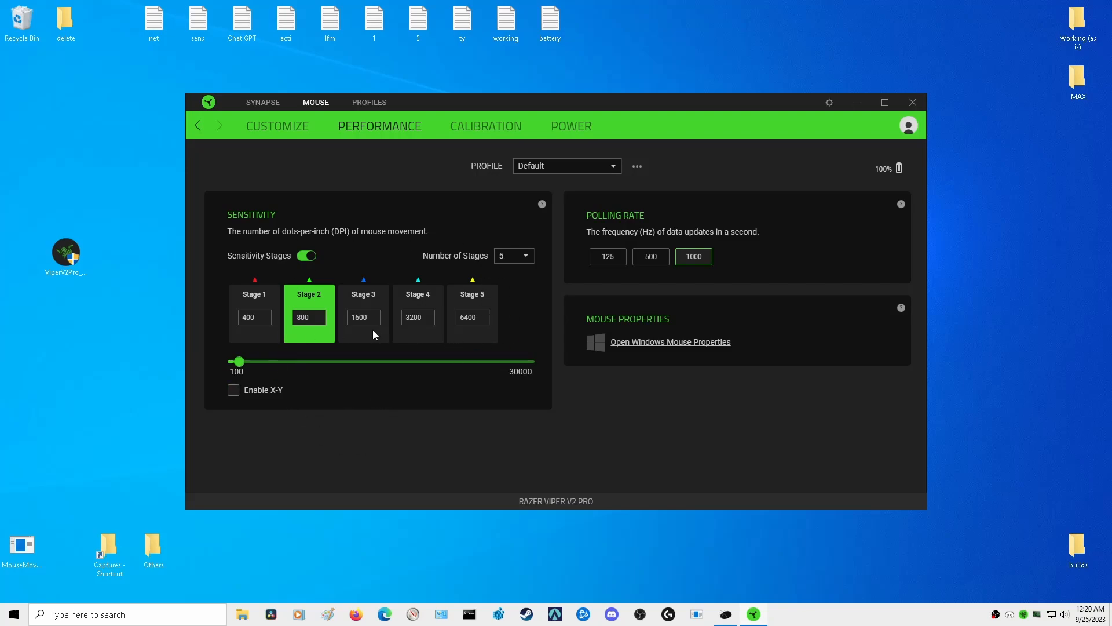
mouse_move(371, 334)
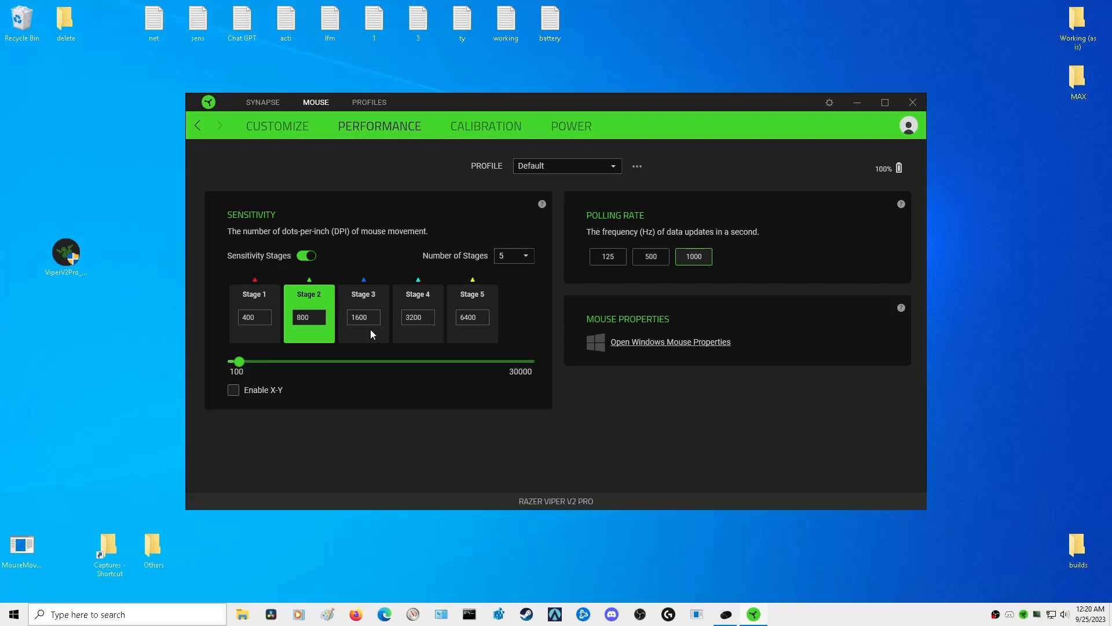
mouse_move(370, 331)
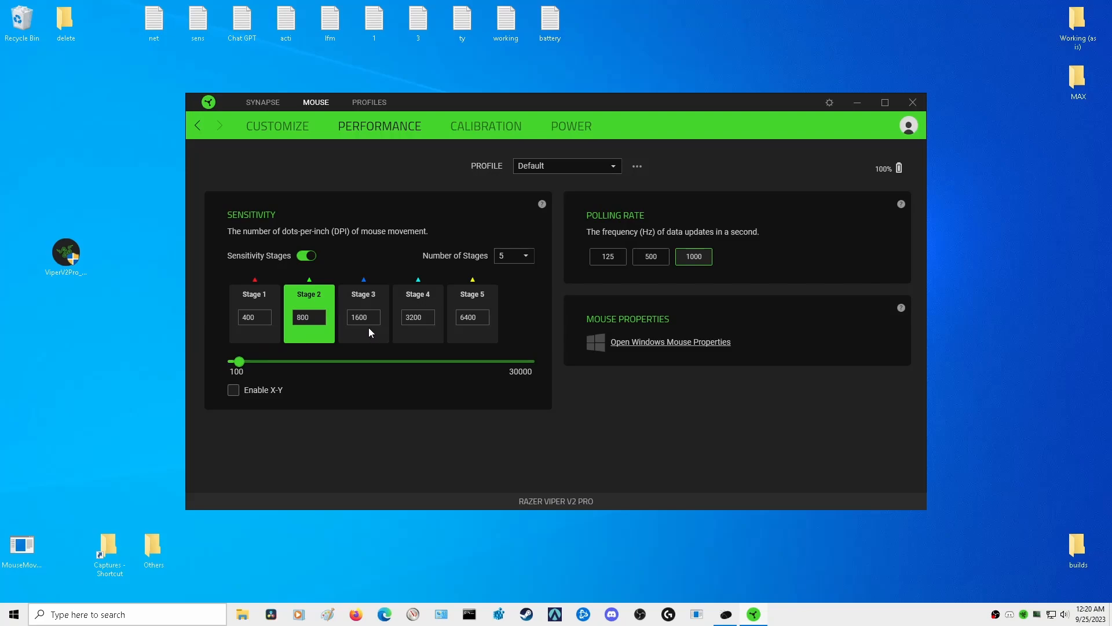
mouse_move(360, 335)
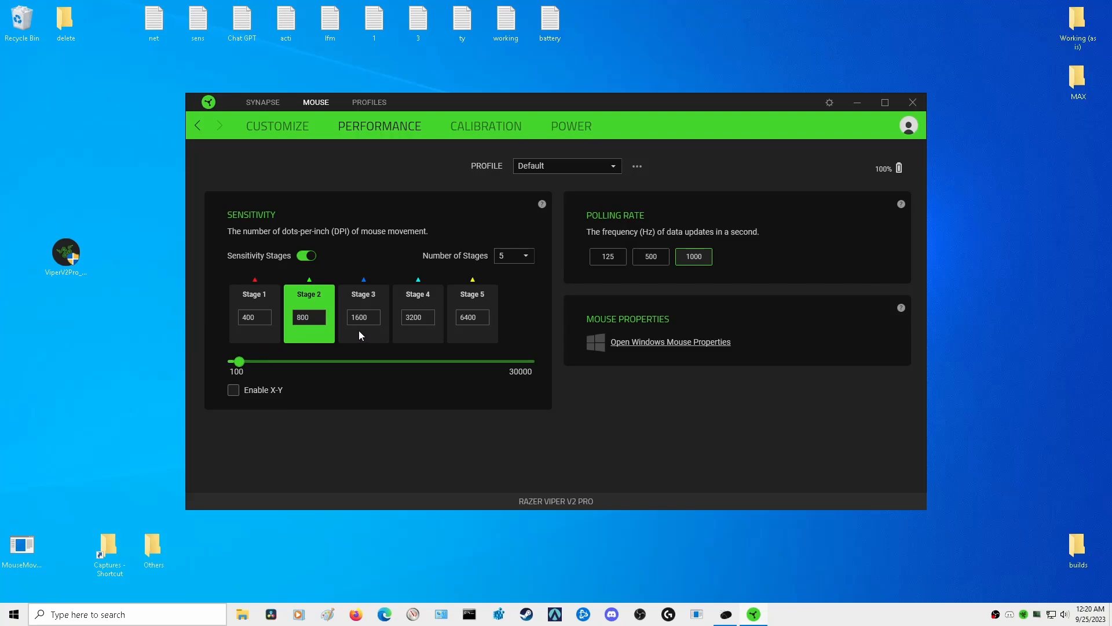
mouse_move(257, 336)
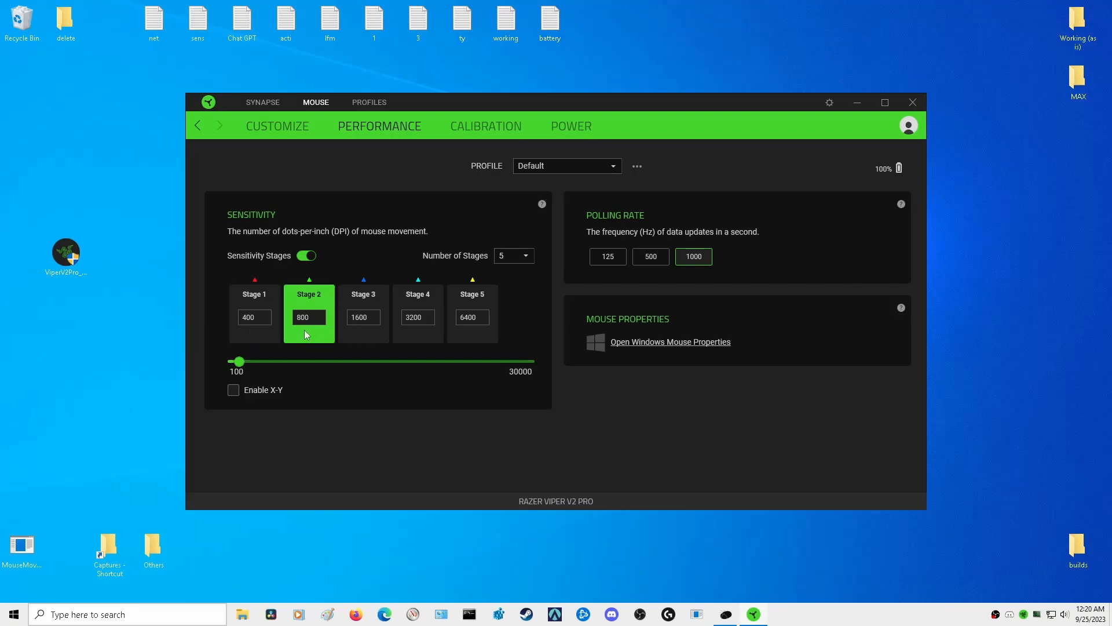
mouse_move(375, 336)
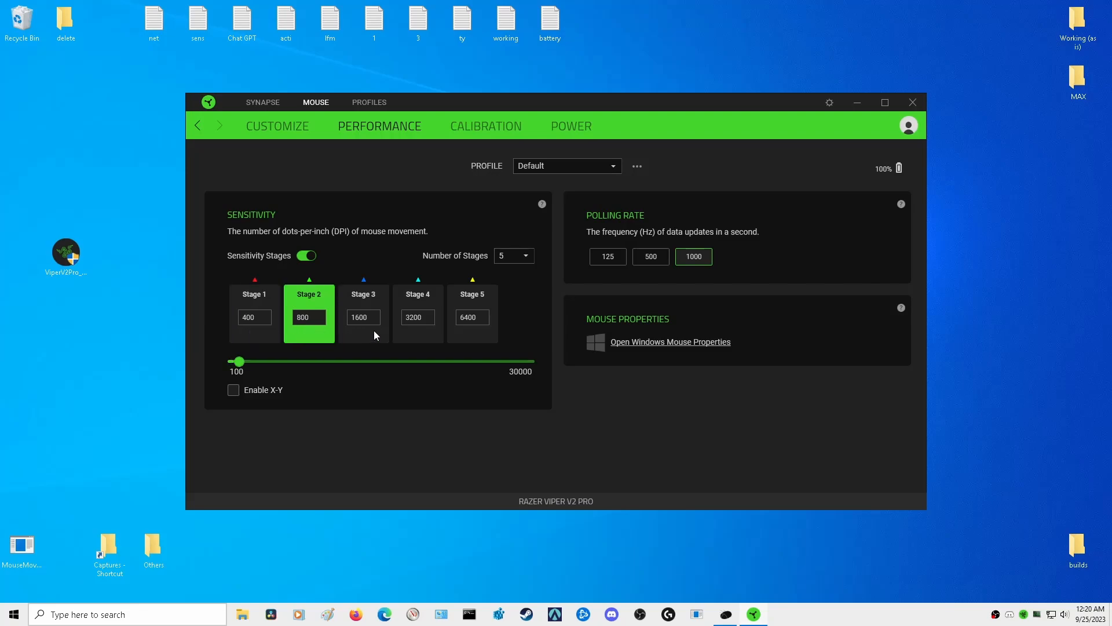
mouse_move(312, 333)
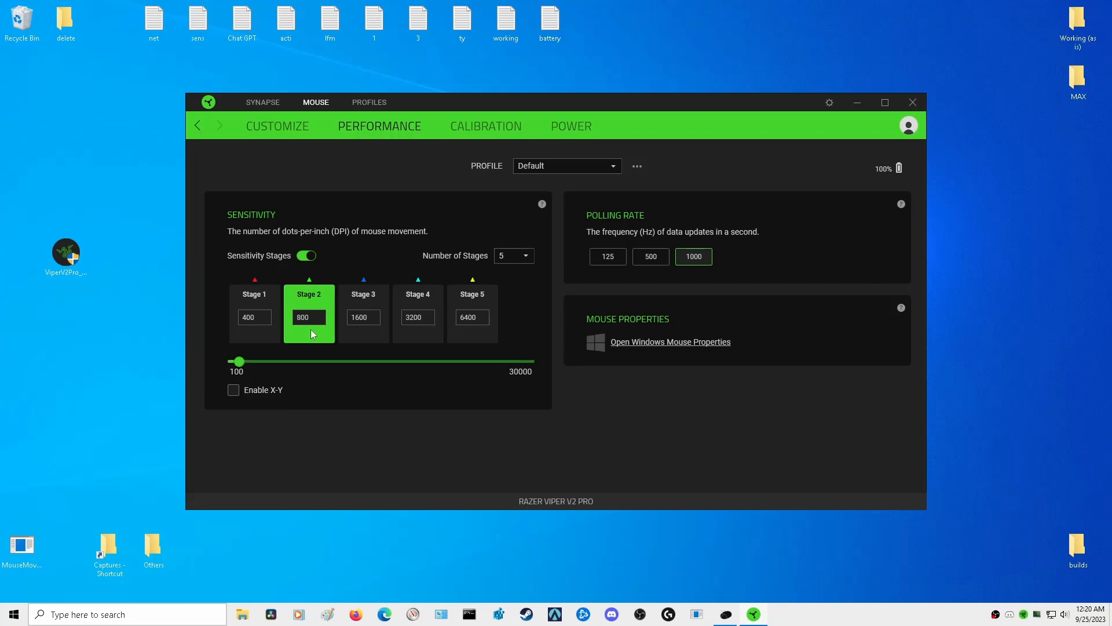
mouse_move(308, 337)
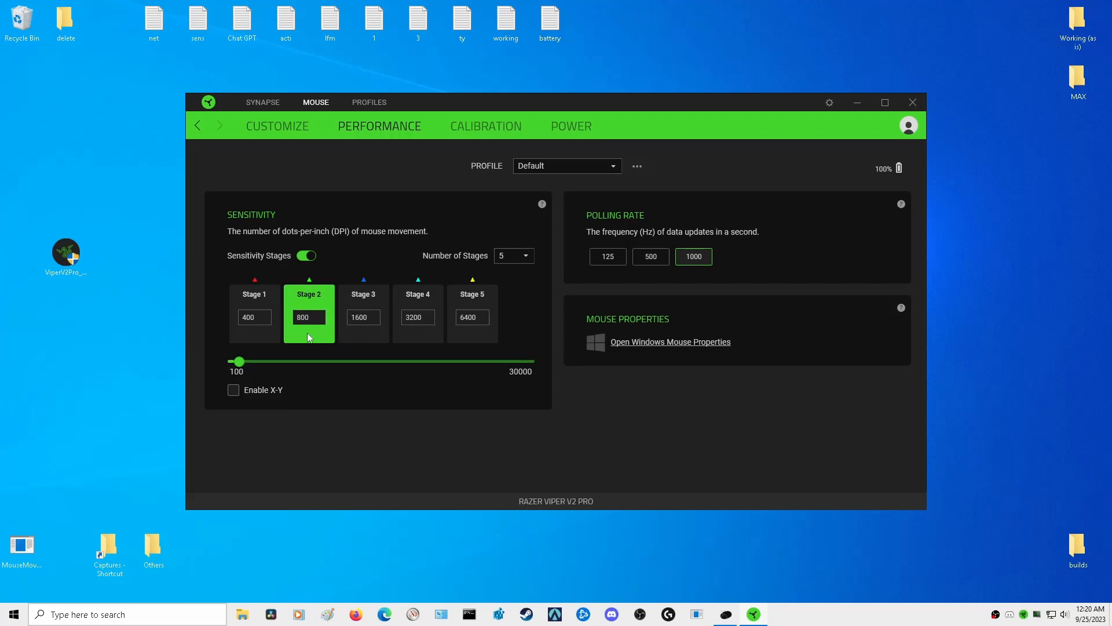
Keep the 800 DPI stage active over 400 and toggle Sensitivity Stages off and back on
left_click(255, 312)
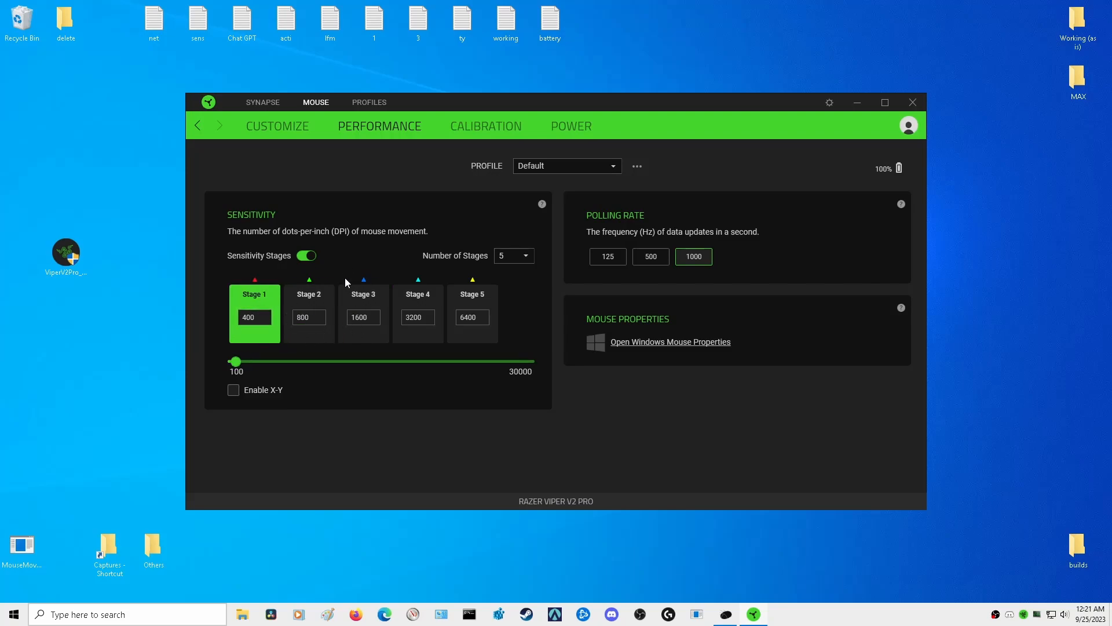
left_click(308, 308)
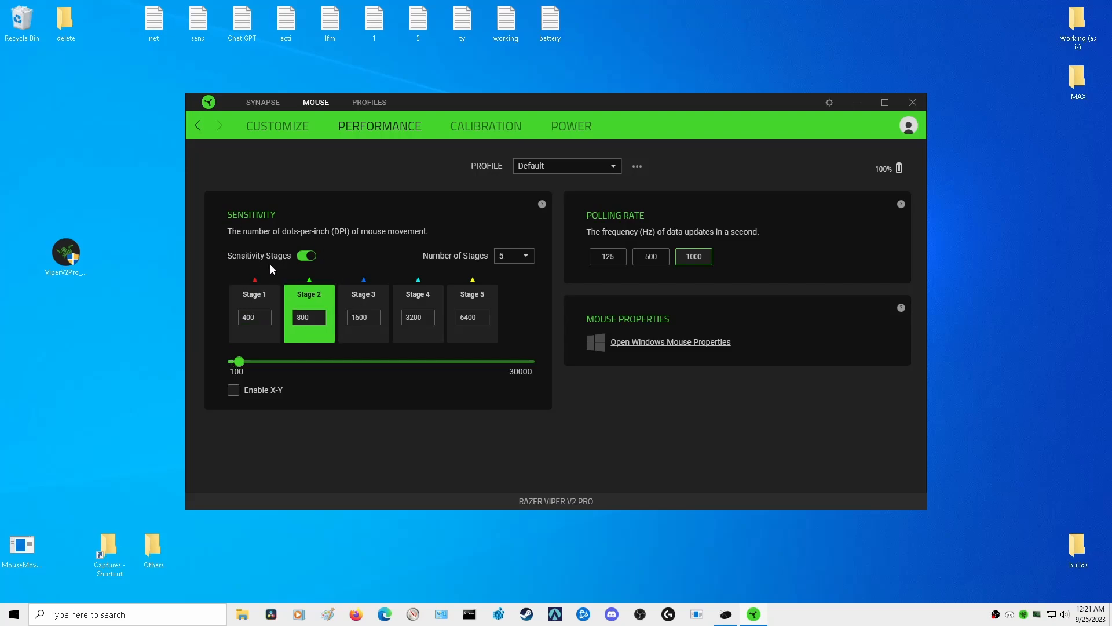
left_click(306, 254)
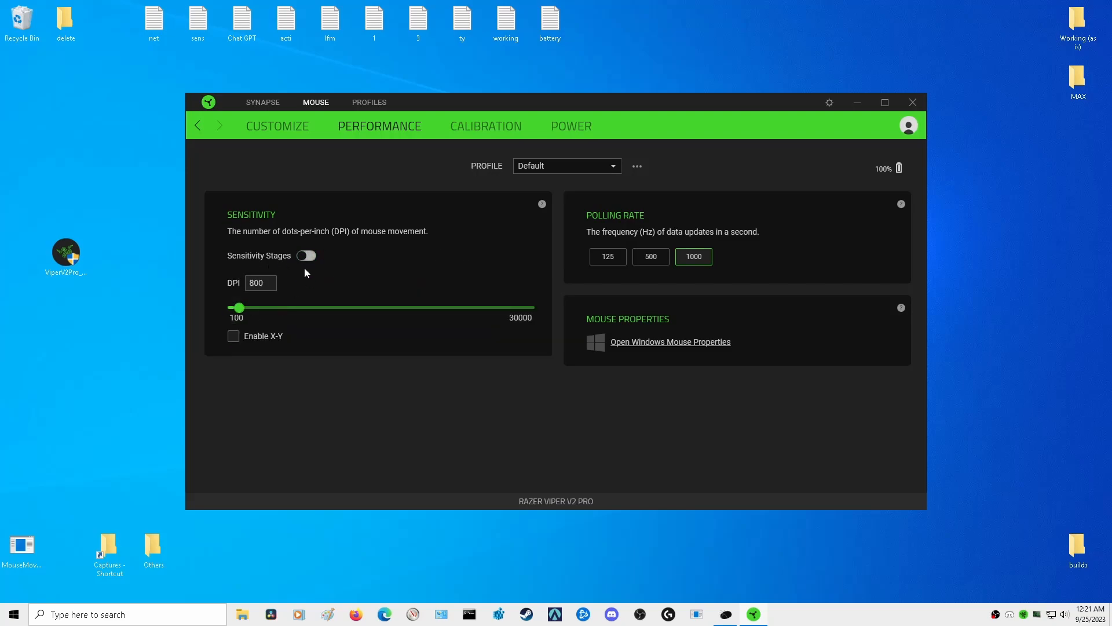
left_click(305, 255)
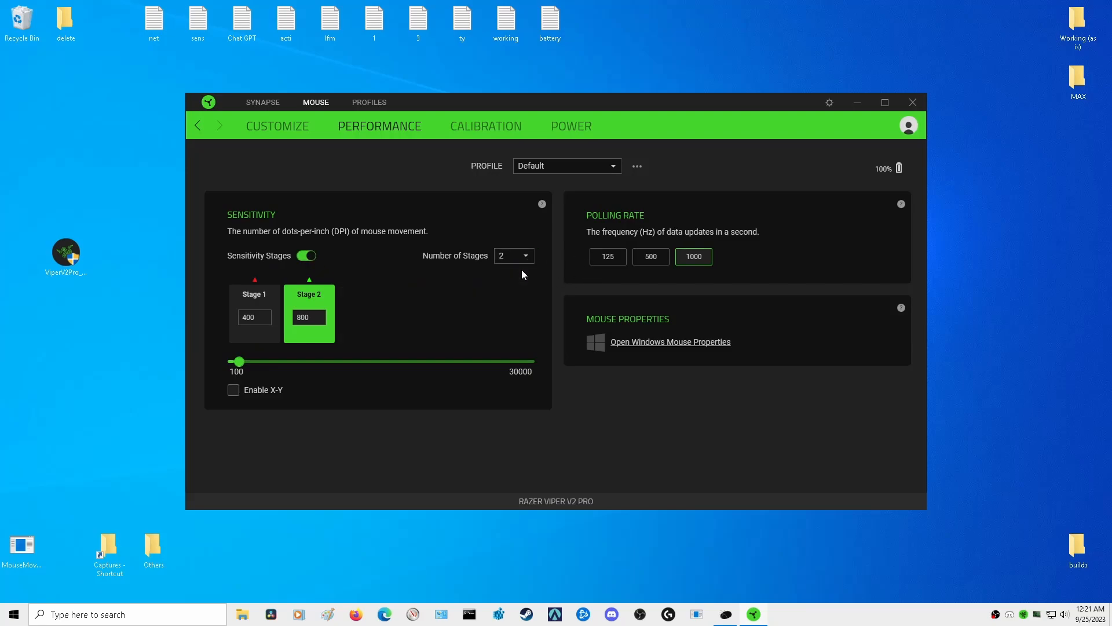
mouse_move(215, 320)
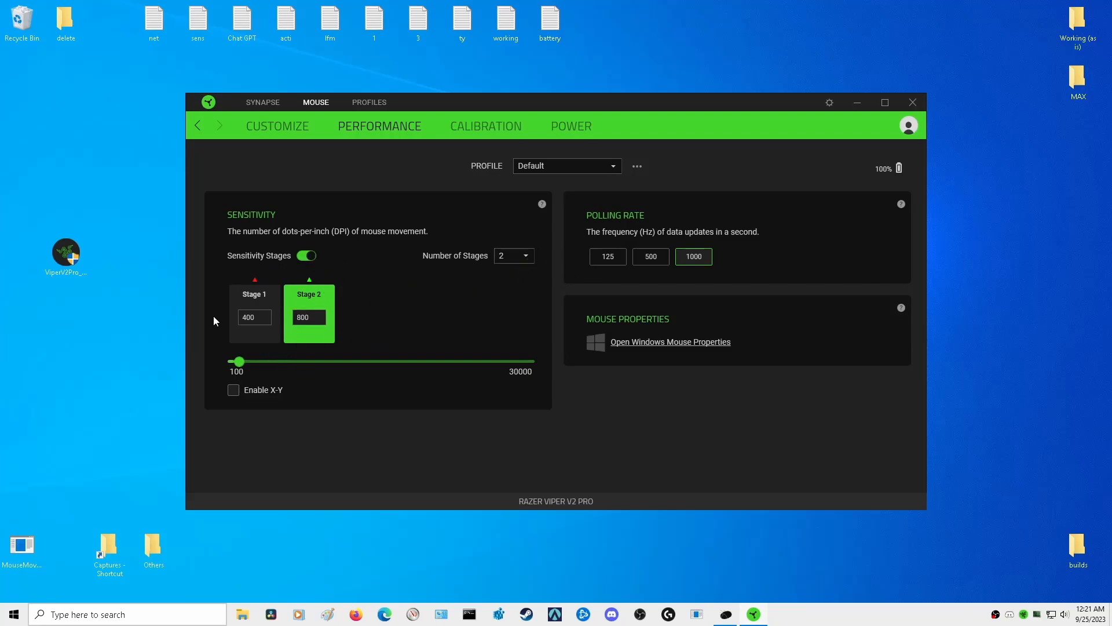
On the Calibration page, raise Smart Tracking distance to high, then return it to low
left_click(485, 125)
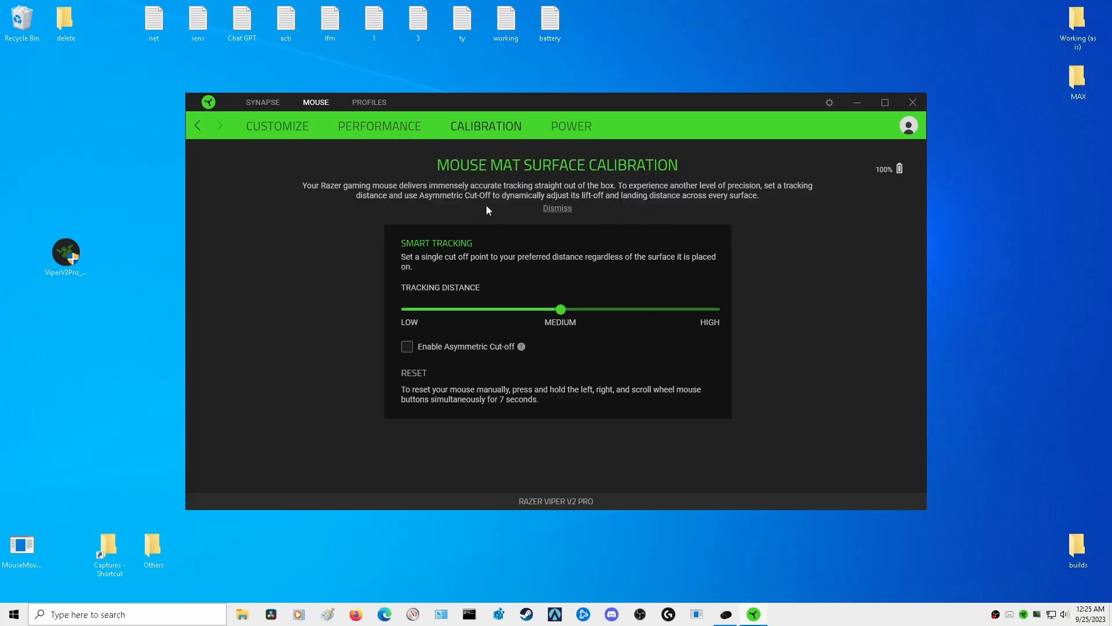
mouse_move(583, 353)
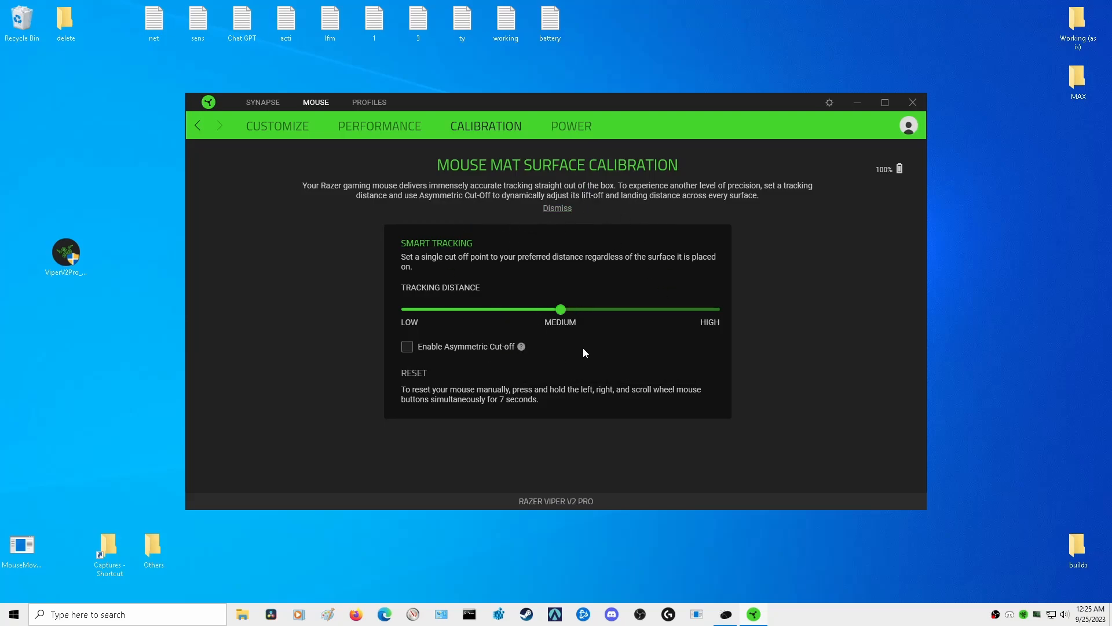
mouse_move(587, 350)
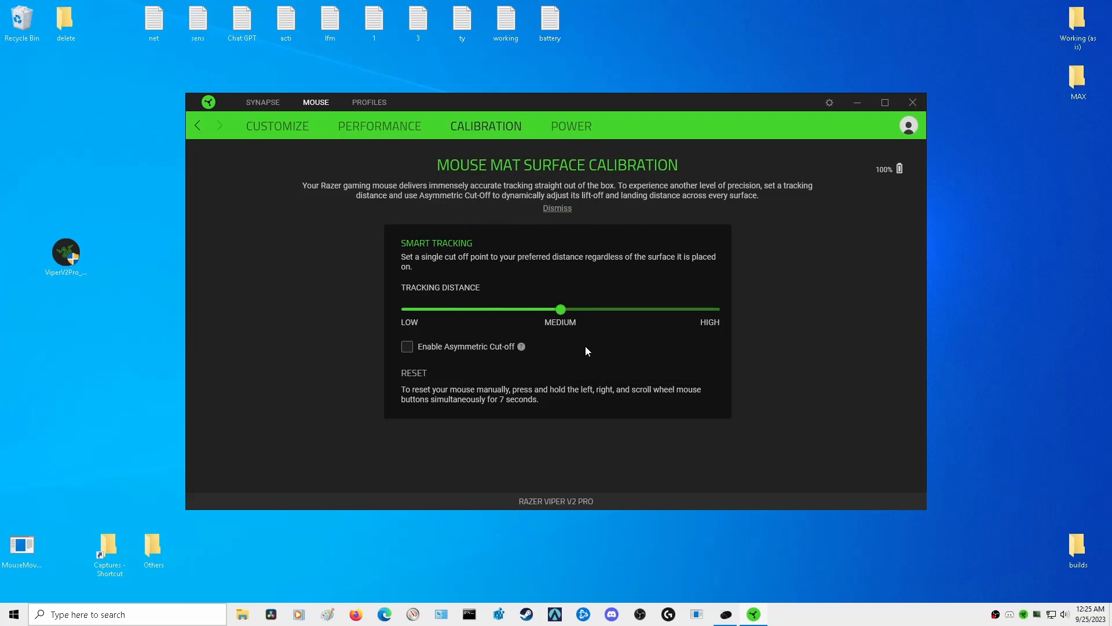
mouse_move(512, 340)
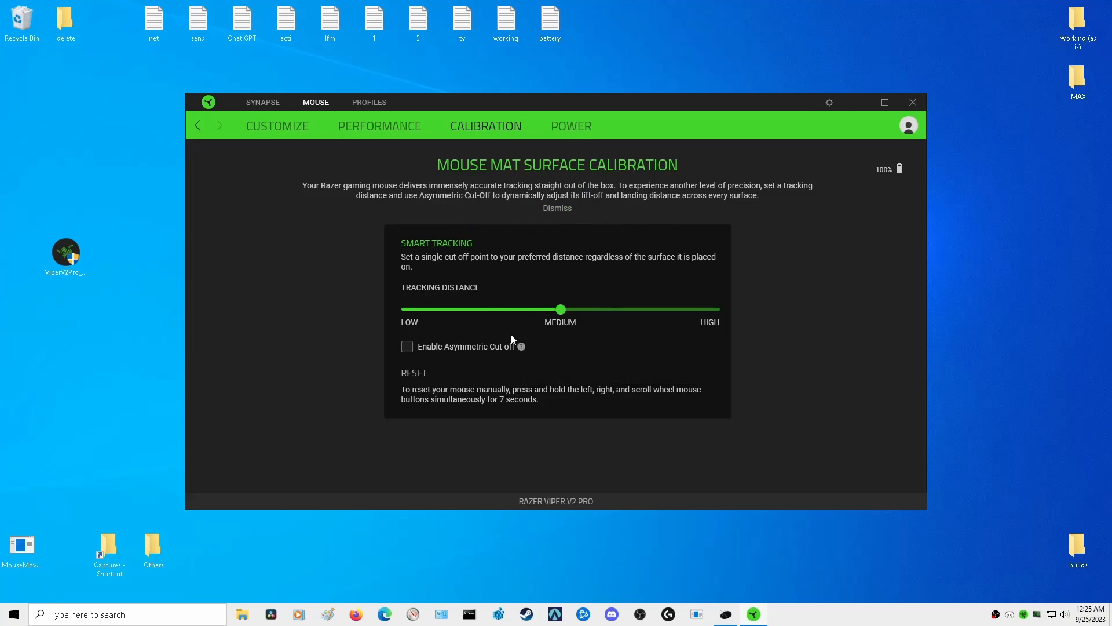
mouse_move(547, 342)
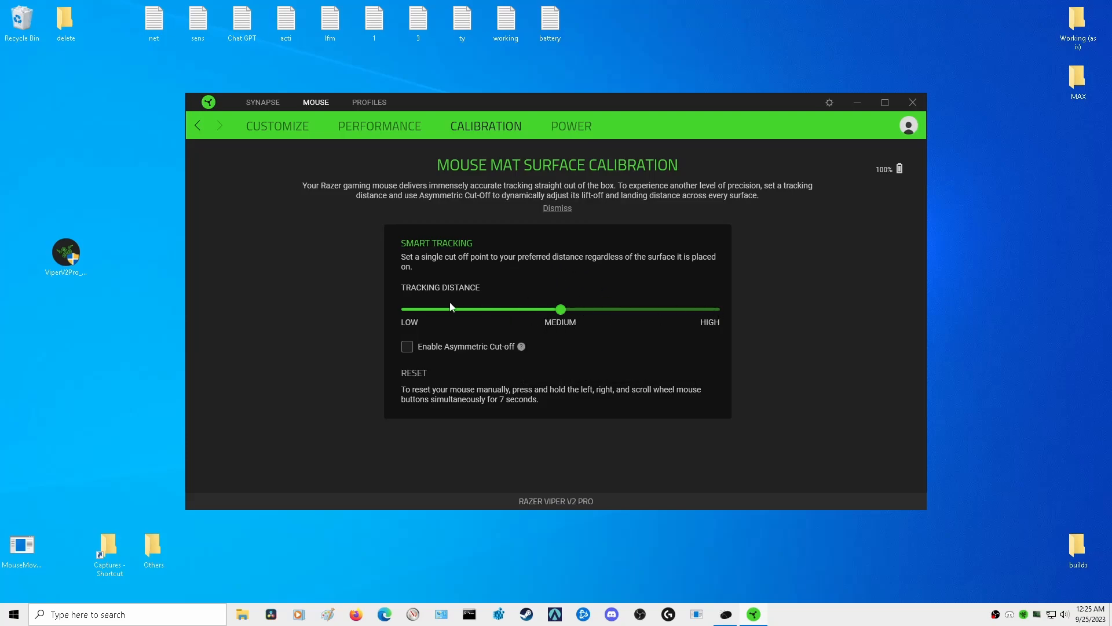
mouse_move(572, 336)
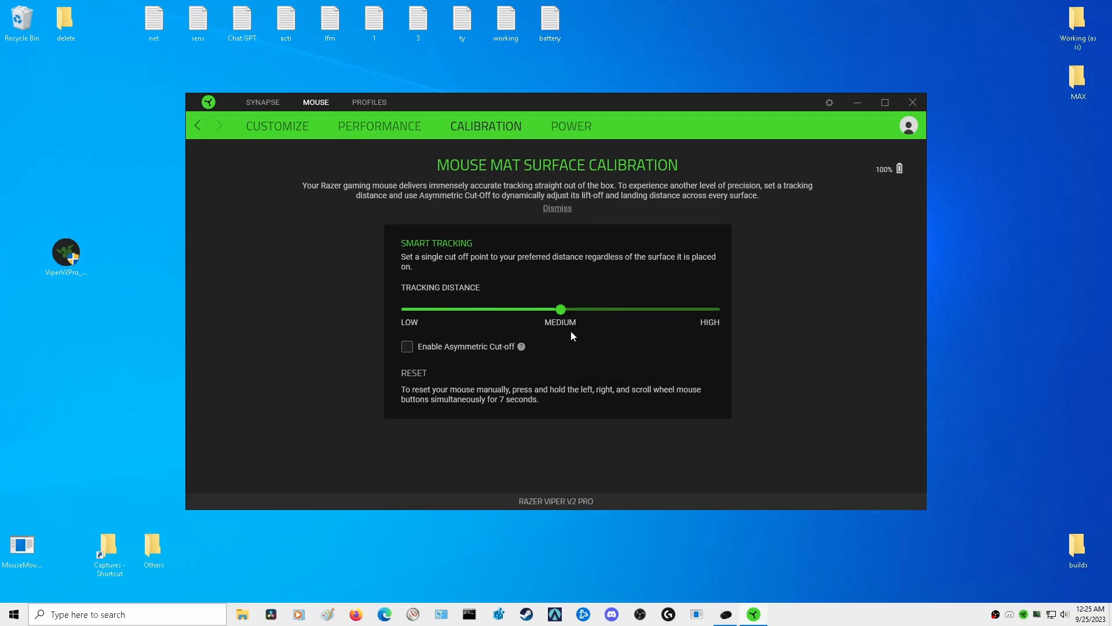
mouse_move(521, 346)
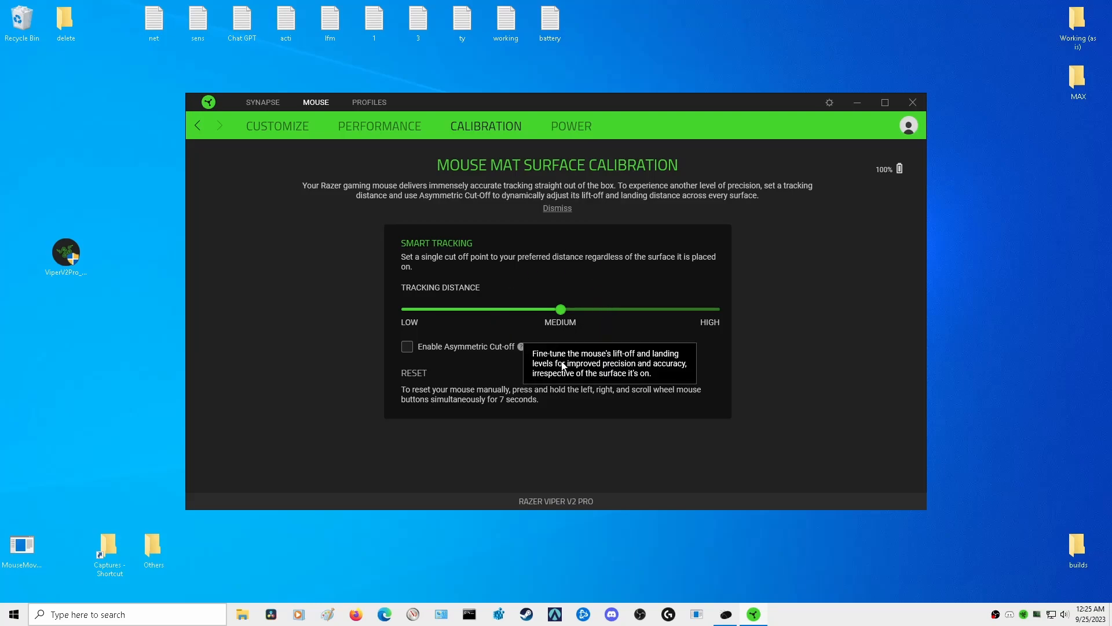
mouse_move(562, 353)
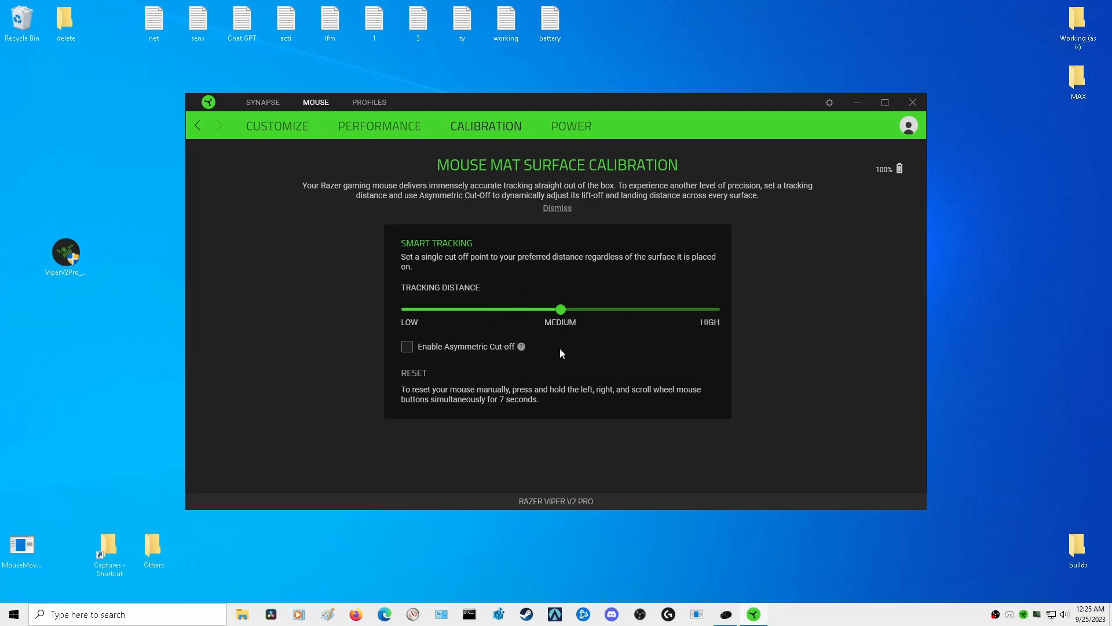
left_click_drag(560, 309, 715, 309)
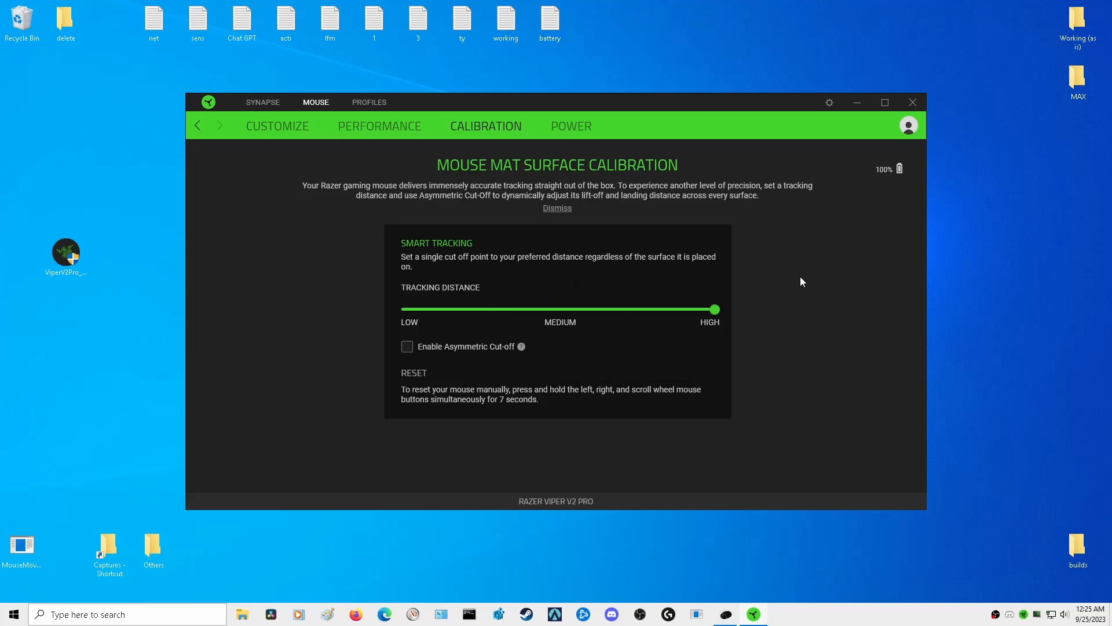
mouse_move(818, 266)
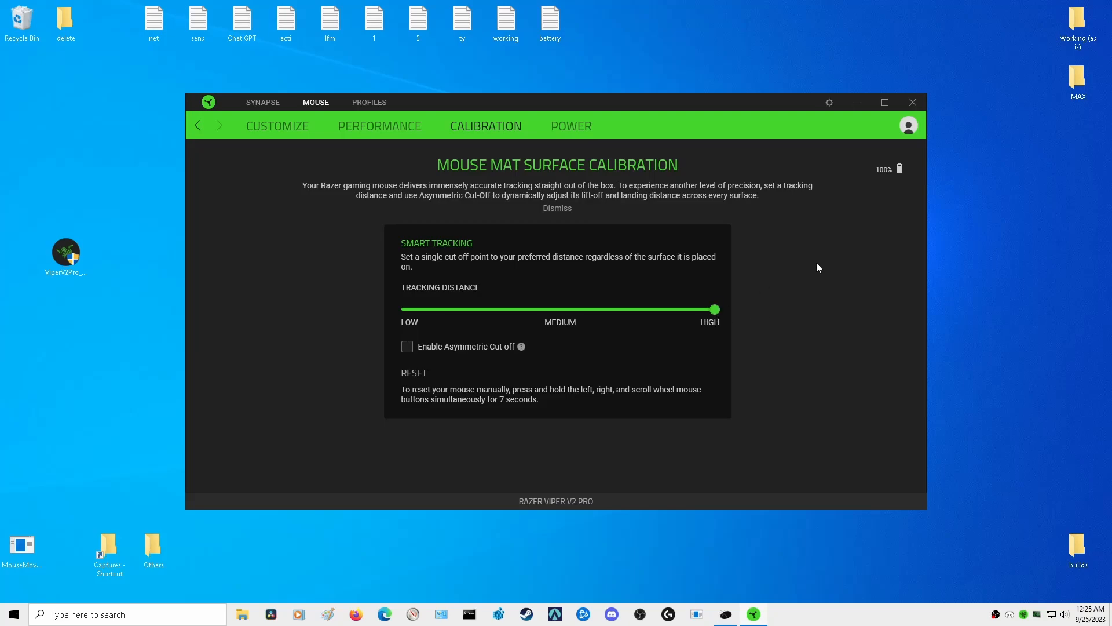
mouse_move(838, 259)
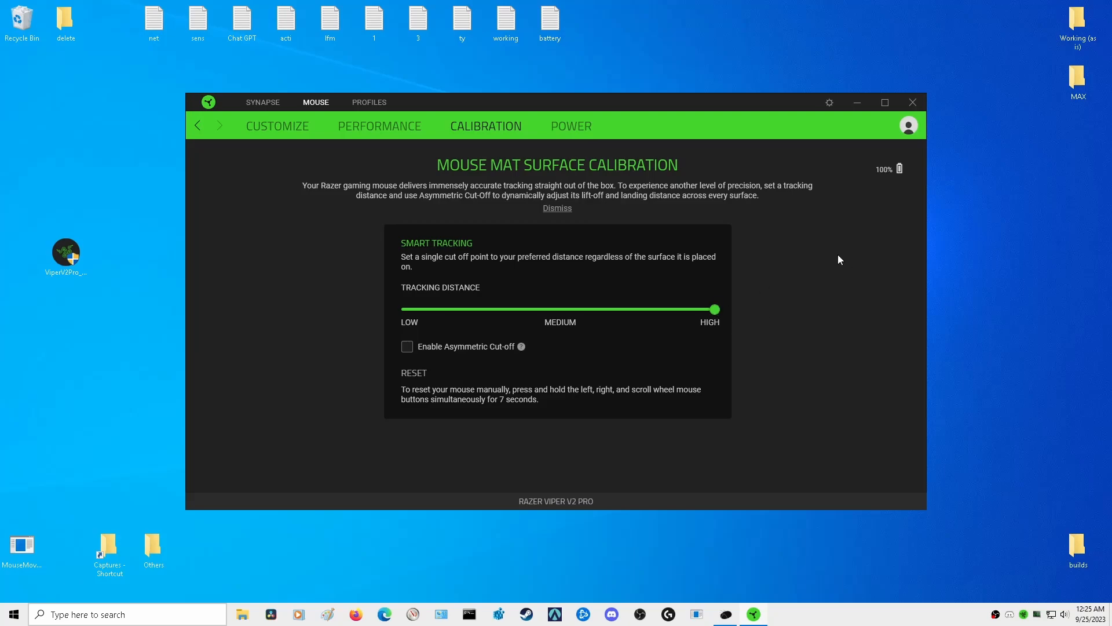
left_click_drag(714, 310, 404, 310)
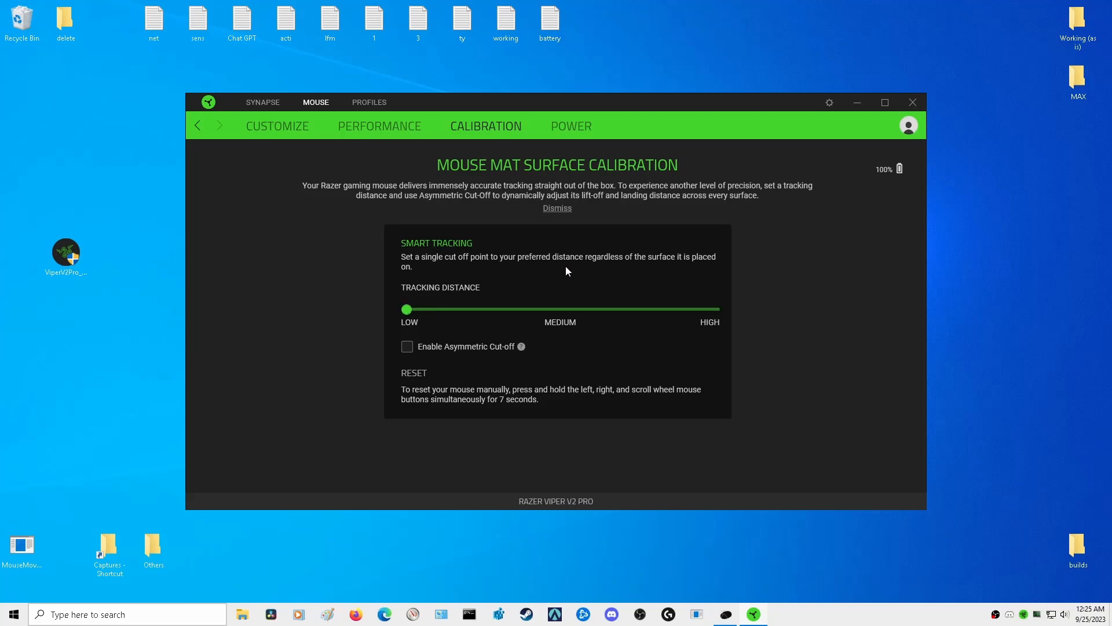
mouse_move(587, 282)
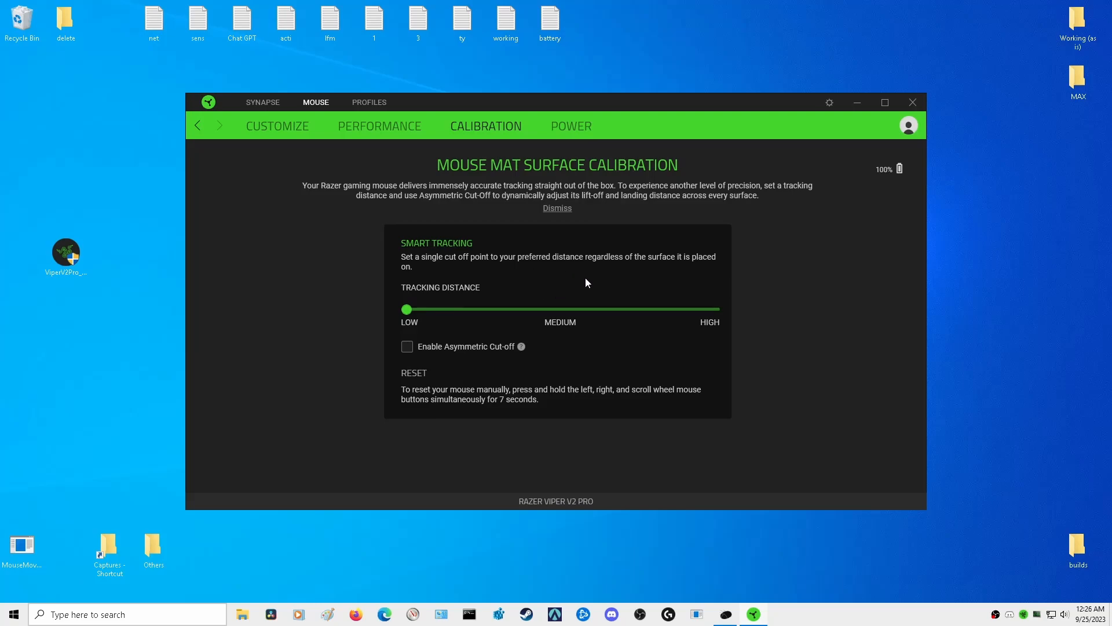
mouse_move(584, 342)
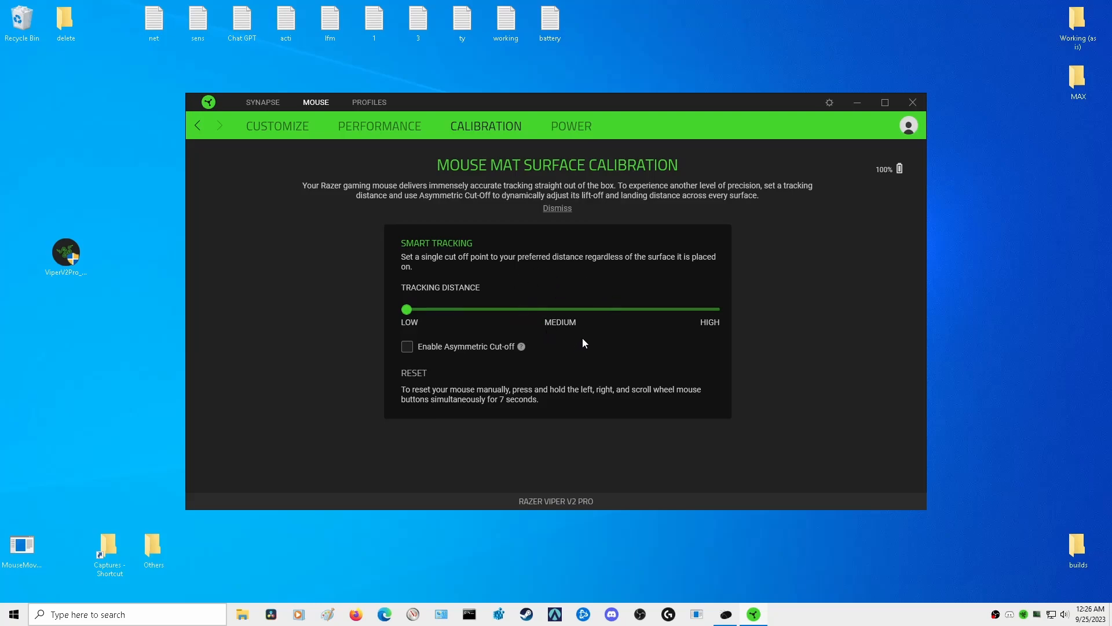
mouse_move(540, 339)
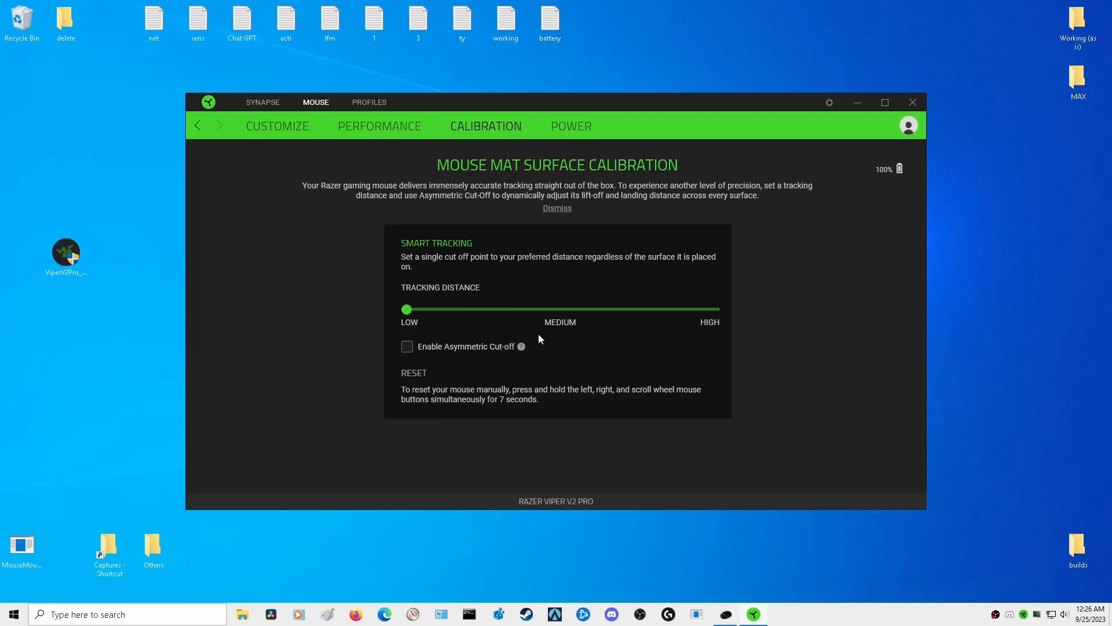
mouse_move(557, 283)
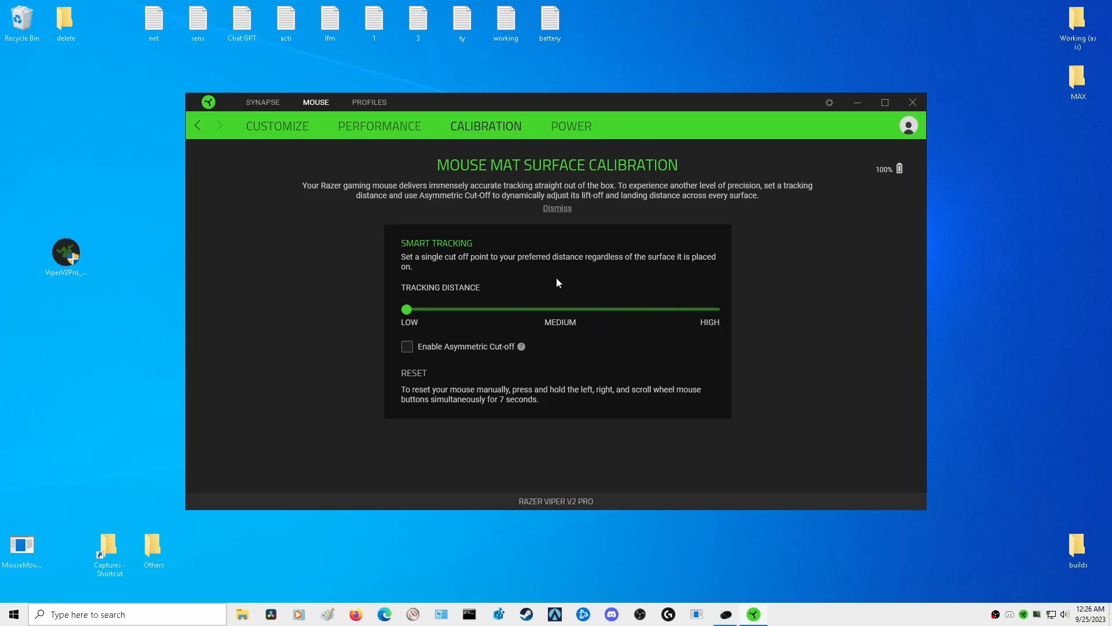
Review the Power settings and Synapse app settings, then switch to the browser's firmware page
left_click(572, 125)
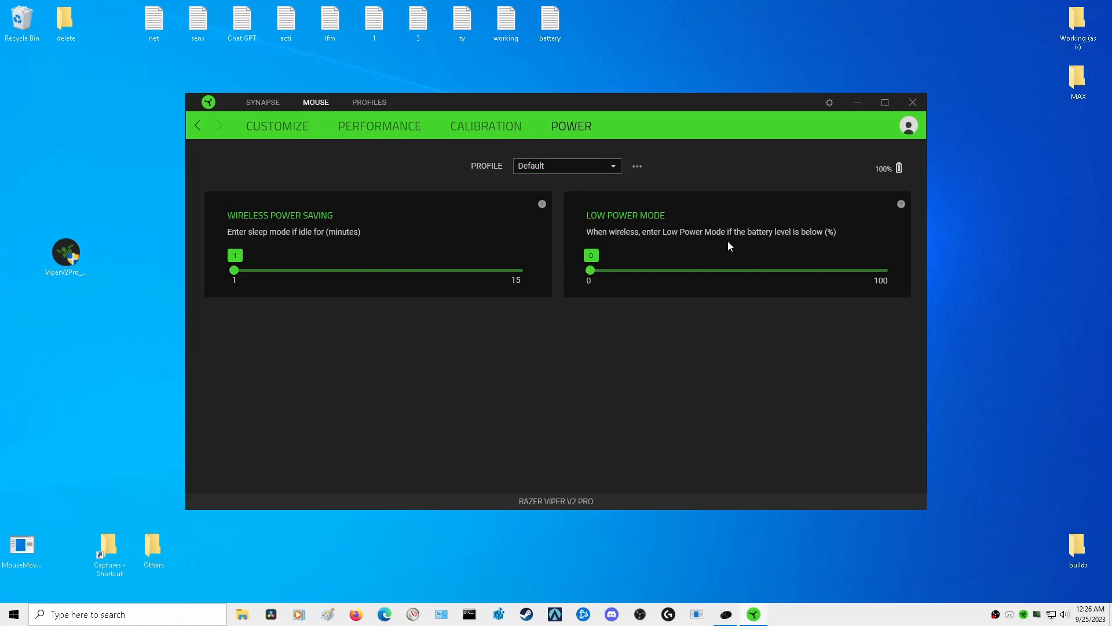
mouse_move(590, 271)
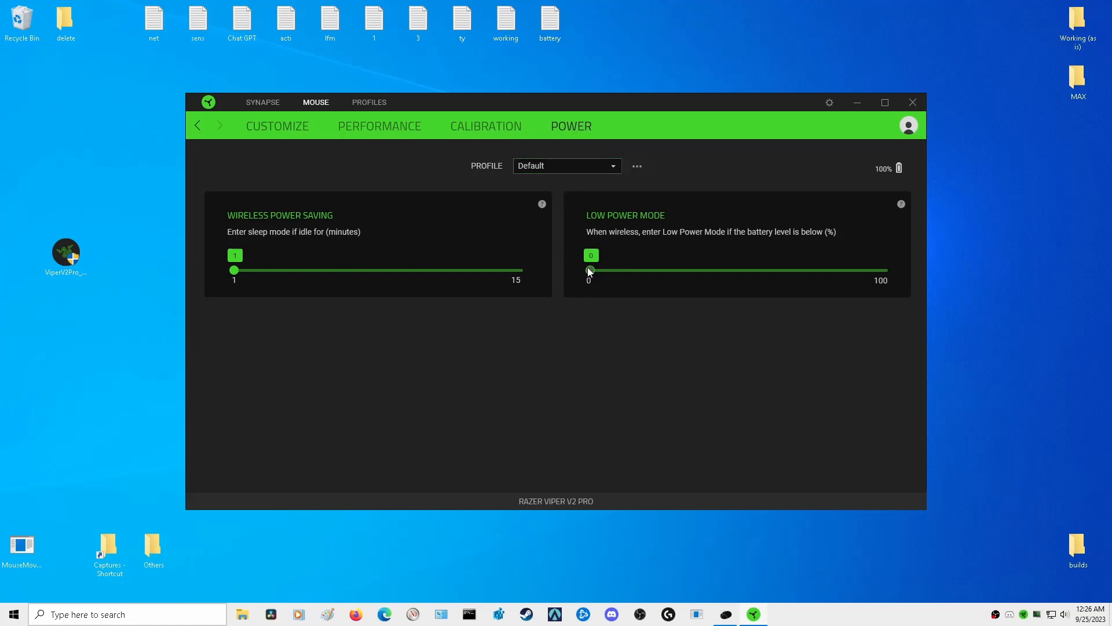
mouse_move(703, 248)
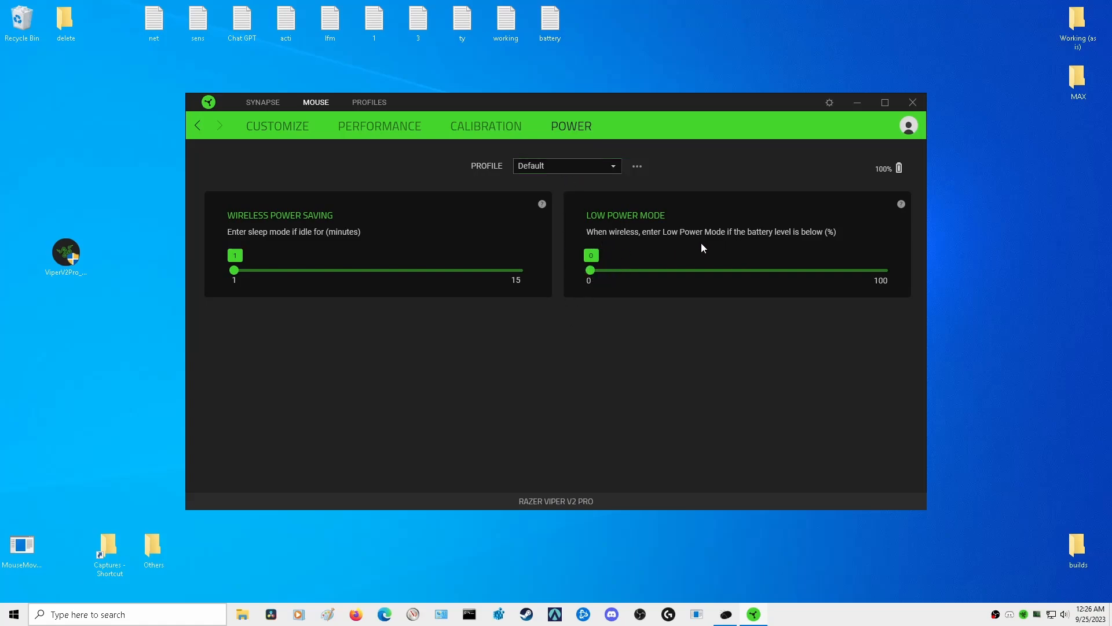
mouse_move(901, 204)
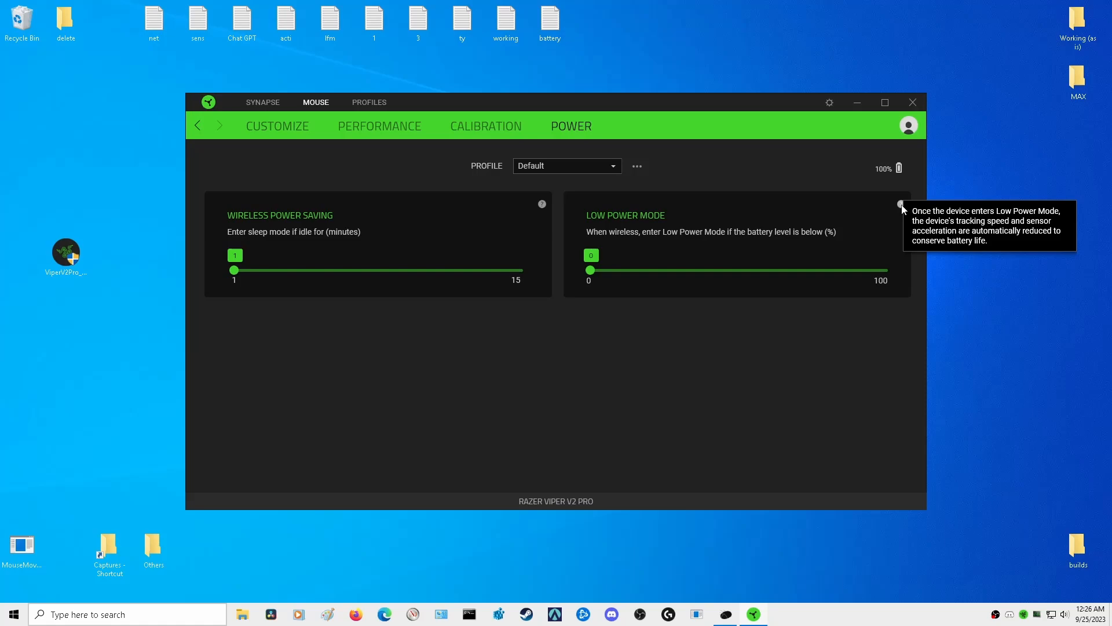
mouse_move(870, 179)
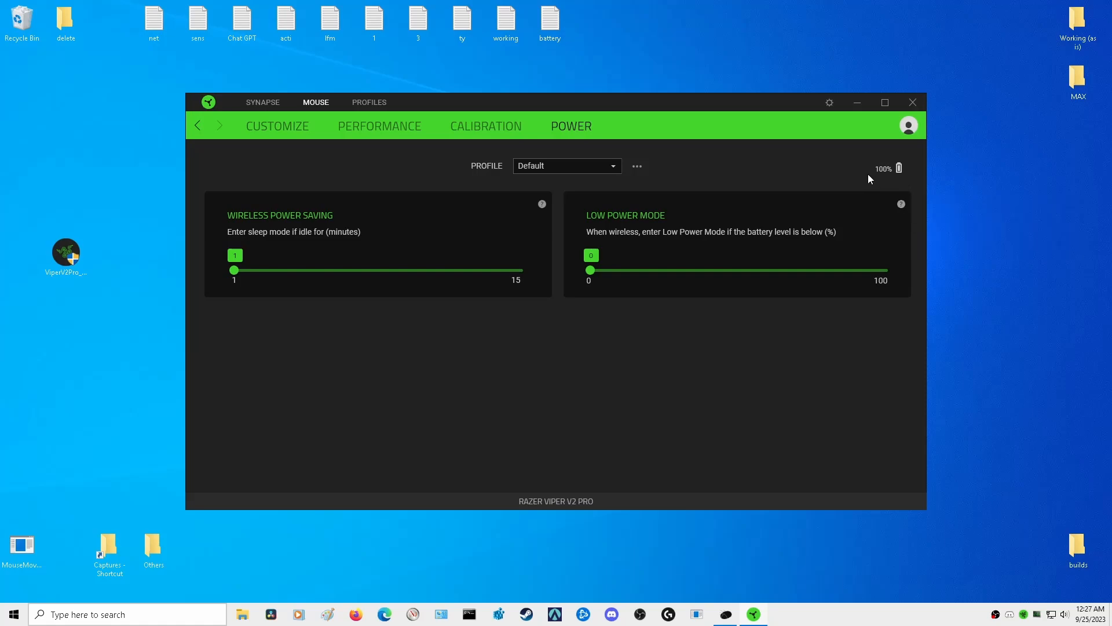
mouse_move(891, 181)
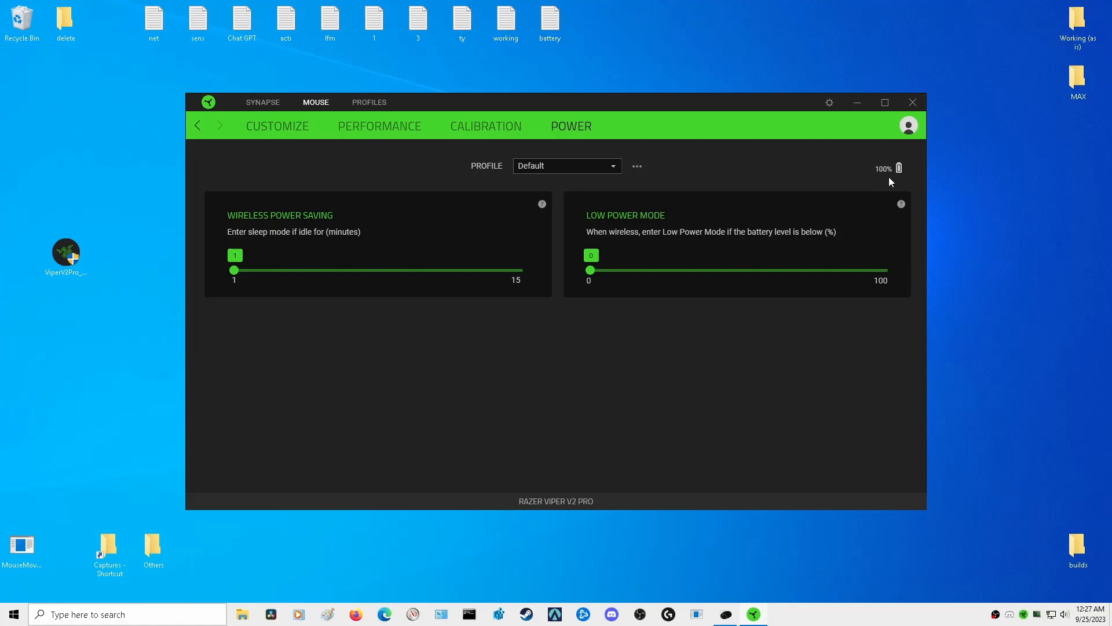
mouse_move(879, 257)
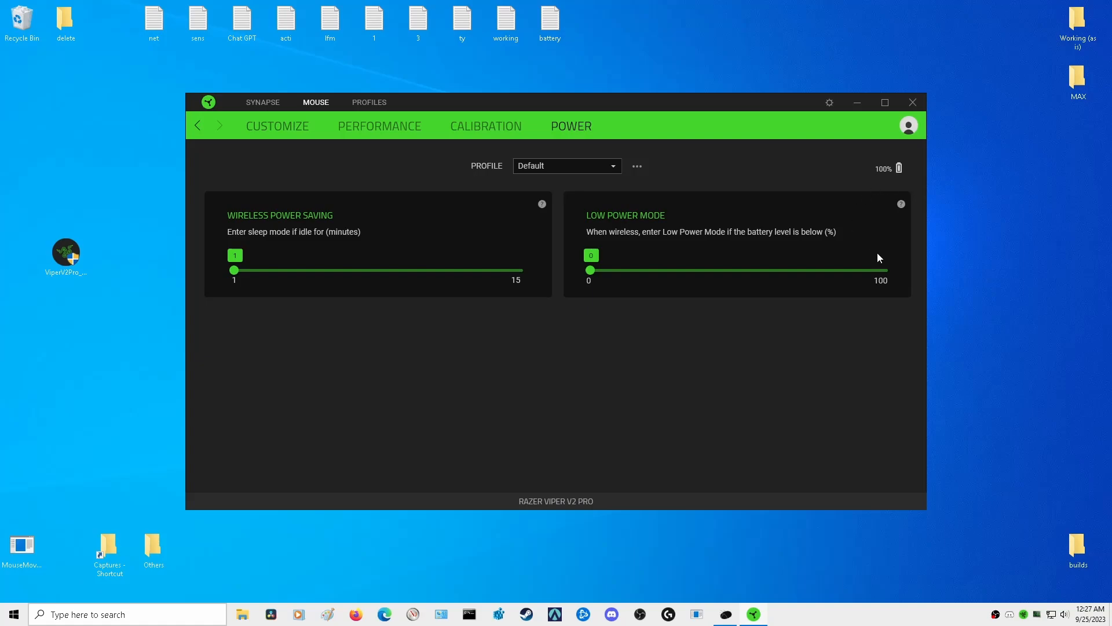
mouse_move(572, 278)
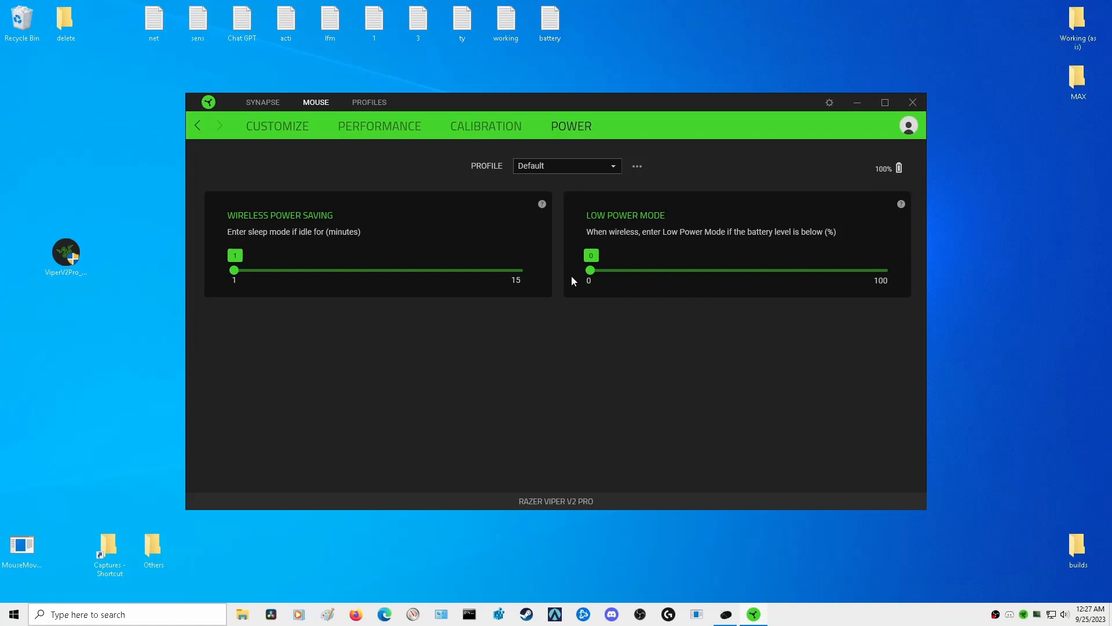
mouse_move(572, 273)
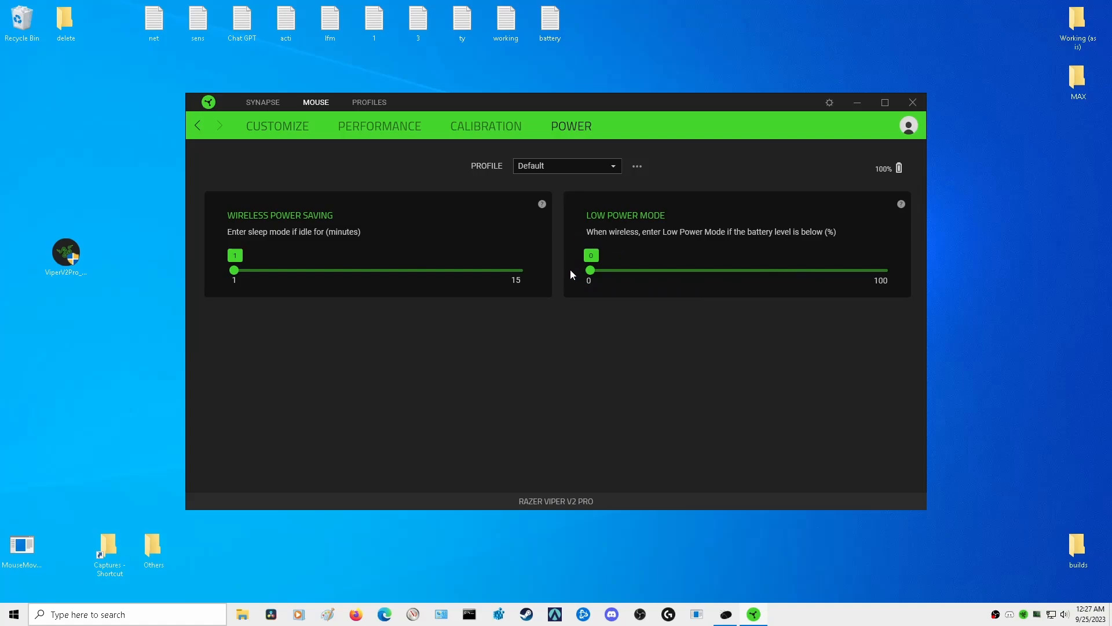
mouse_move(234, 271)
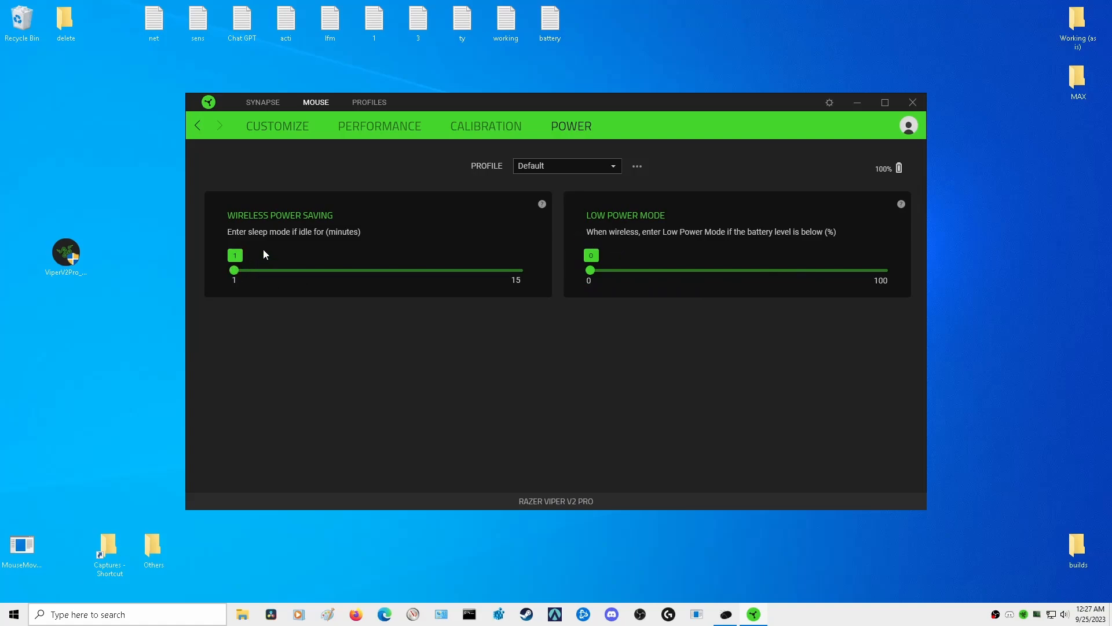
mouse_move(354, 243)
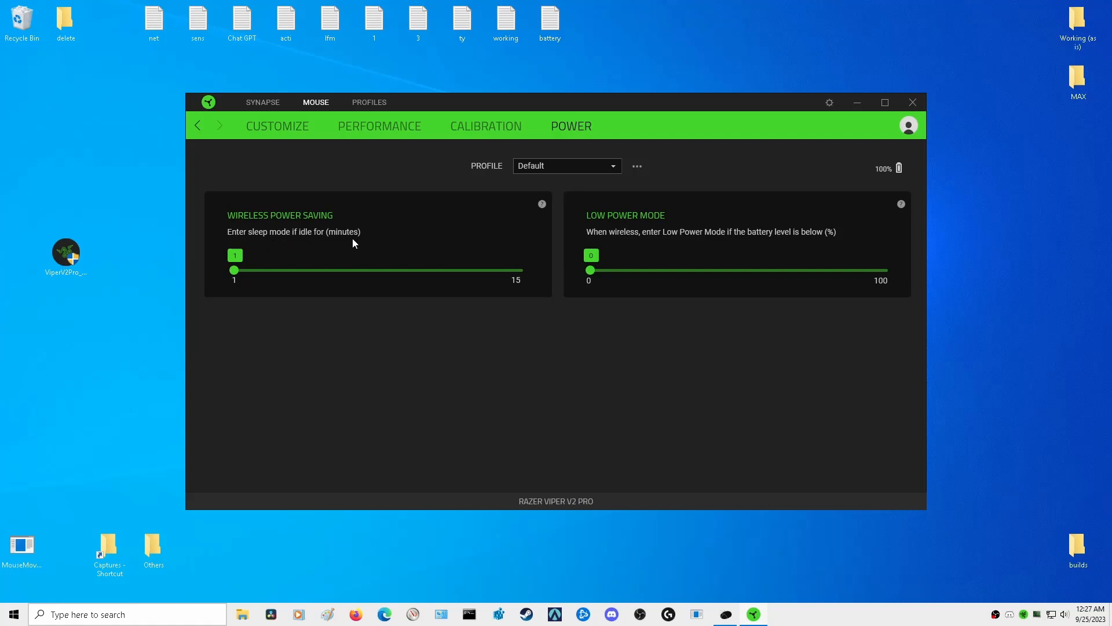
mouse_move(503, 282)
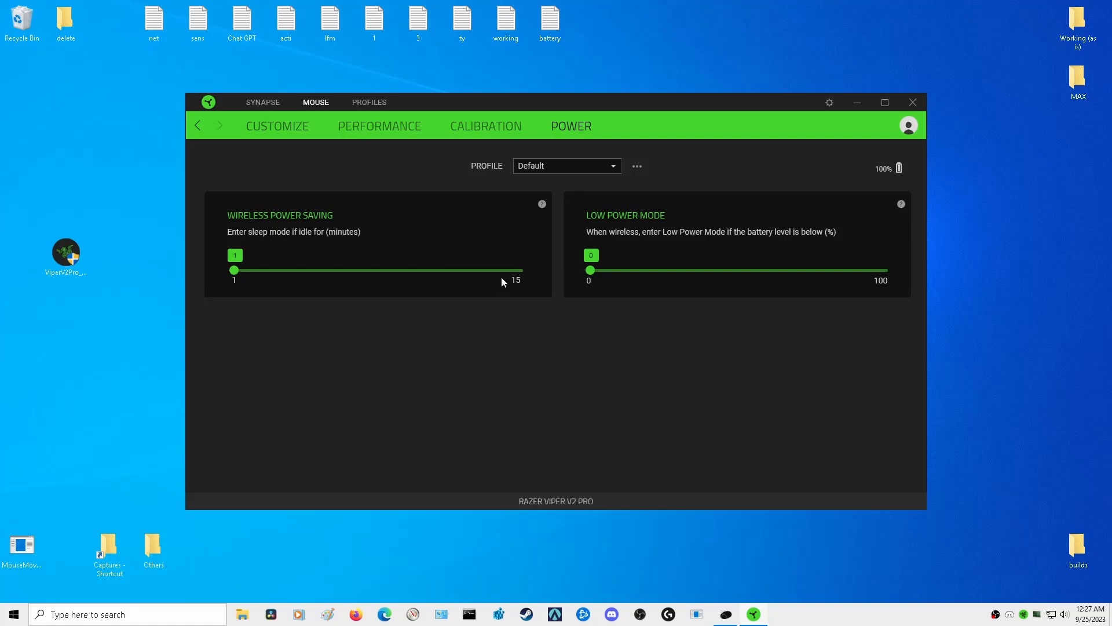
mouse_move(496, 337)
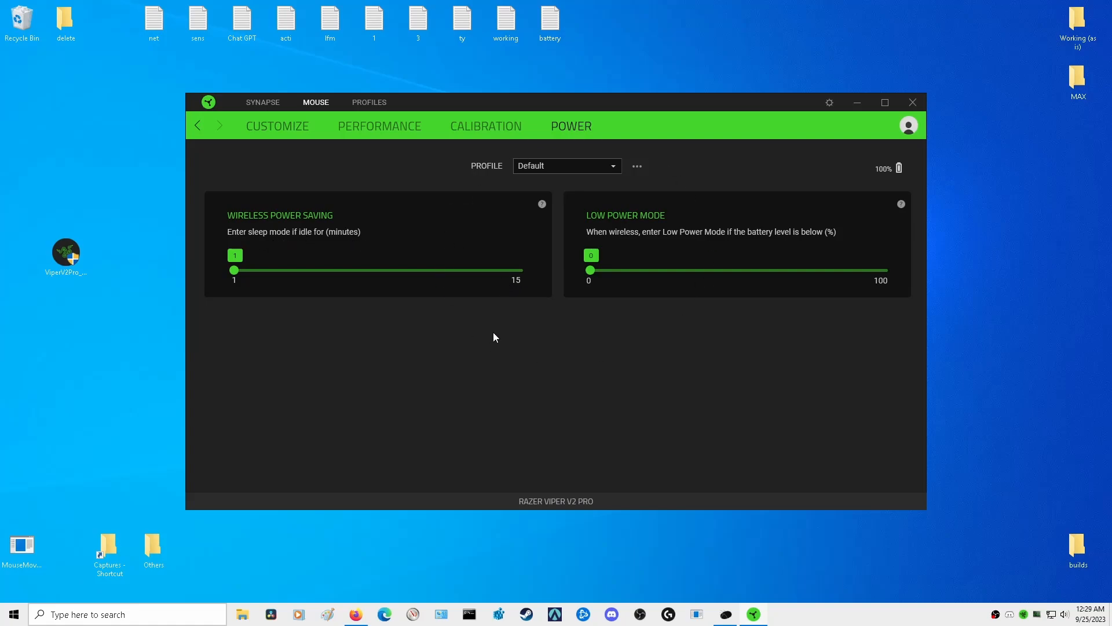
mouse_move(620, 393)
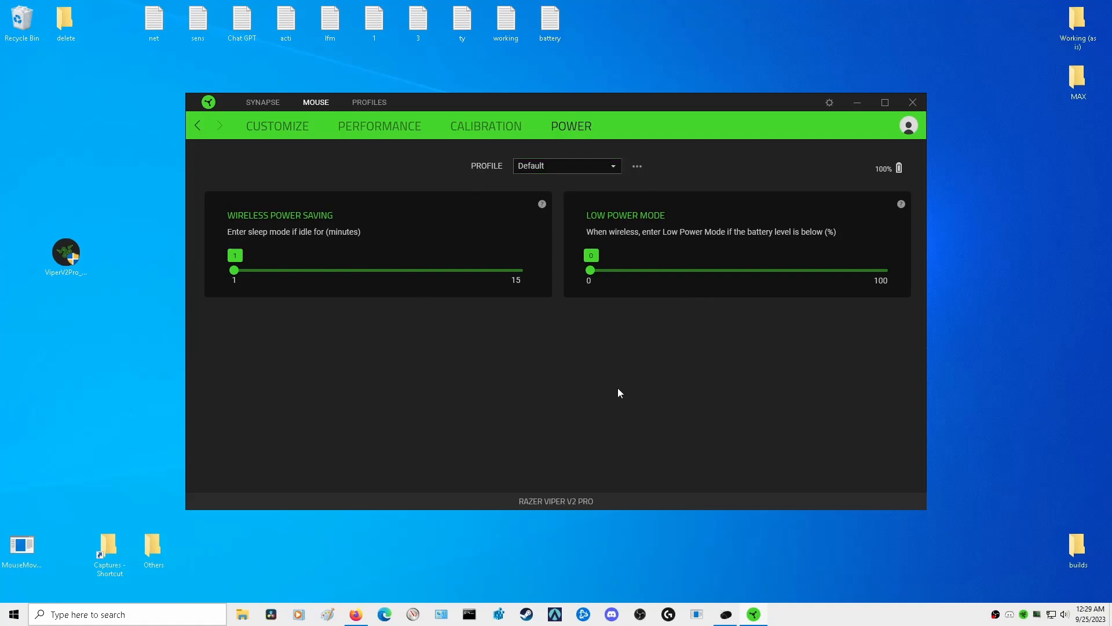
mouse_move(834, 125)
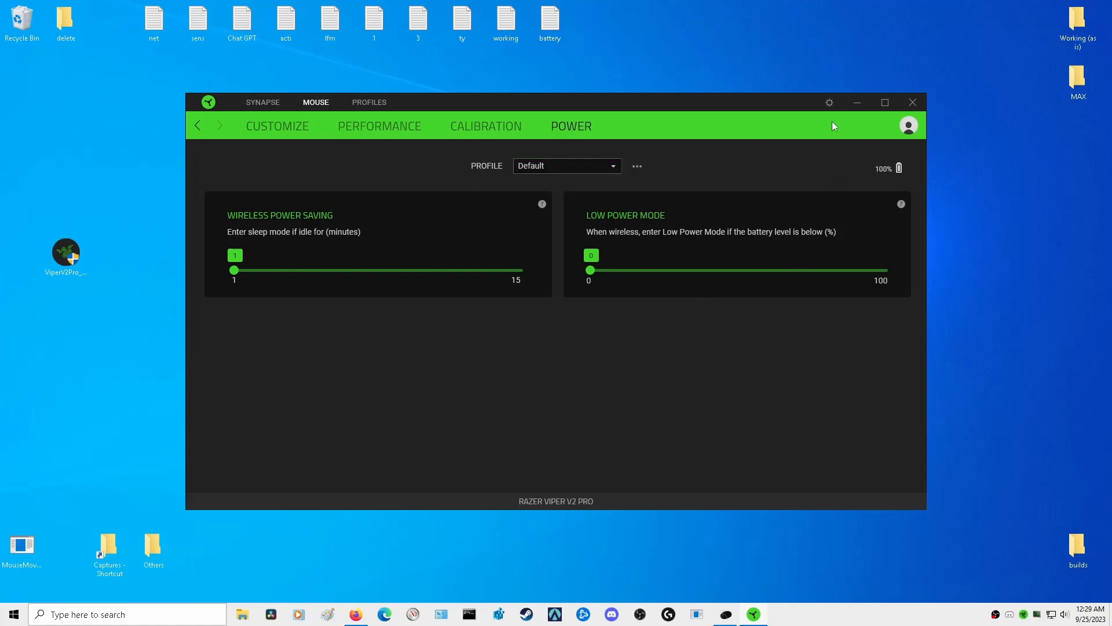
left_click(829, 102)
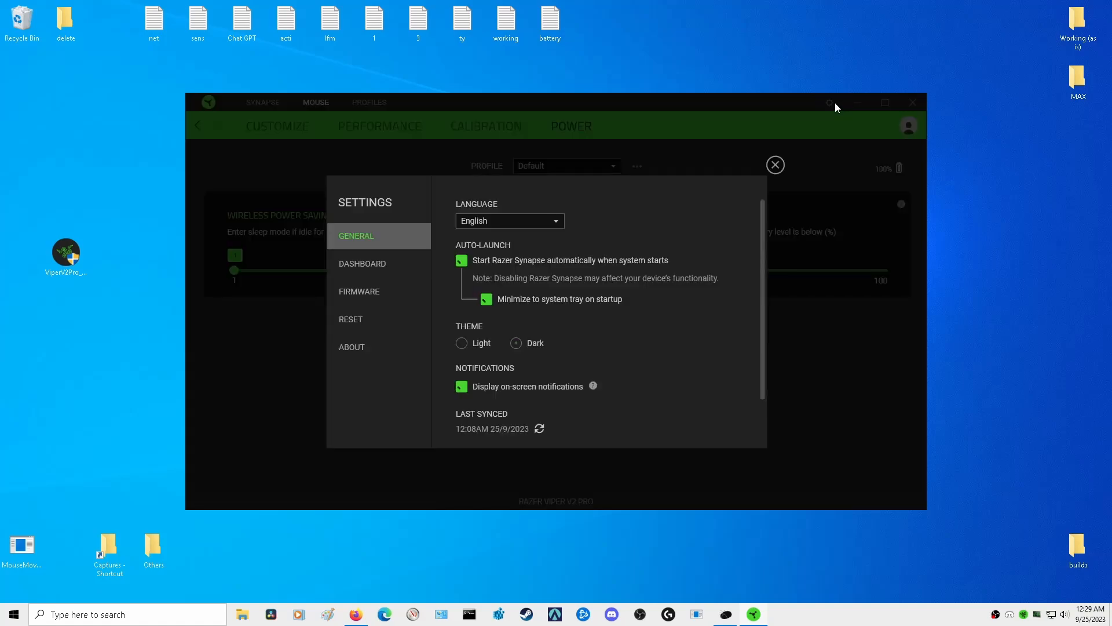
left_click(359, 292)
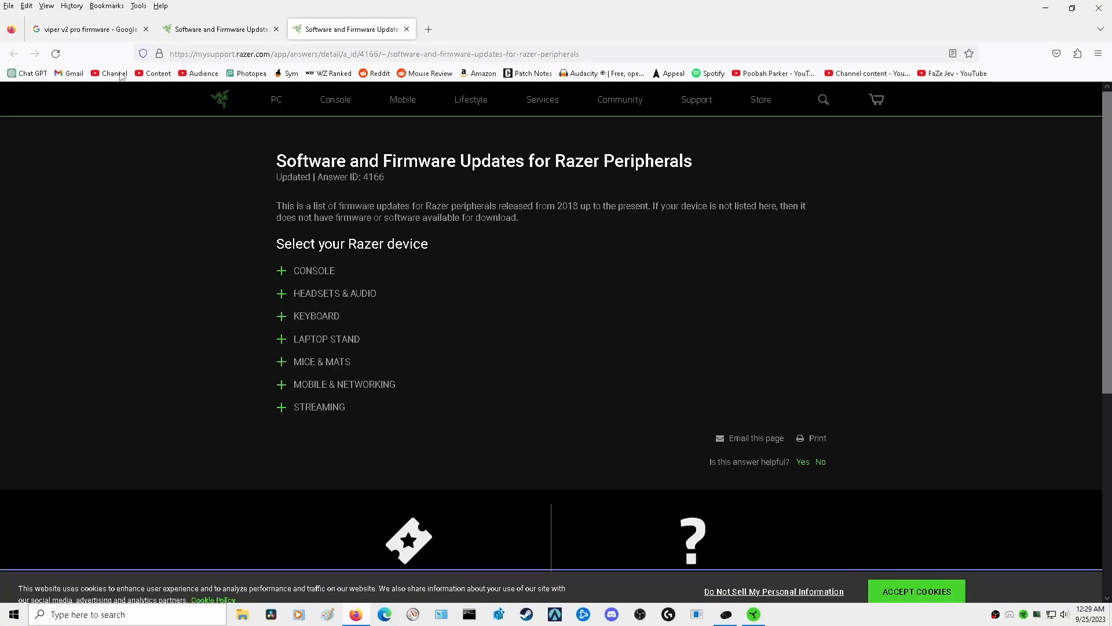
From the Google results, reach Razer Support's Viper V2 Pro firmware page under Mice & Mats
left_click(89, 30)
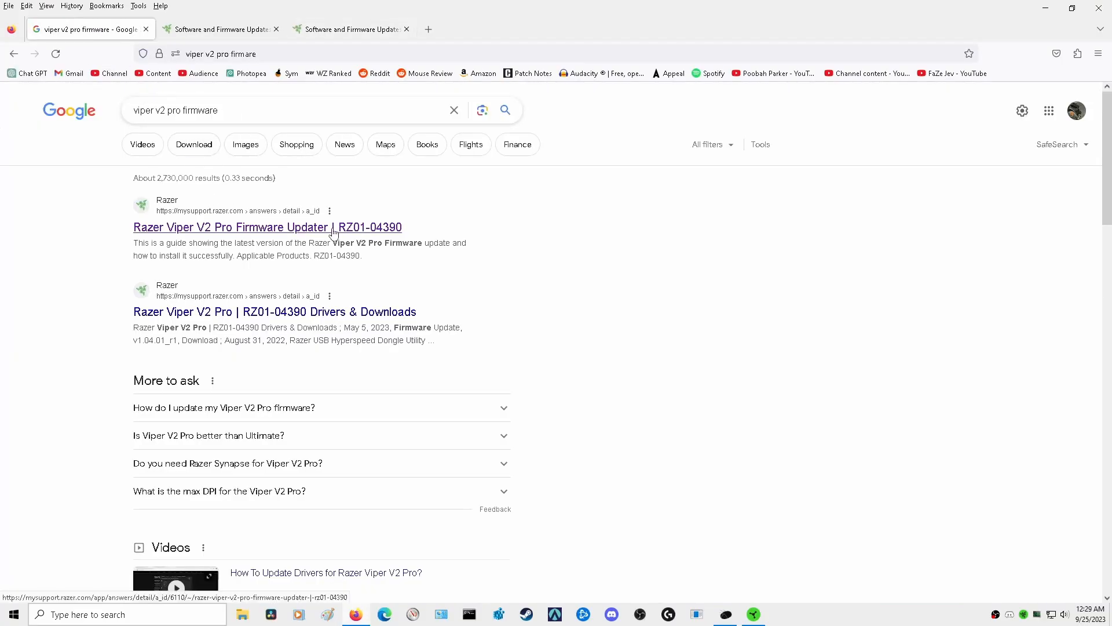
left_click(267, 227)
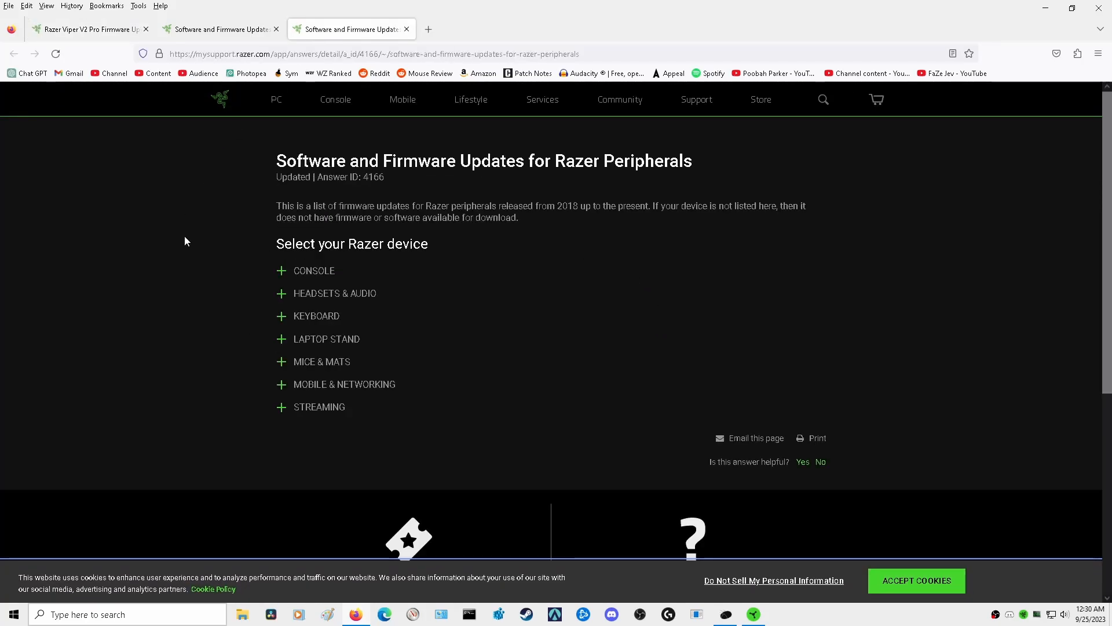
mouse_move(306, 365)
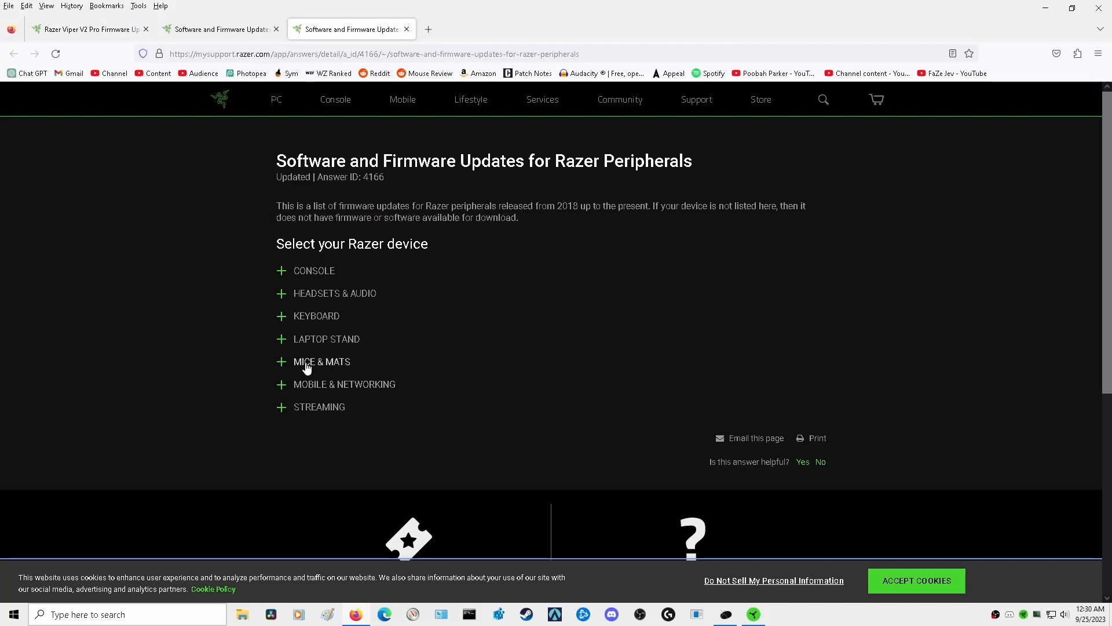
left_click(314, 362)
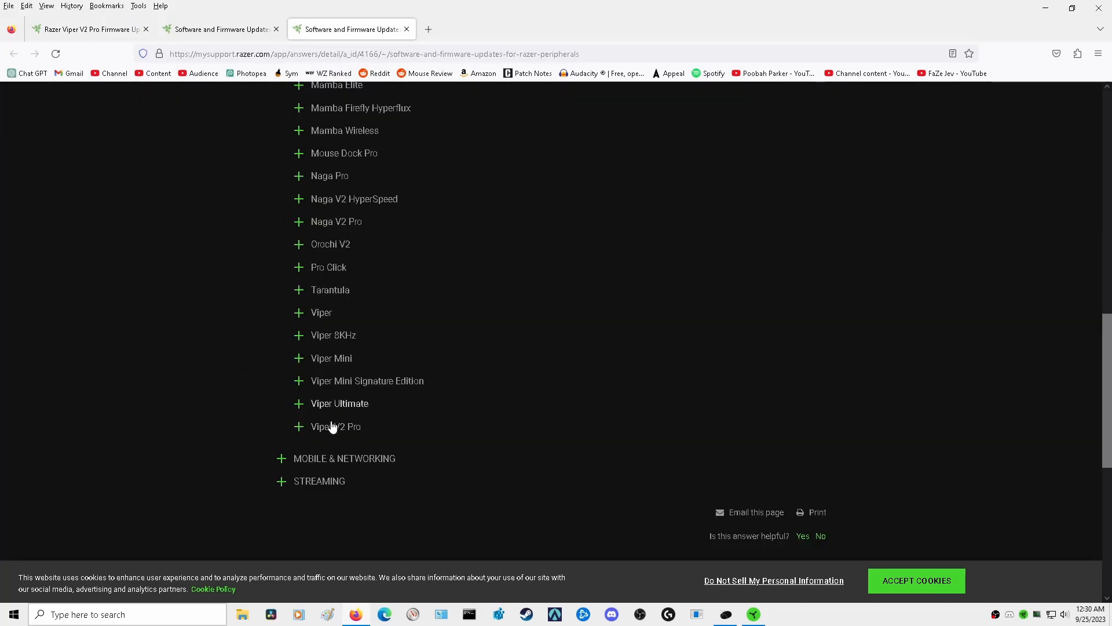
left_click(335, 426)
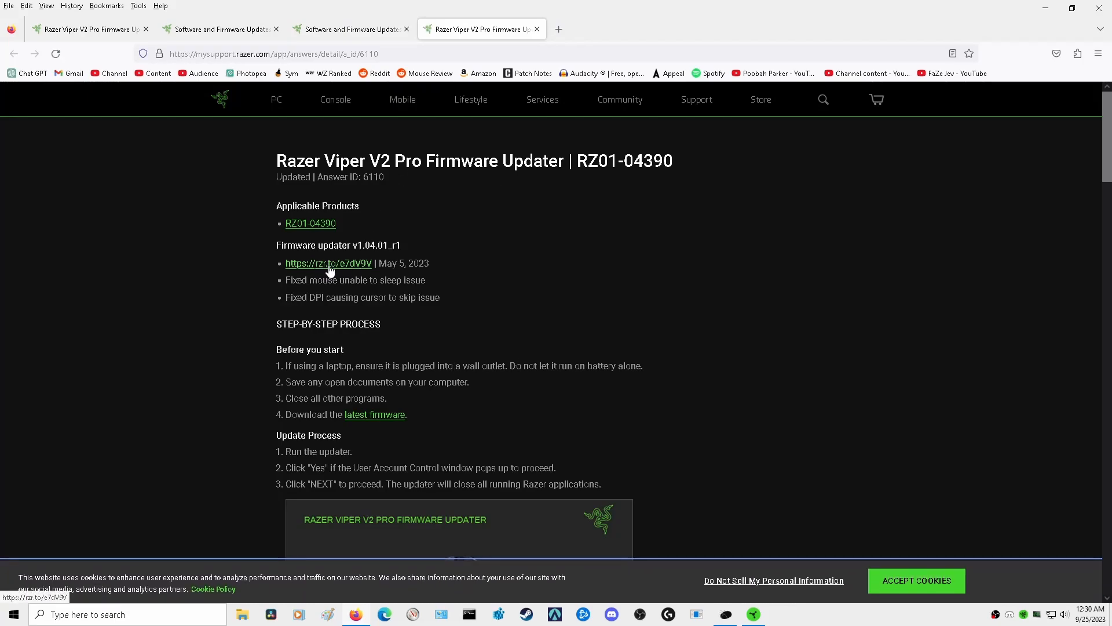
mouse_move(368, 264)
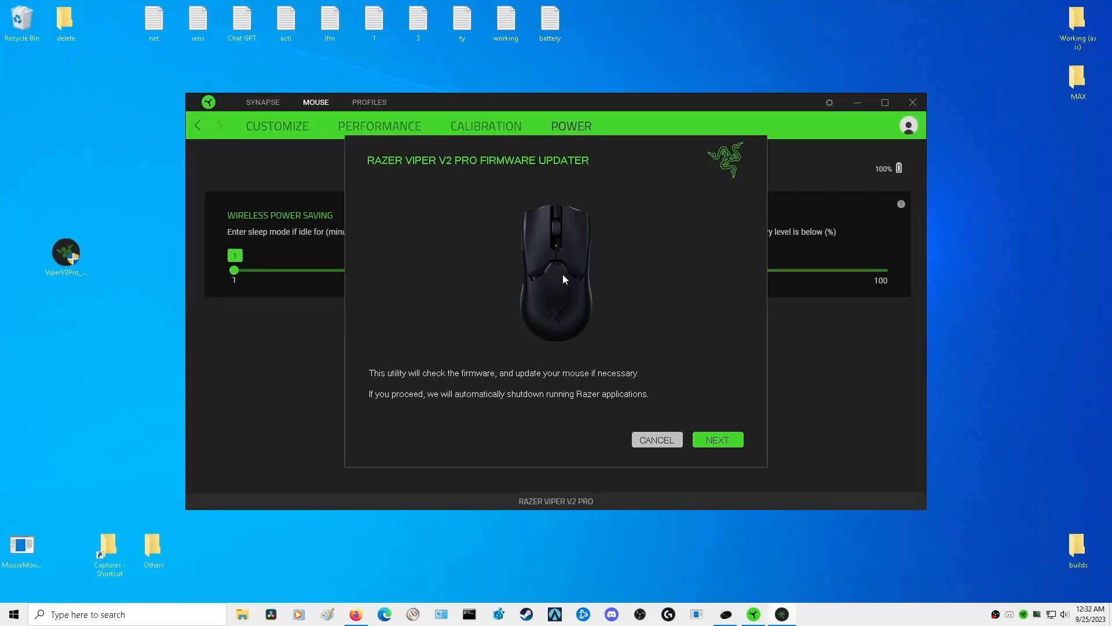
mouse_move(499, 206)
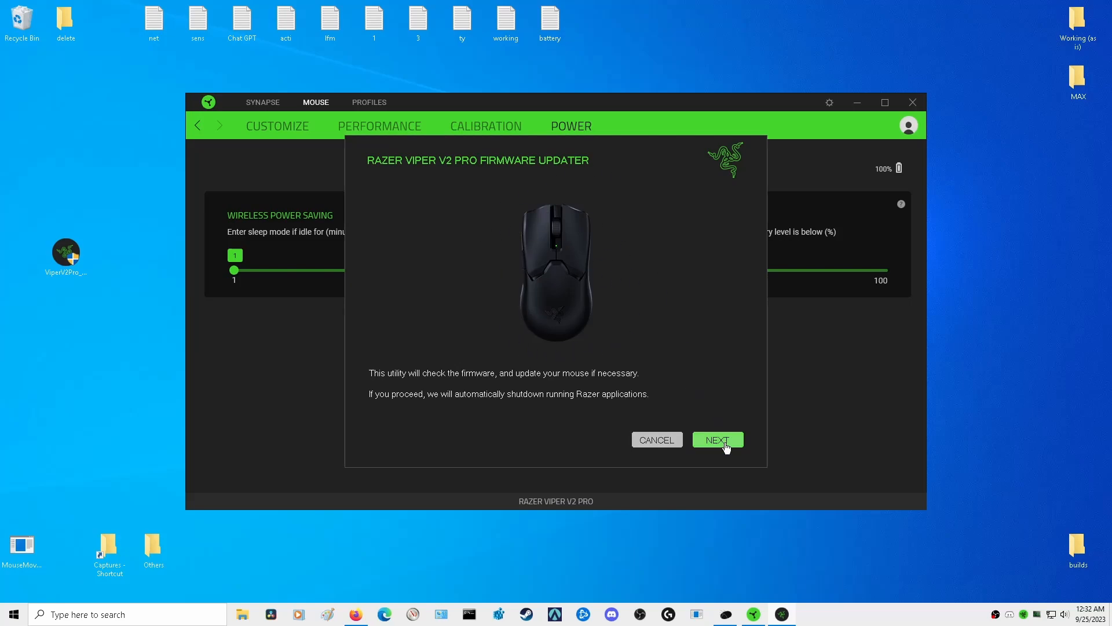
Start the firmware updater's wireless check, which reports no update required
left_click(719, 441)
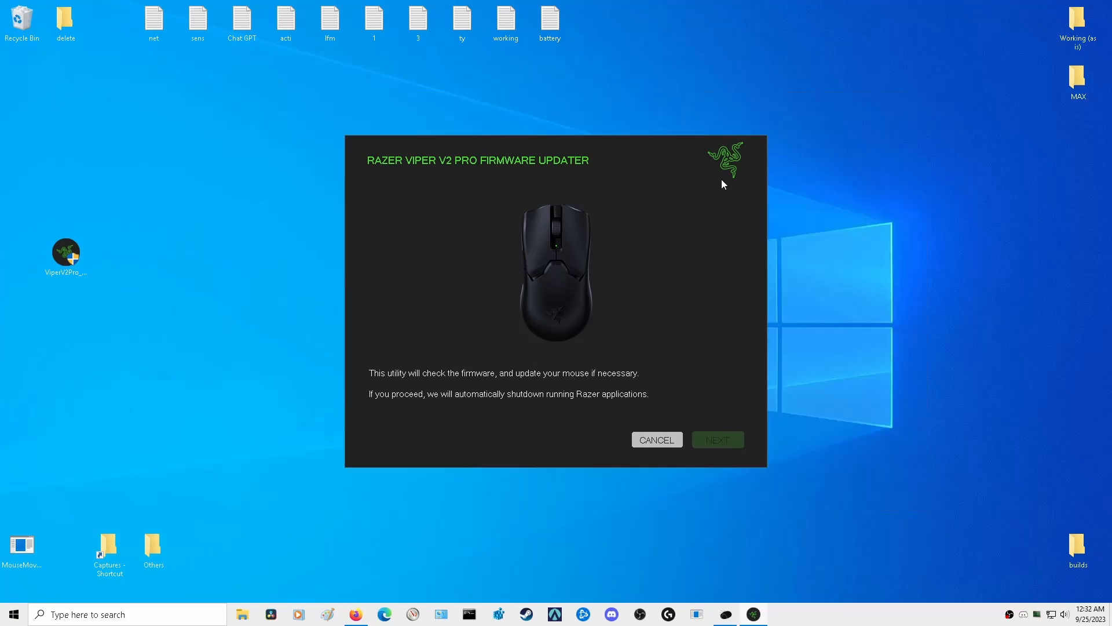
left_click(718, 439)
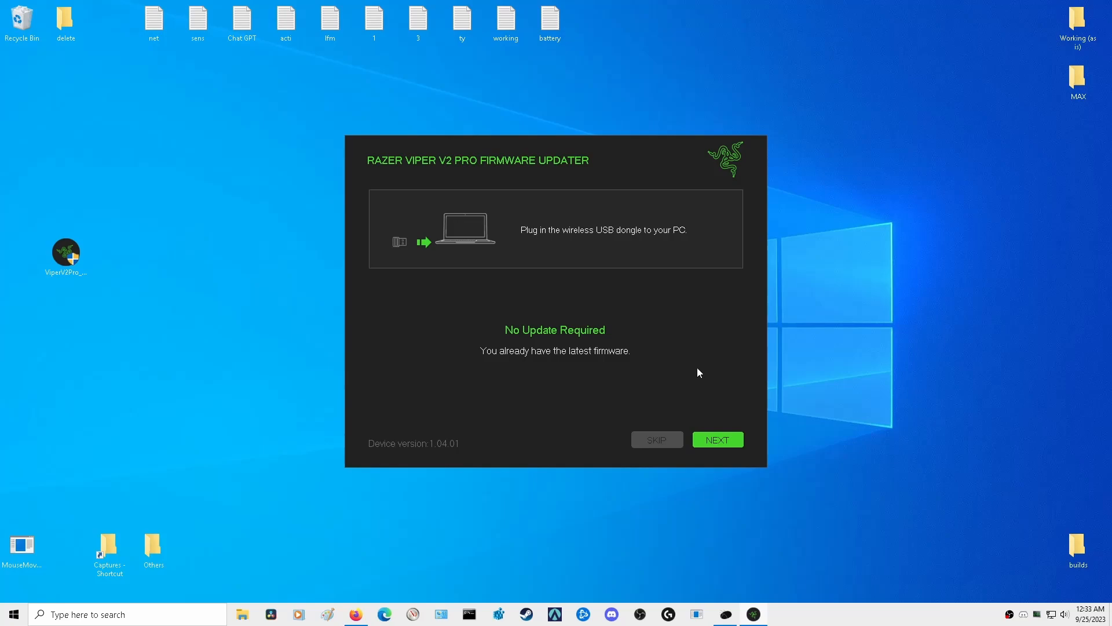
mouse_move(688, 354)
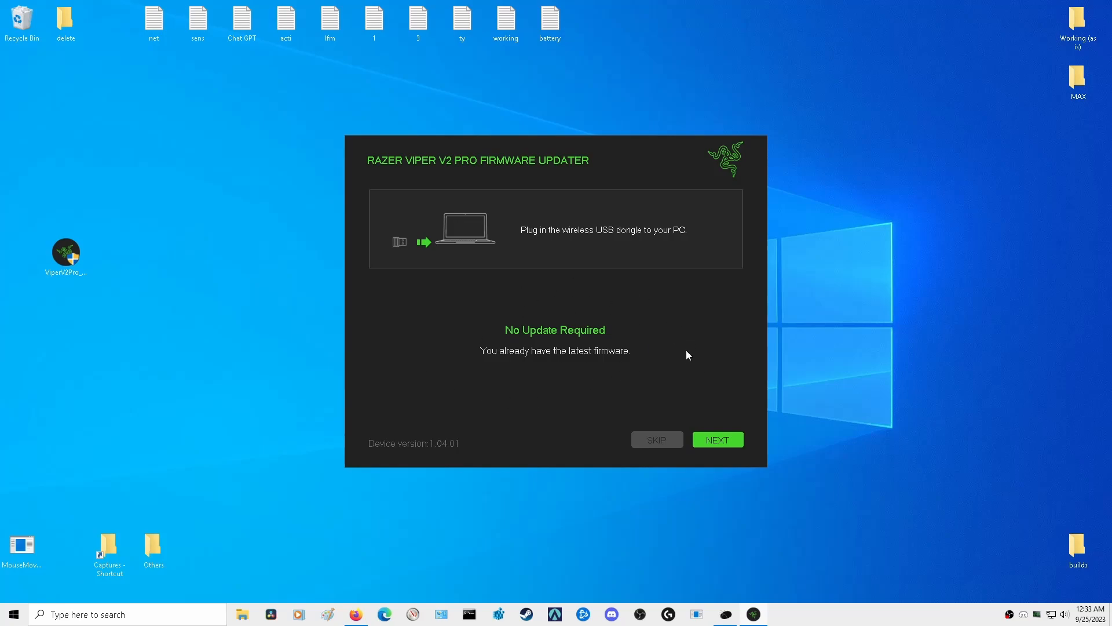
mouse_move(539, 294)
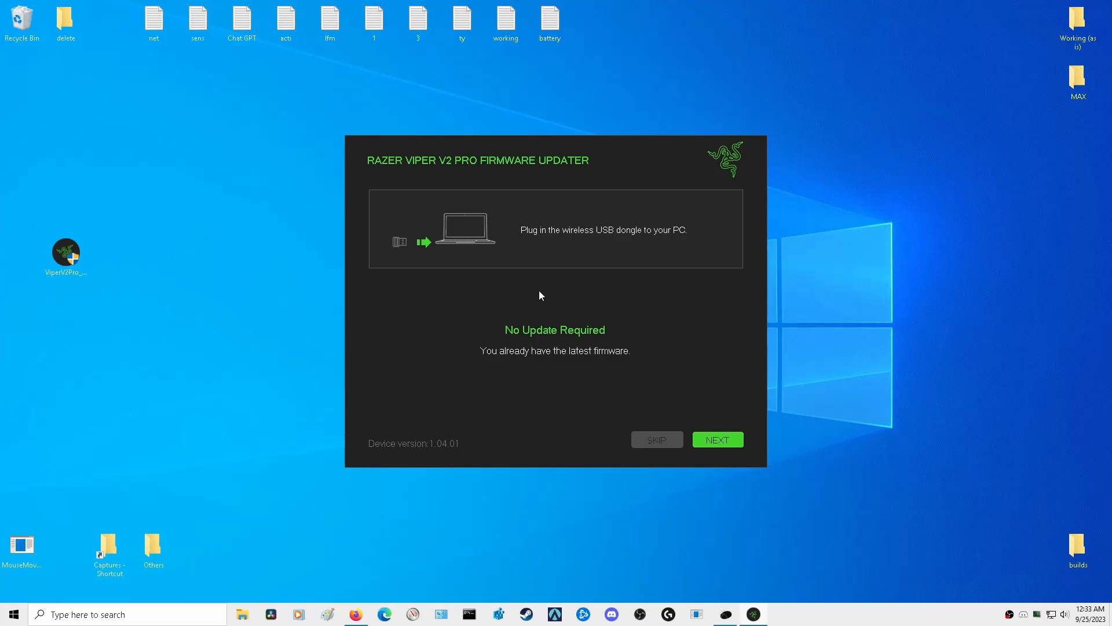
mouse_move(686, 350)
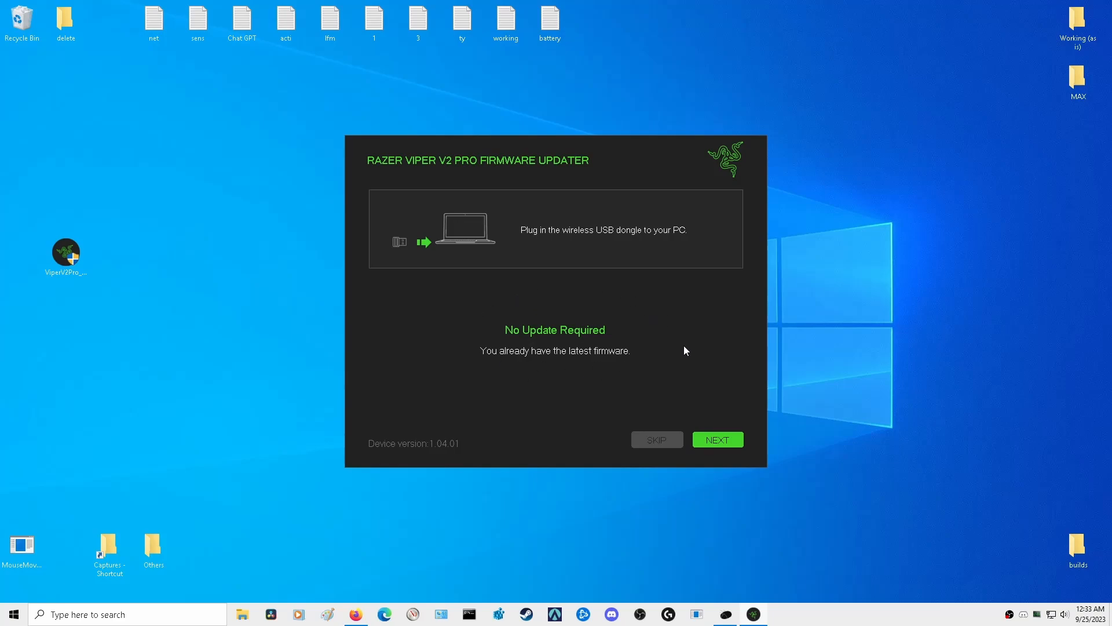
Continue to the wired firmware check for device version 1.04.01
left_click(718, 439)
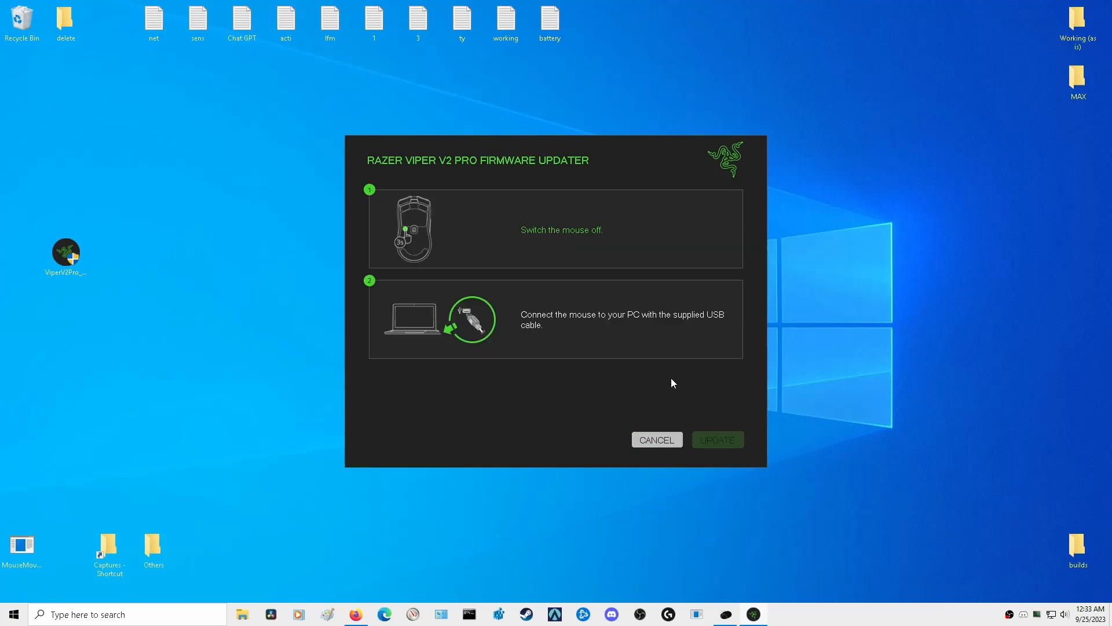
mouse_move(626, 339)
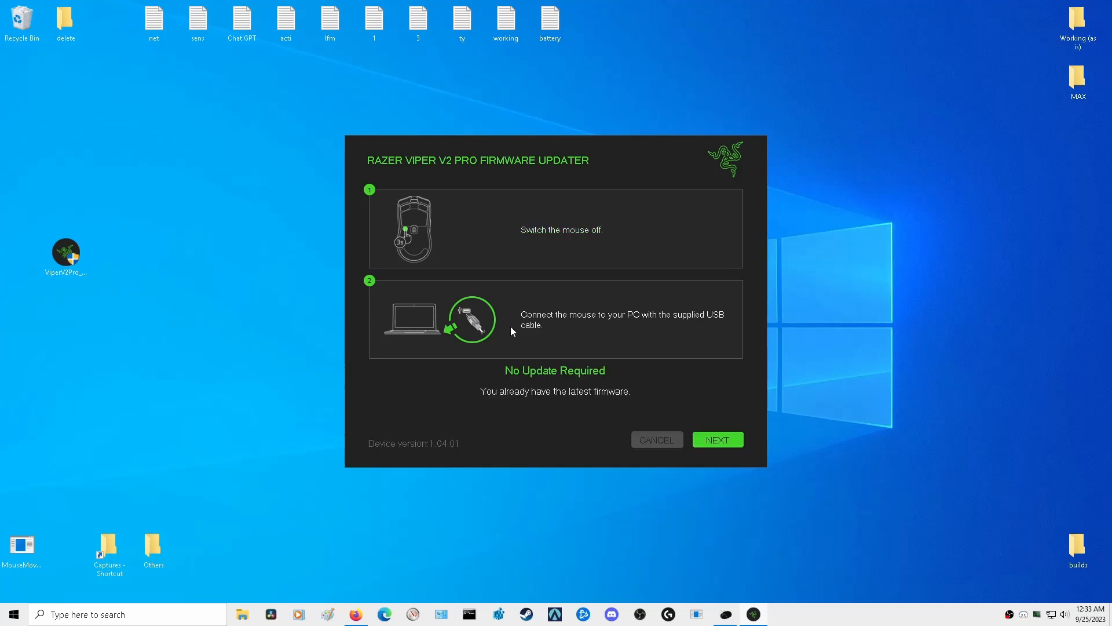
mouse_move(644, 411)
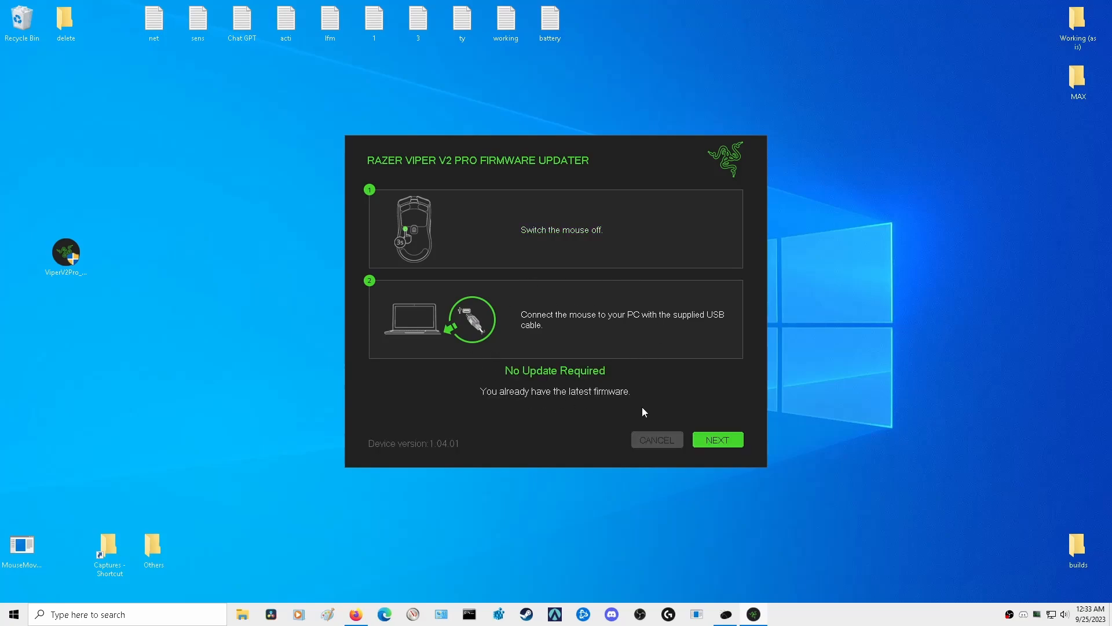
mouse_move(728, 451)
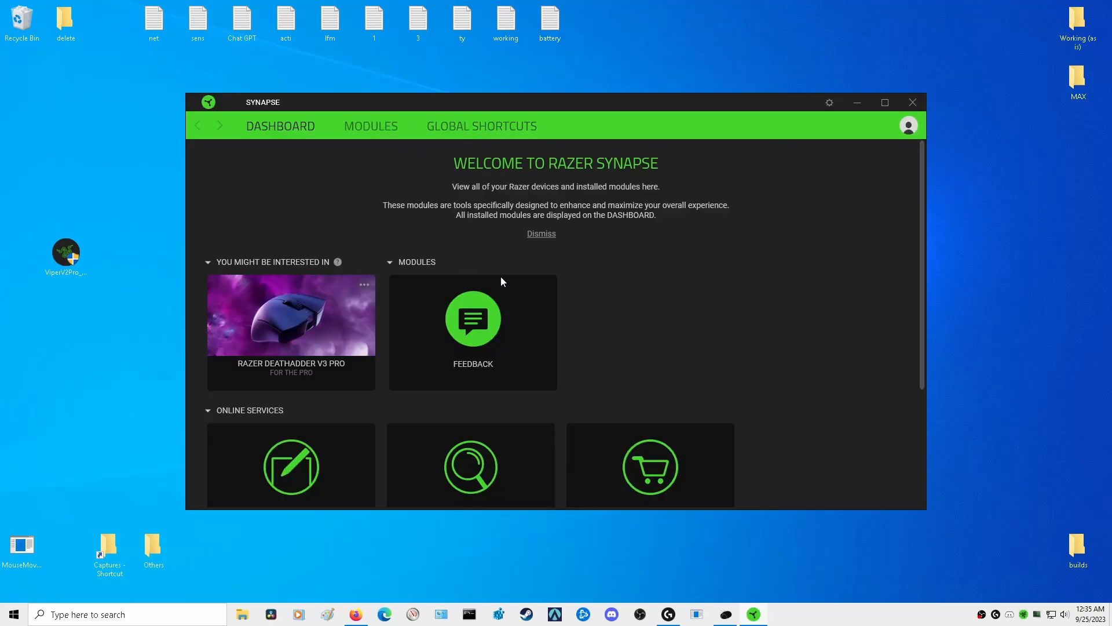
mouse_move(594, 257)
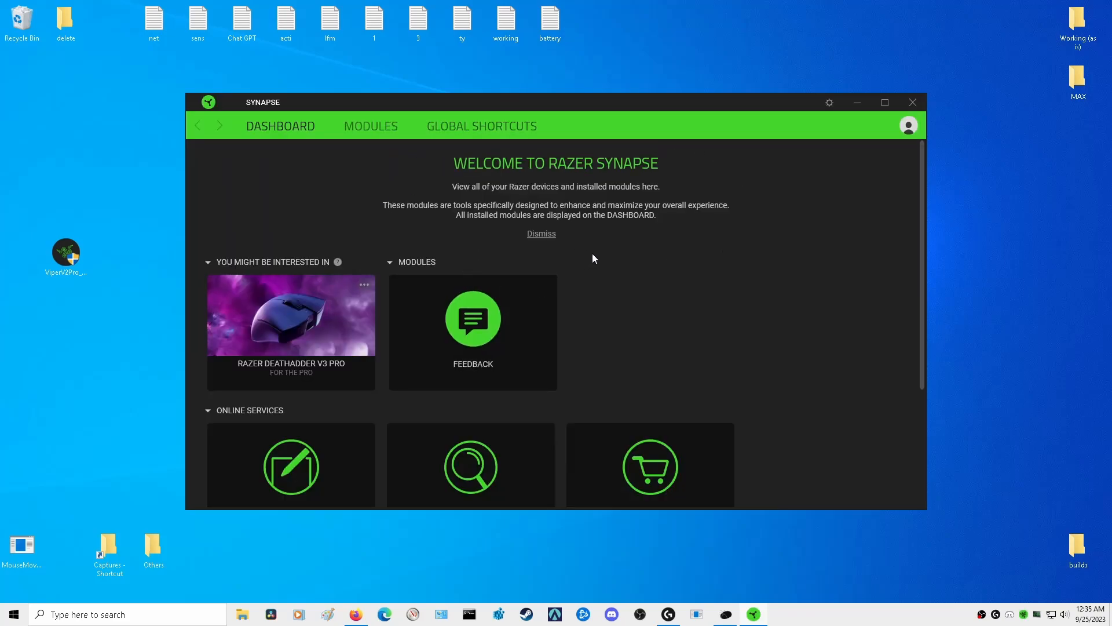
mouse_move(613, 254)
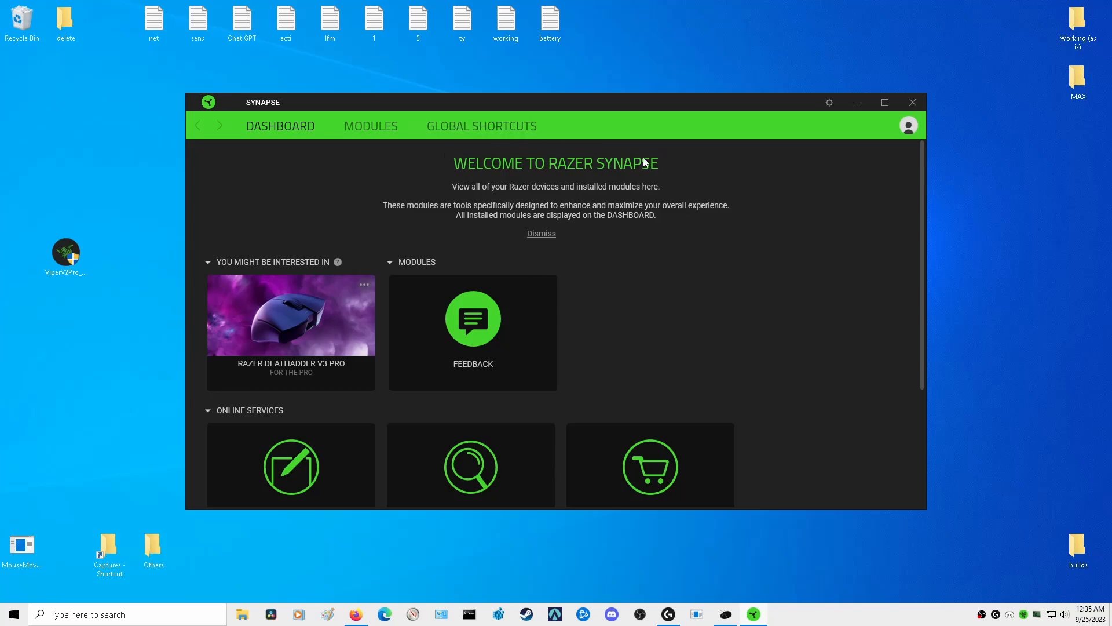
mouse_move(350, 132)
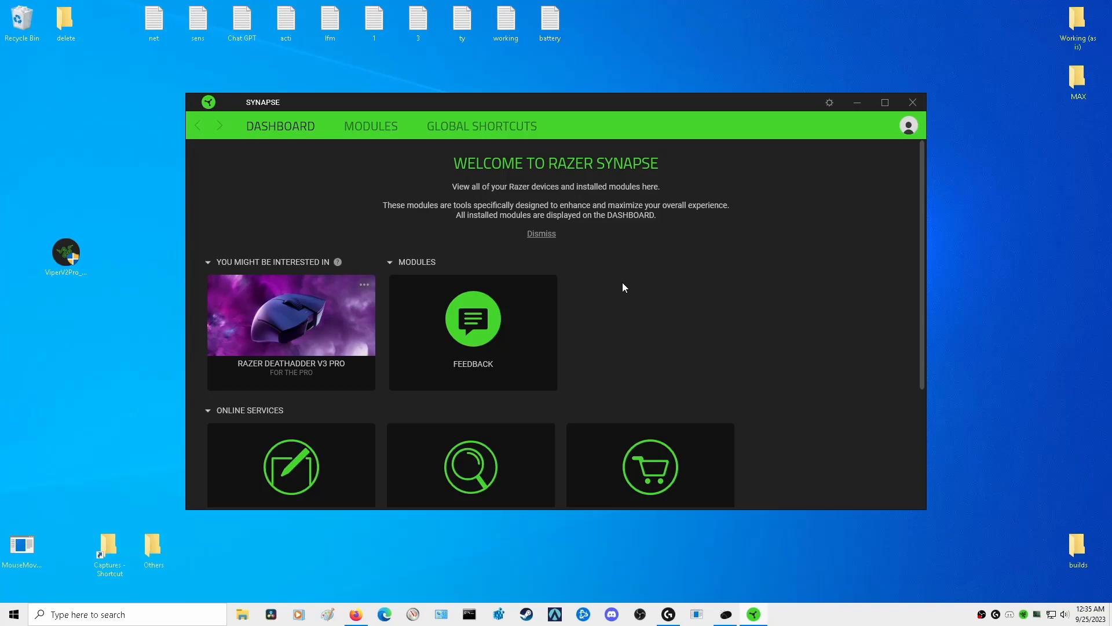
mouse_move(600, 272)
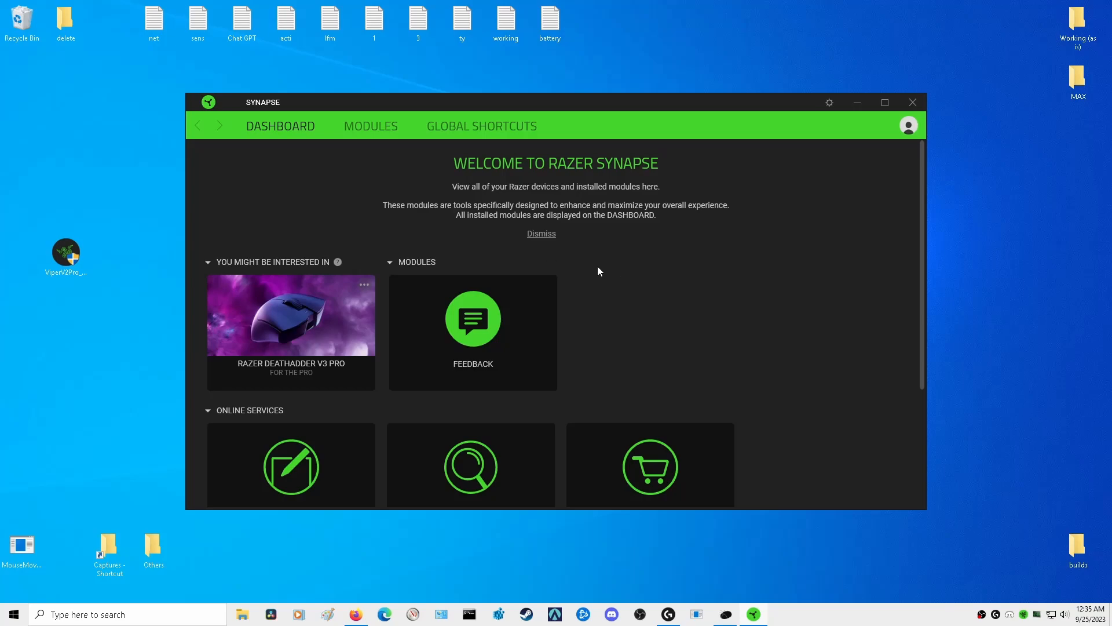
mouse_move(586, 376)
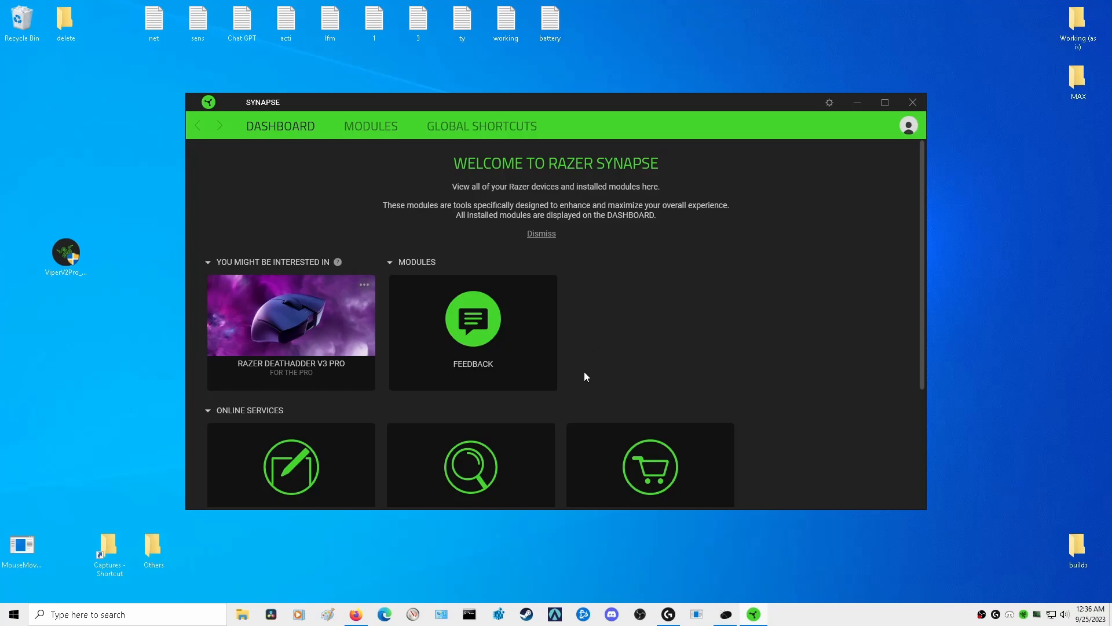
mouse_move(551, 406)
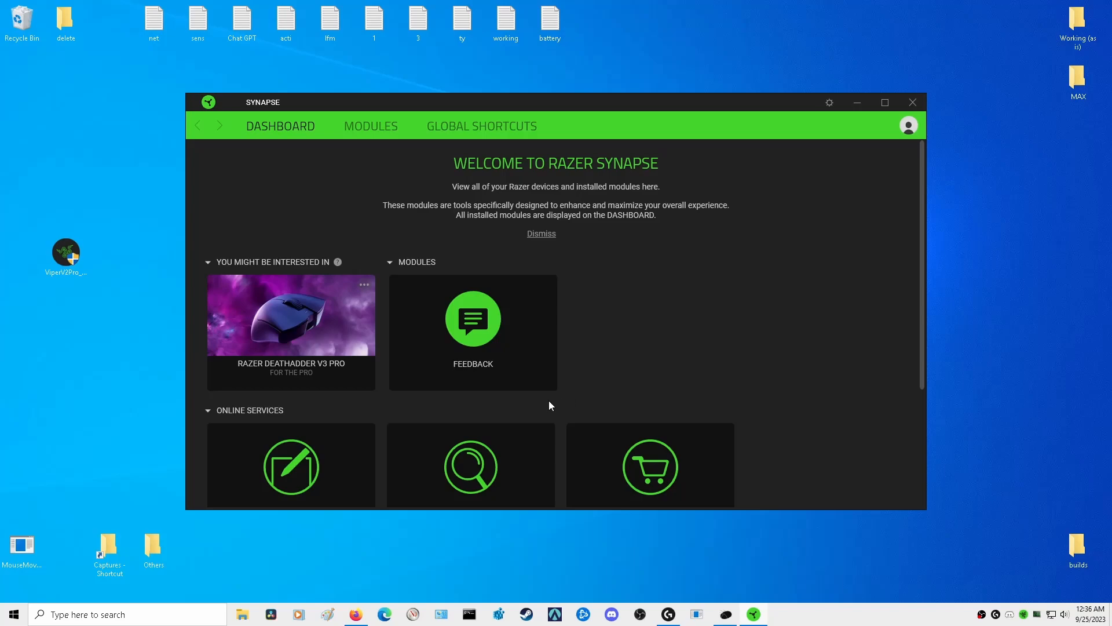
mouse_move(576, 403)
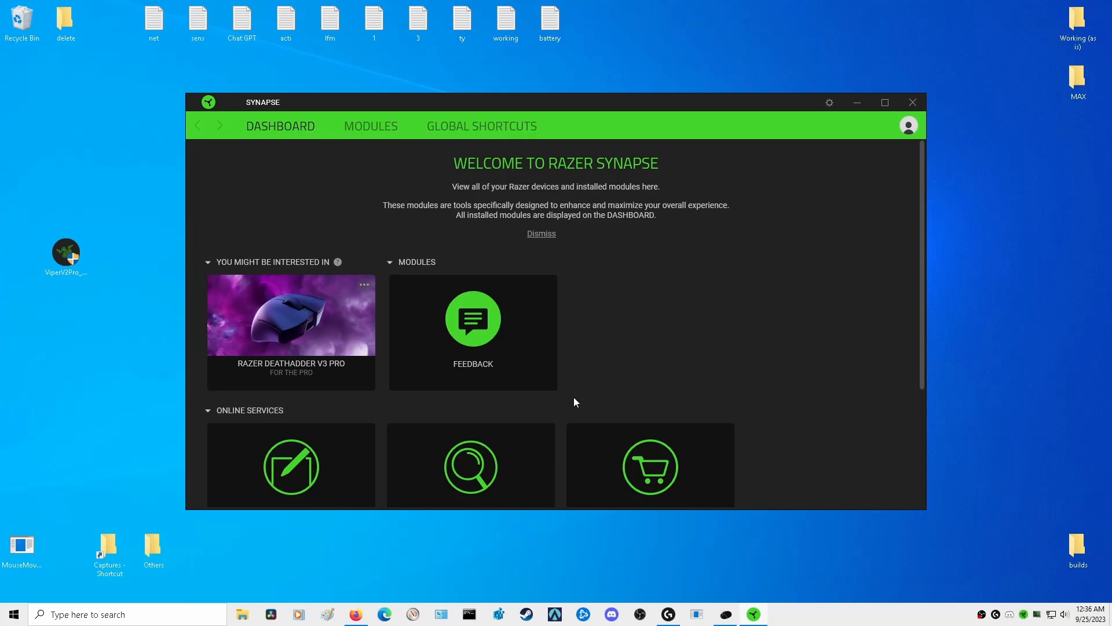
mouse_move(609, 345)
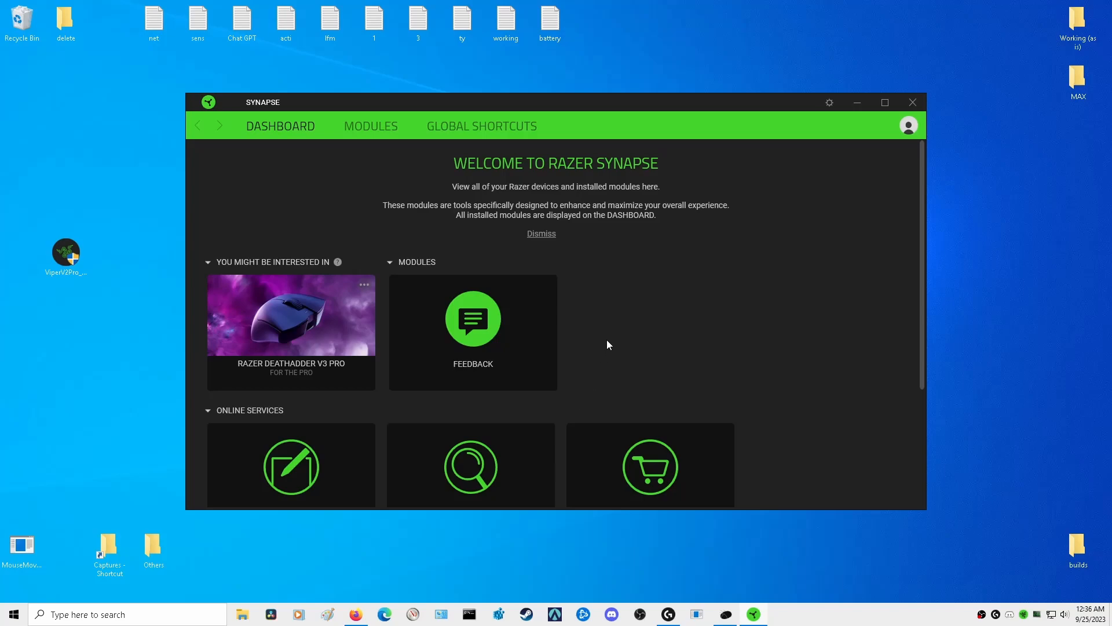
mouse_move(528, 249)
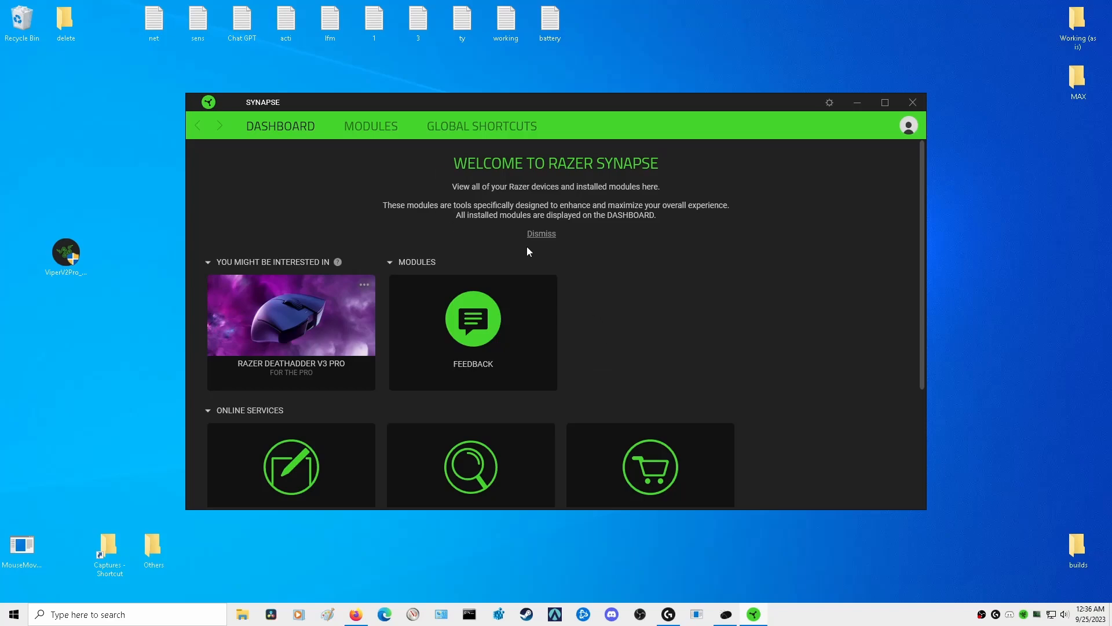
mouse_move(623, 285)
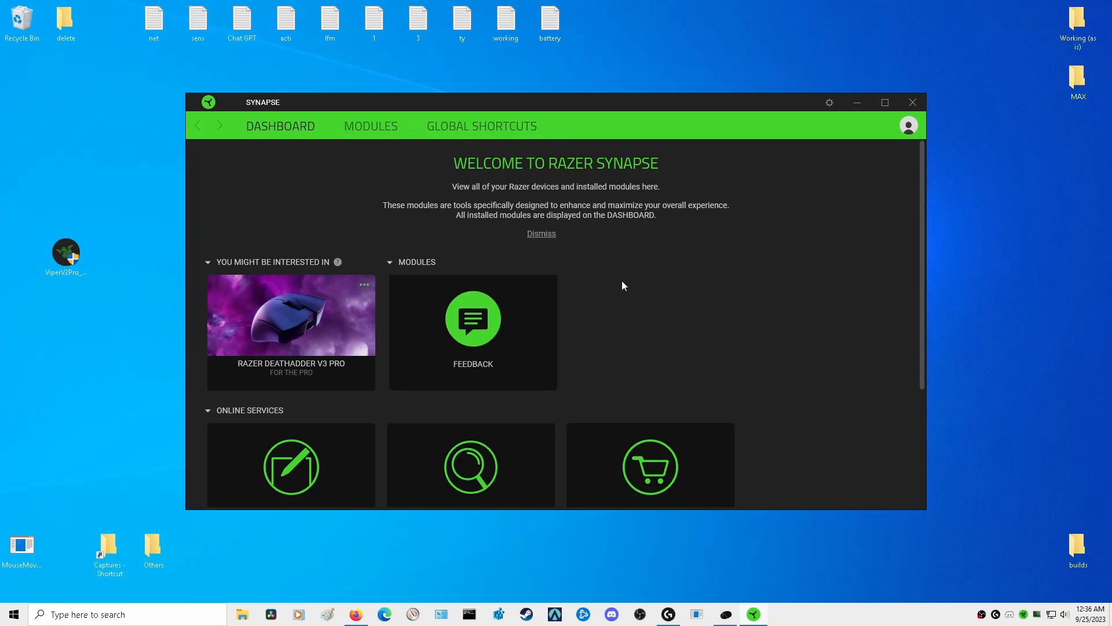
mouse_move(508, 231)
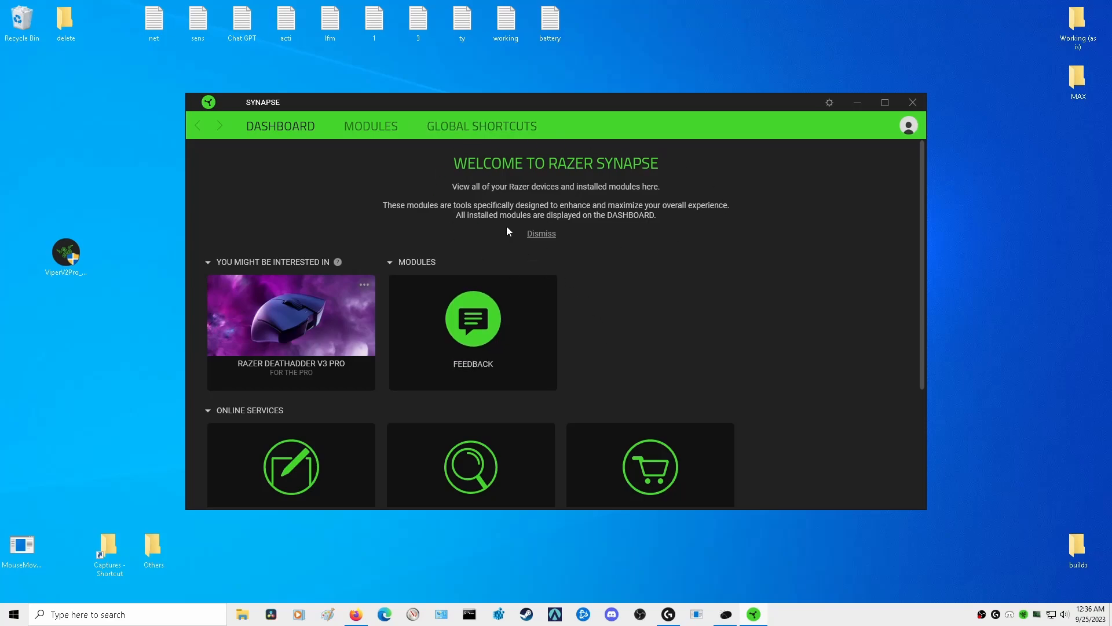
mouse_move(482, 235)
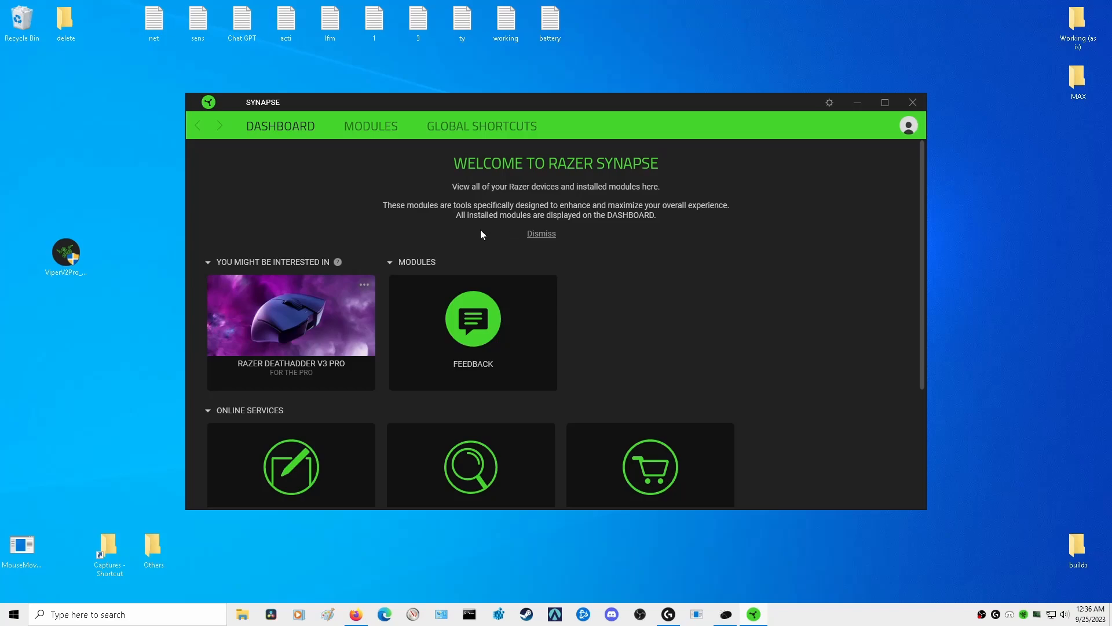
mouse_move(405, 238)
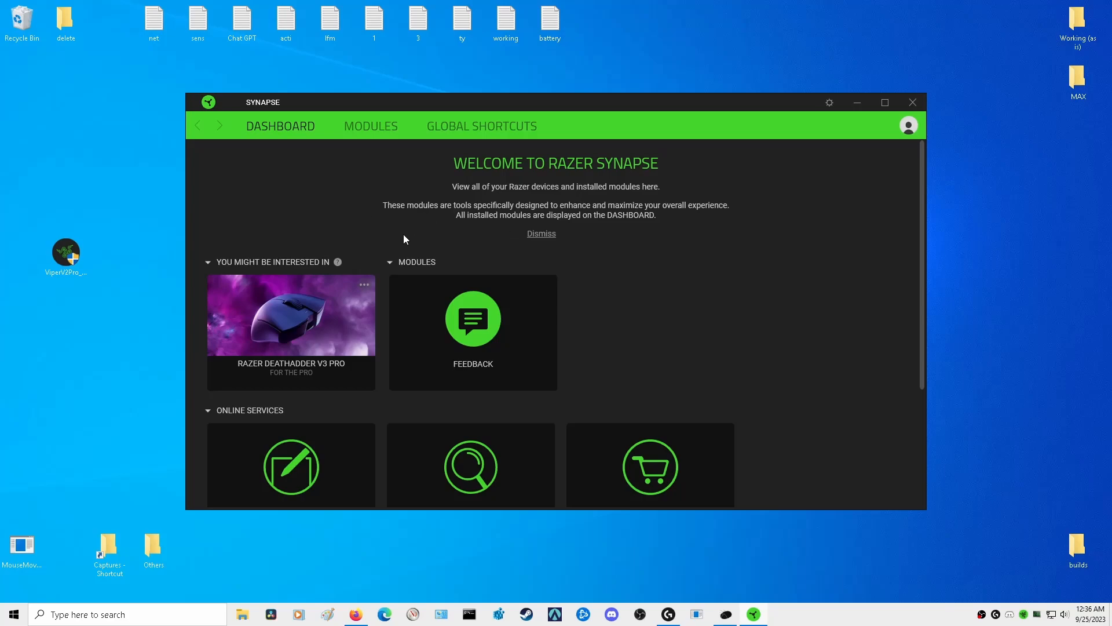
mouse_move(632, 313)
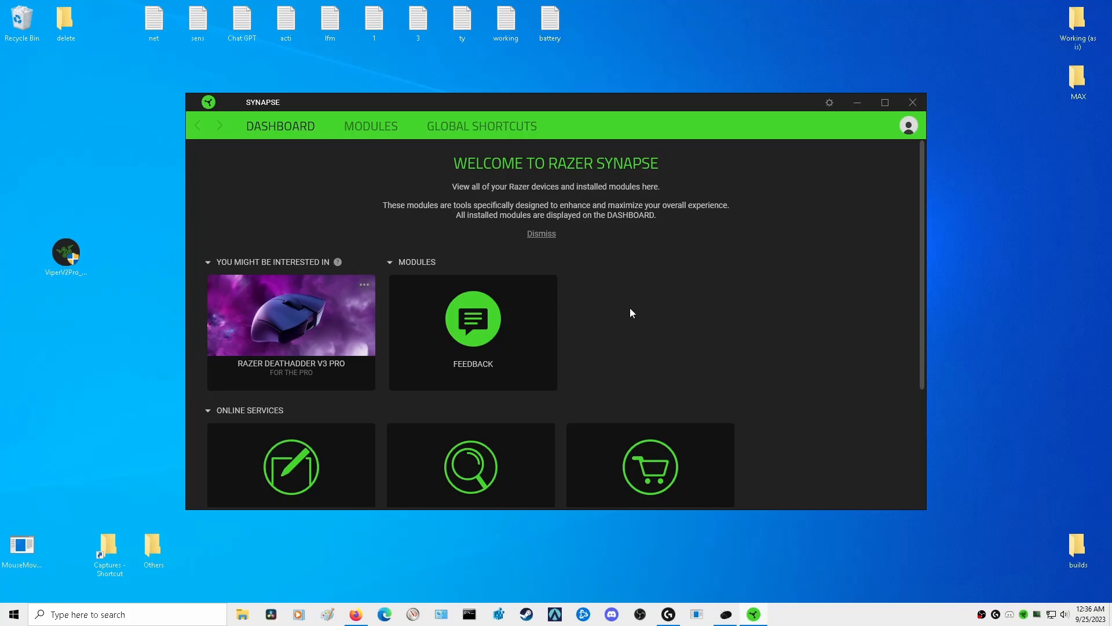
mouse_move(651, 315)
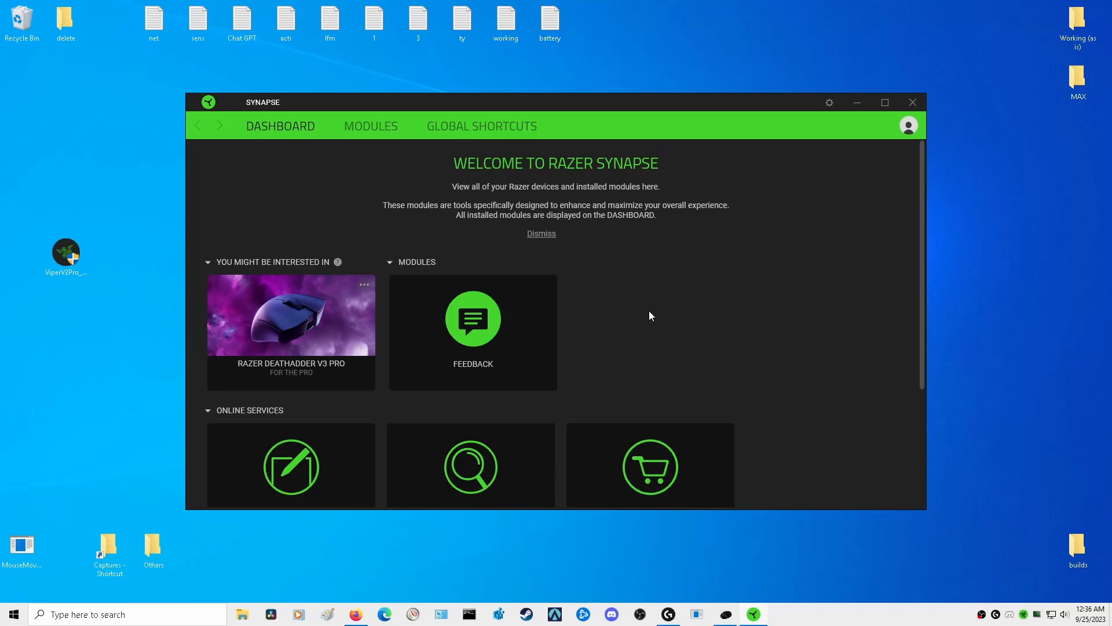
mouse_move(632, 295)
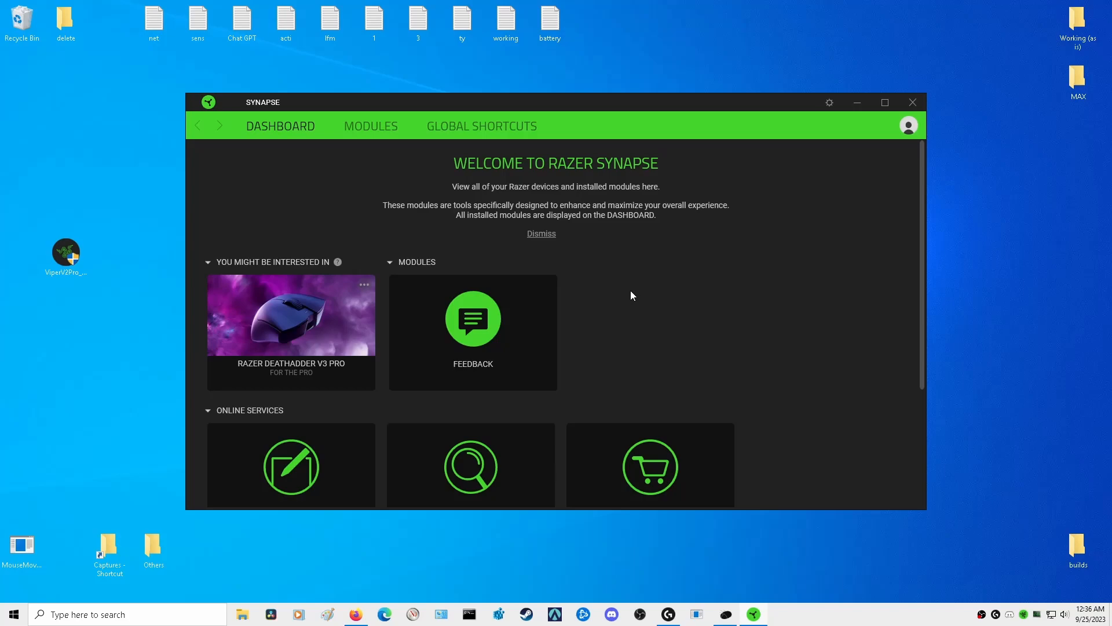
mouse_move(591, 264)
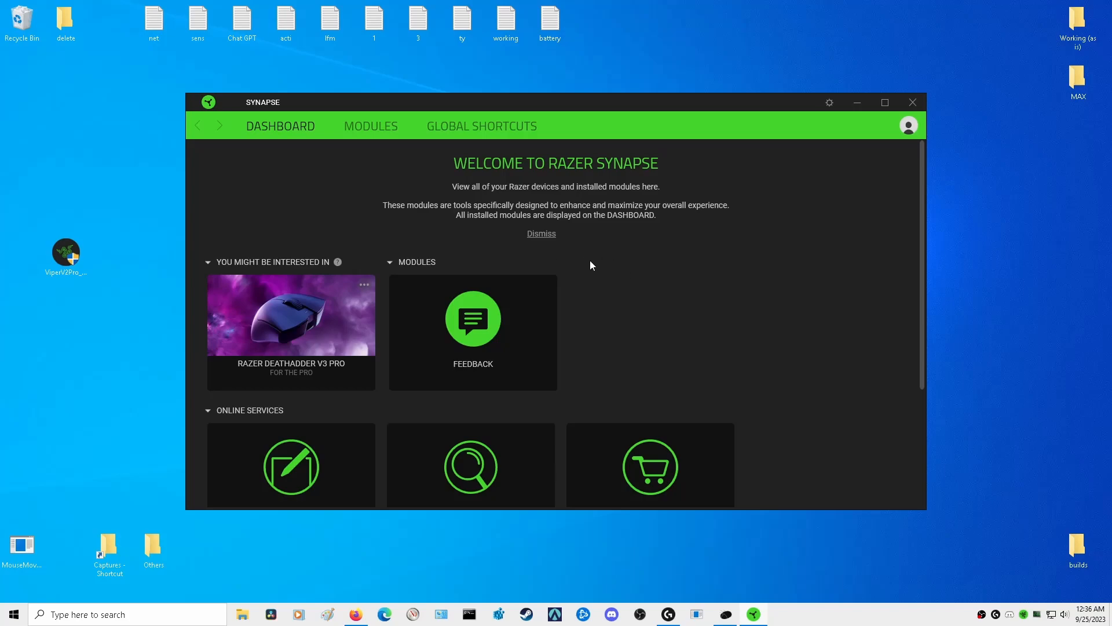
mouse_move(539, 253)
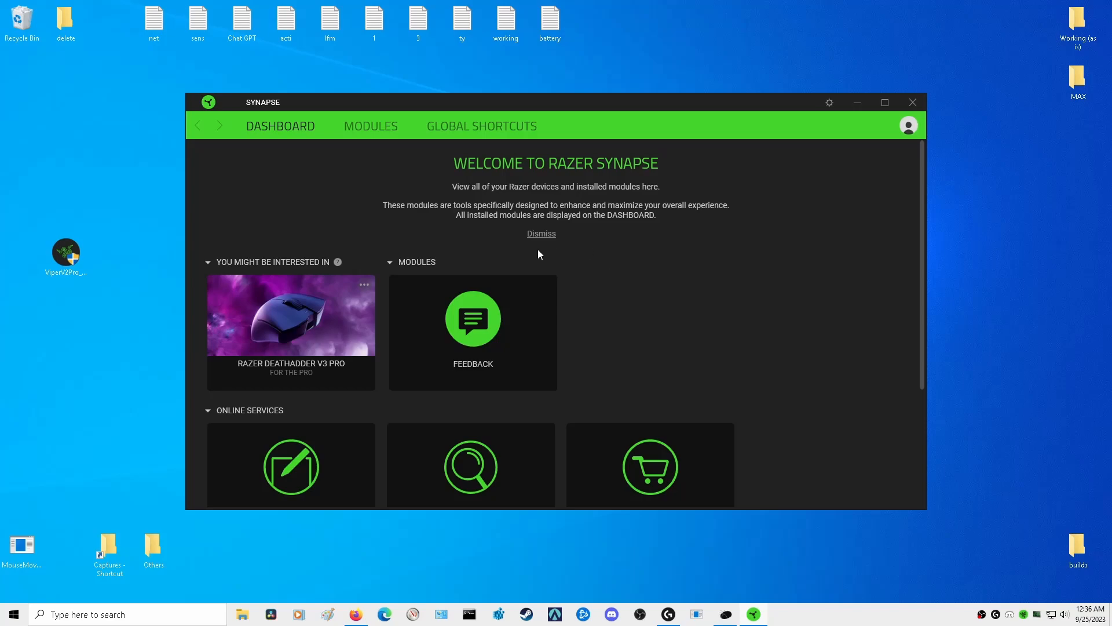
mouse_move(595, 273)
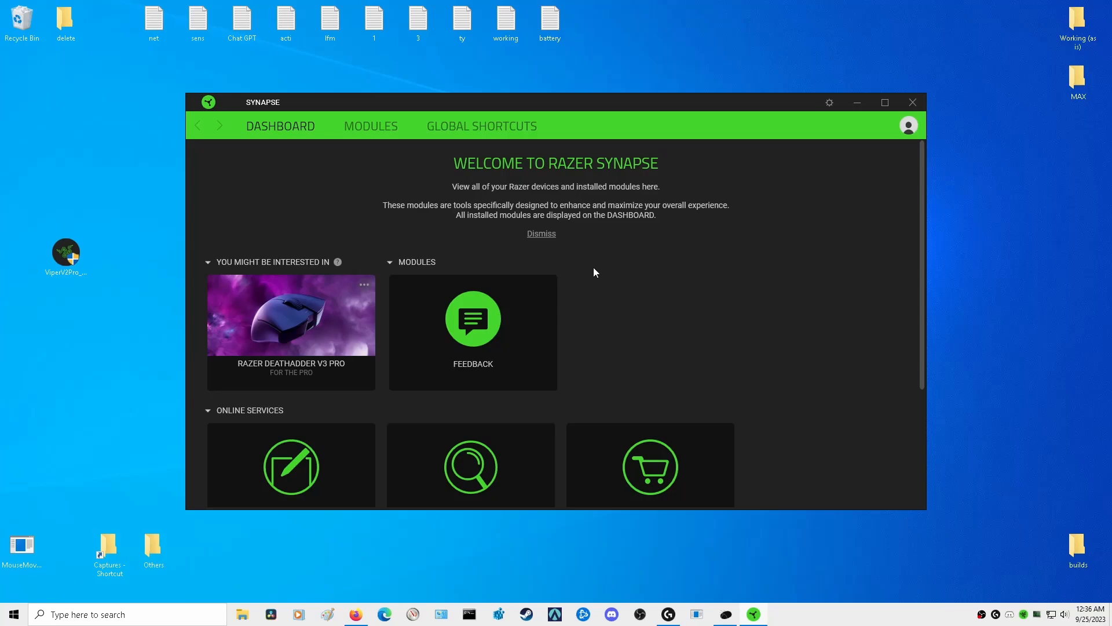
mouse_move(660, 340)
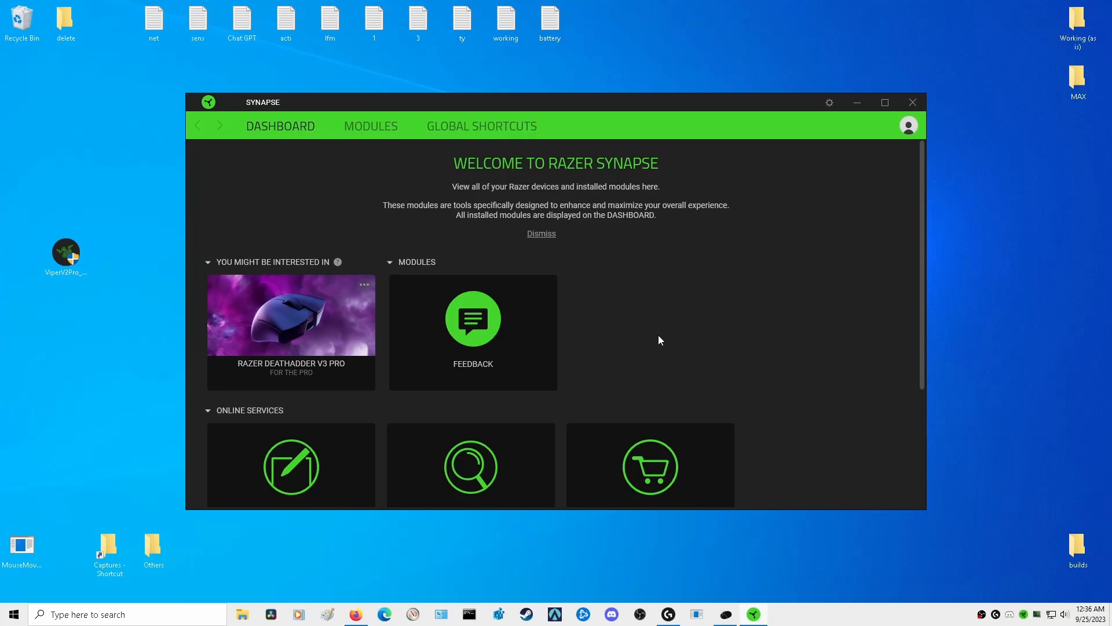
Launch Task Manager from the taskbar, review the processes and close the Synapse window
right_click(874, 614)
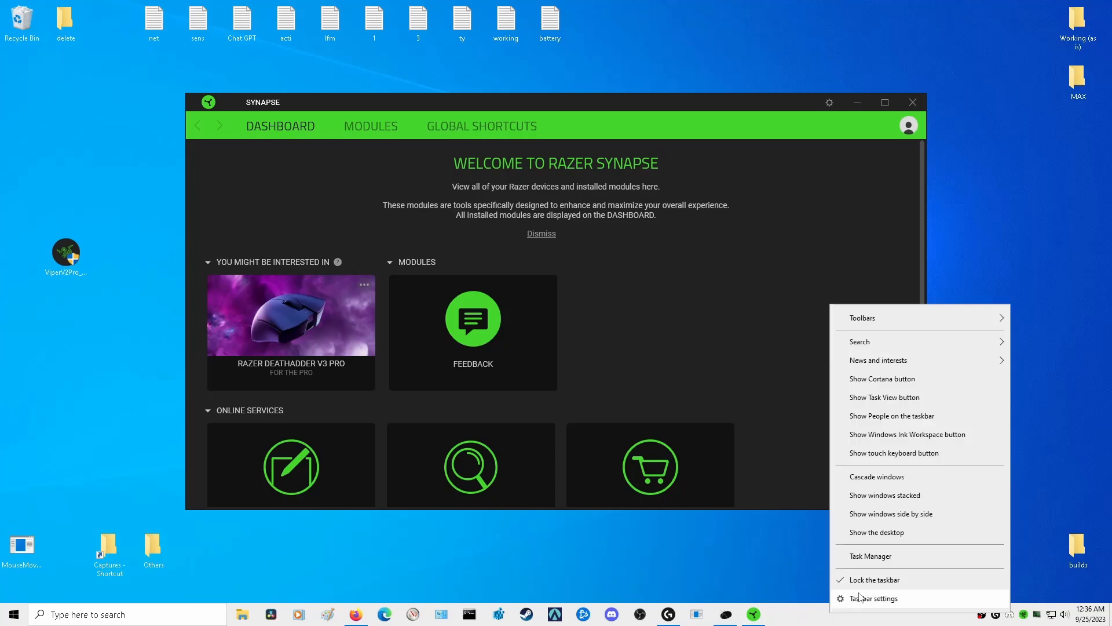
left_click(870, 556)
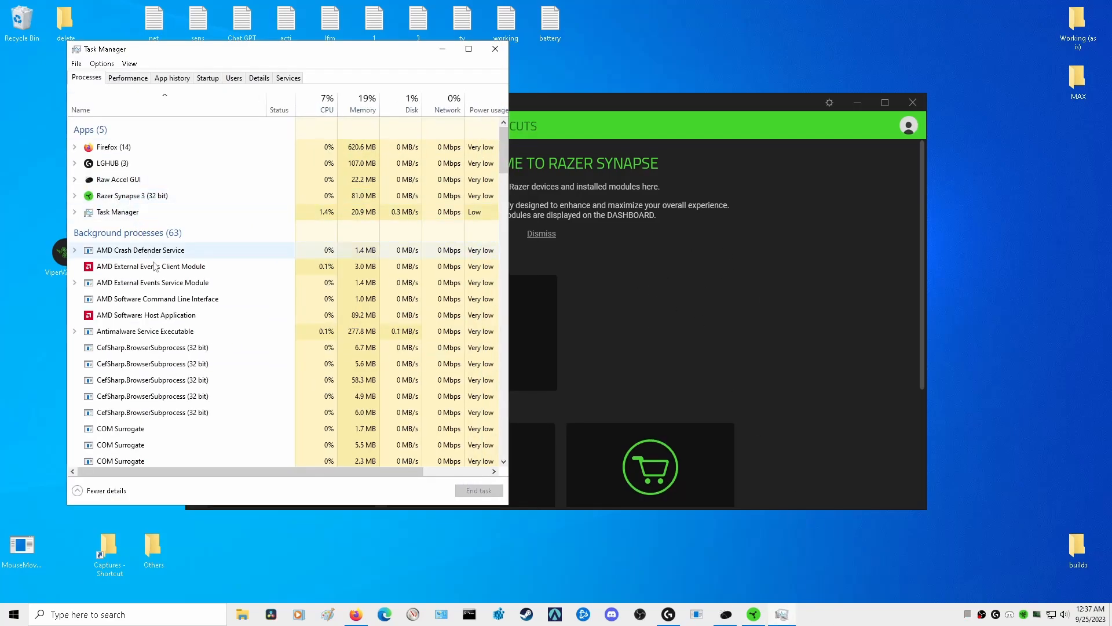
scroll("down", 3)
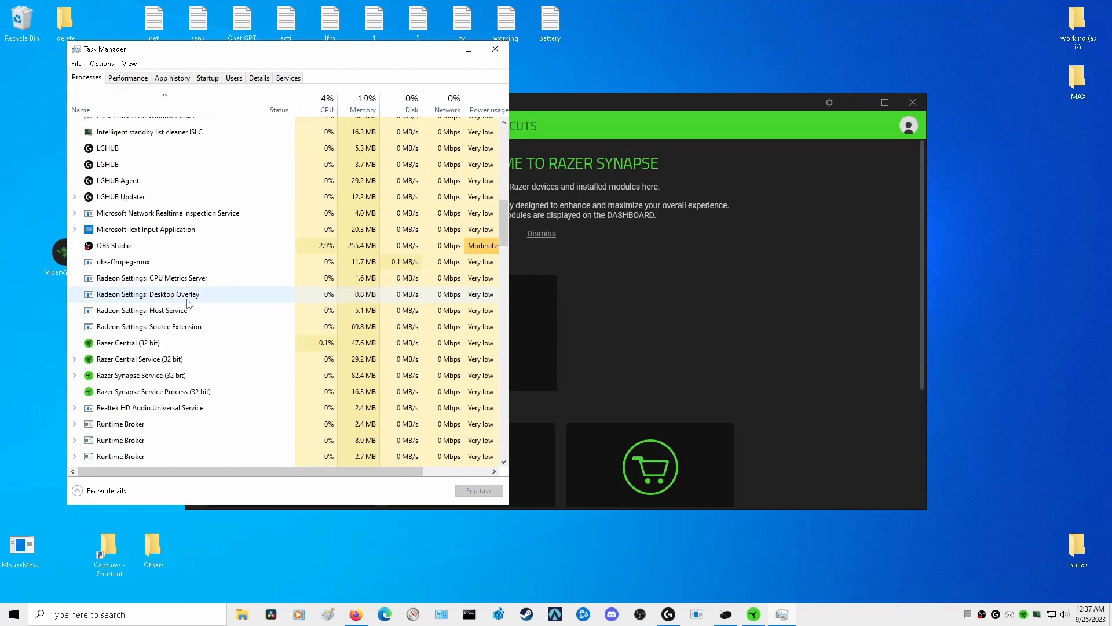
scroll("up", 3)
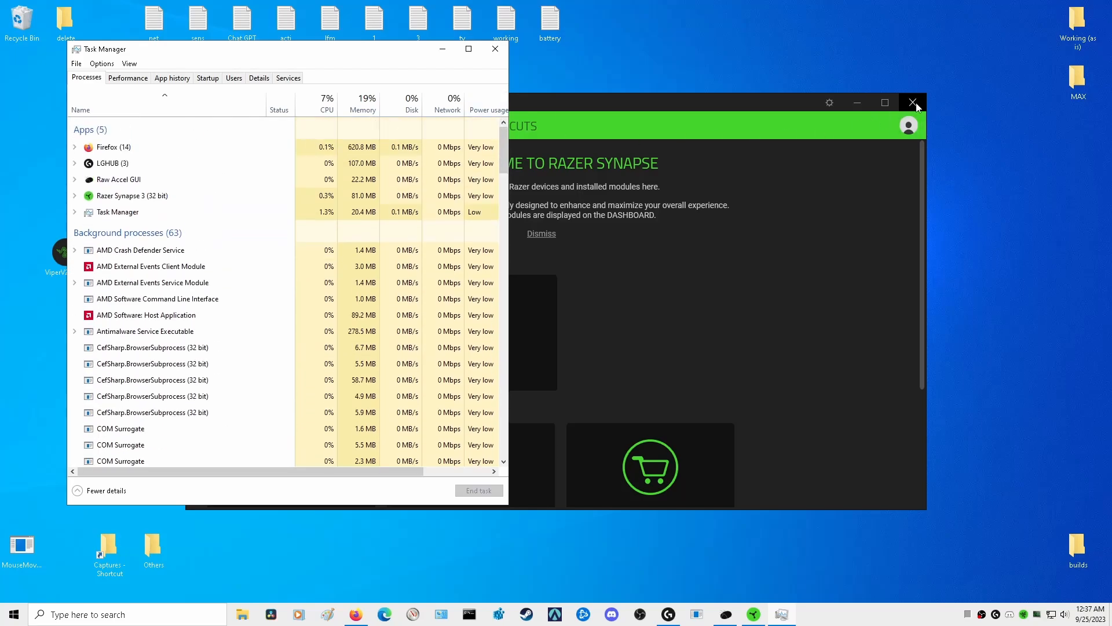
left_click(913, 102)
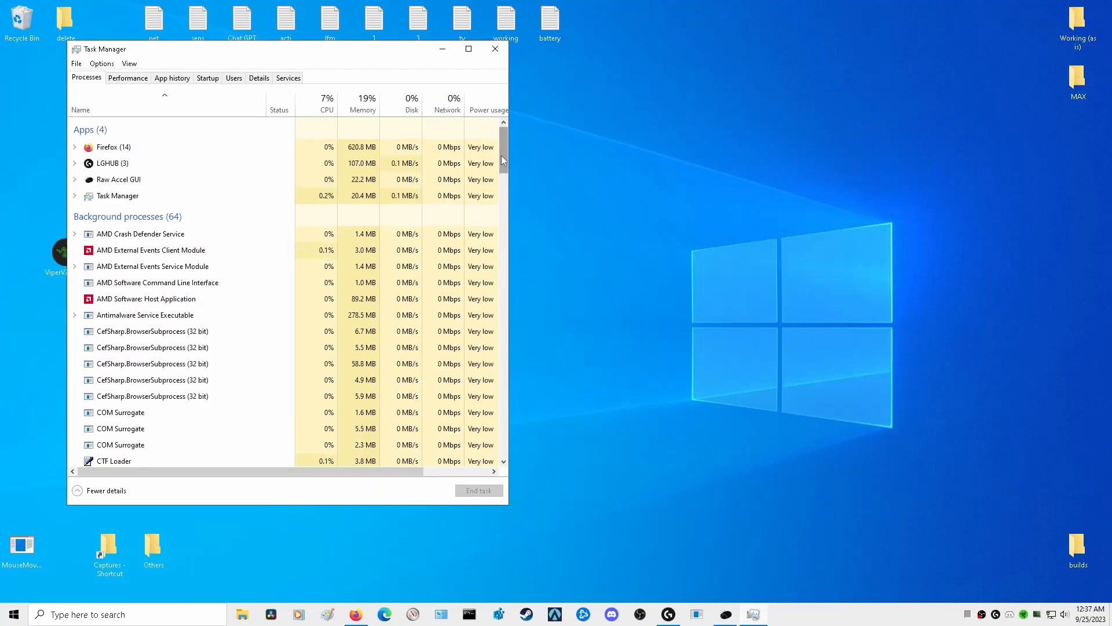
scroll("down", 3)
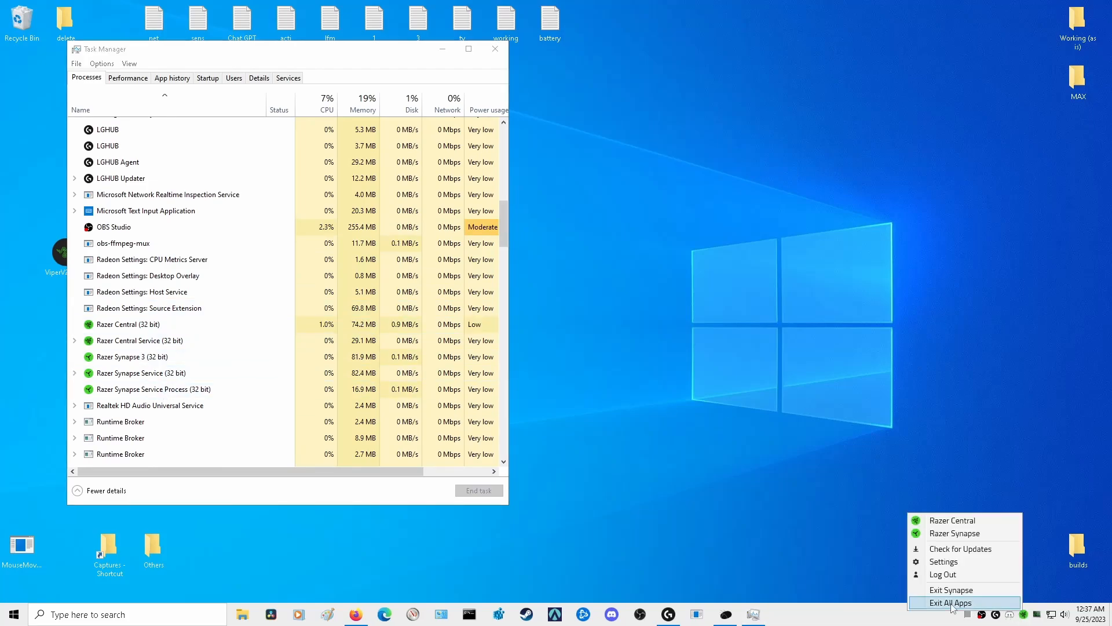
Exit all Razer apps from the tray menu
left_click(948, 603)
type("ser")
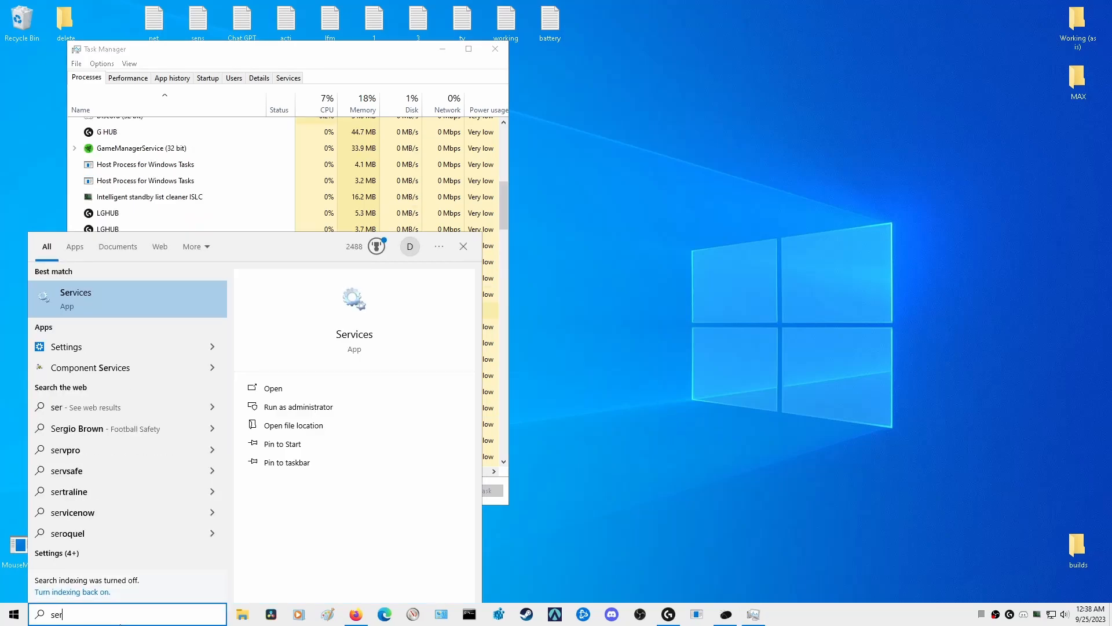
In Services, stop Razer Central Service and set its startup type to Disabled
left_click(273, 389)
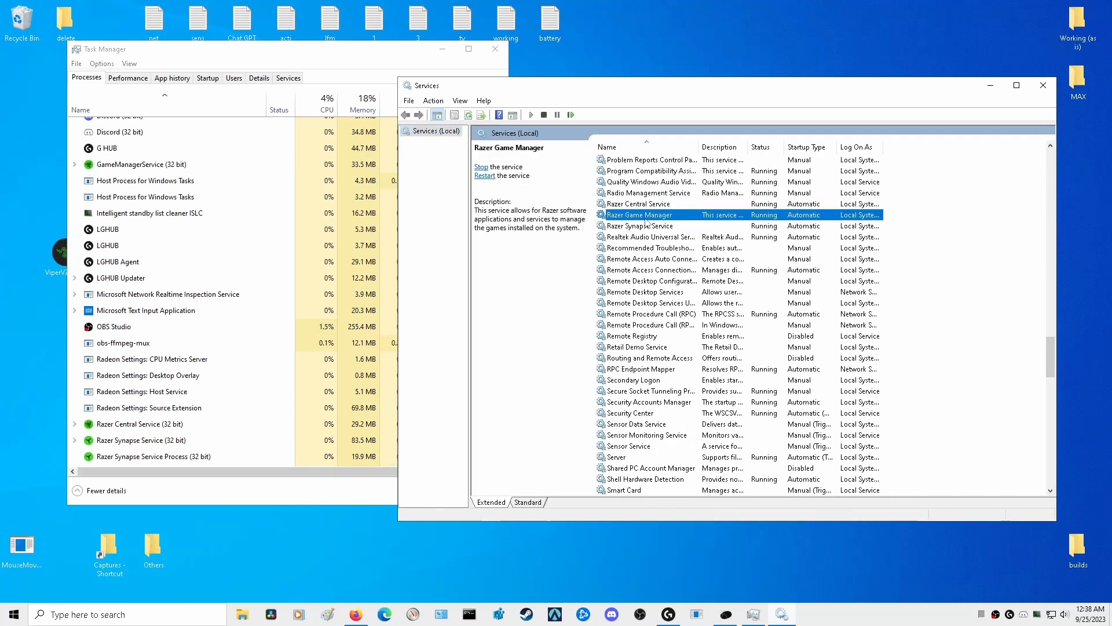
left_click(642, 203)
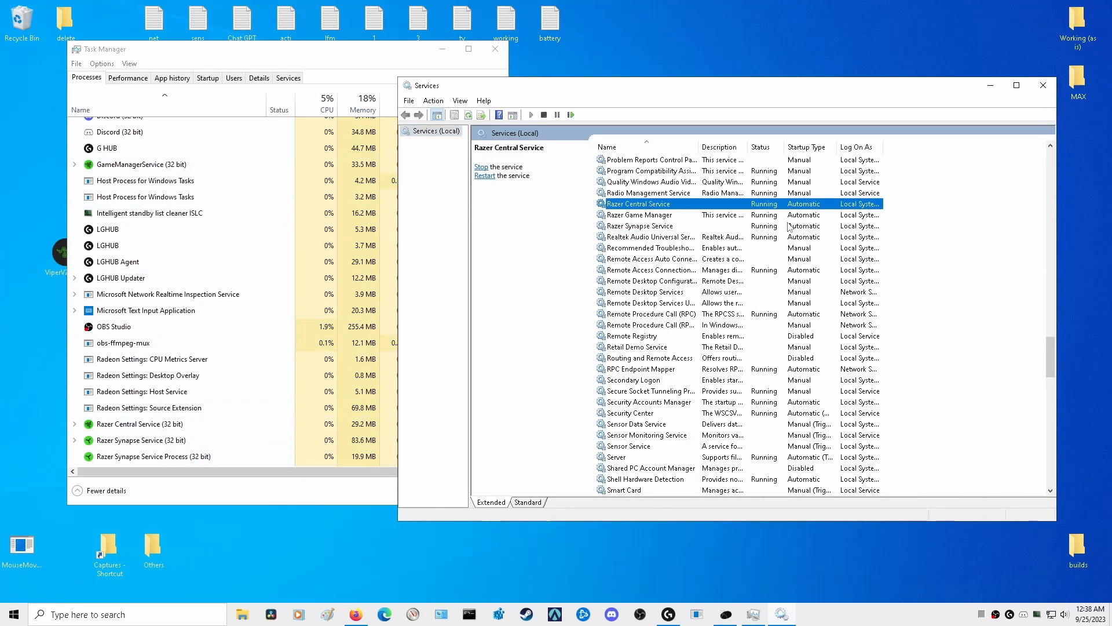
double_click(638, 203)
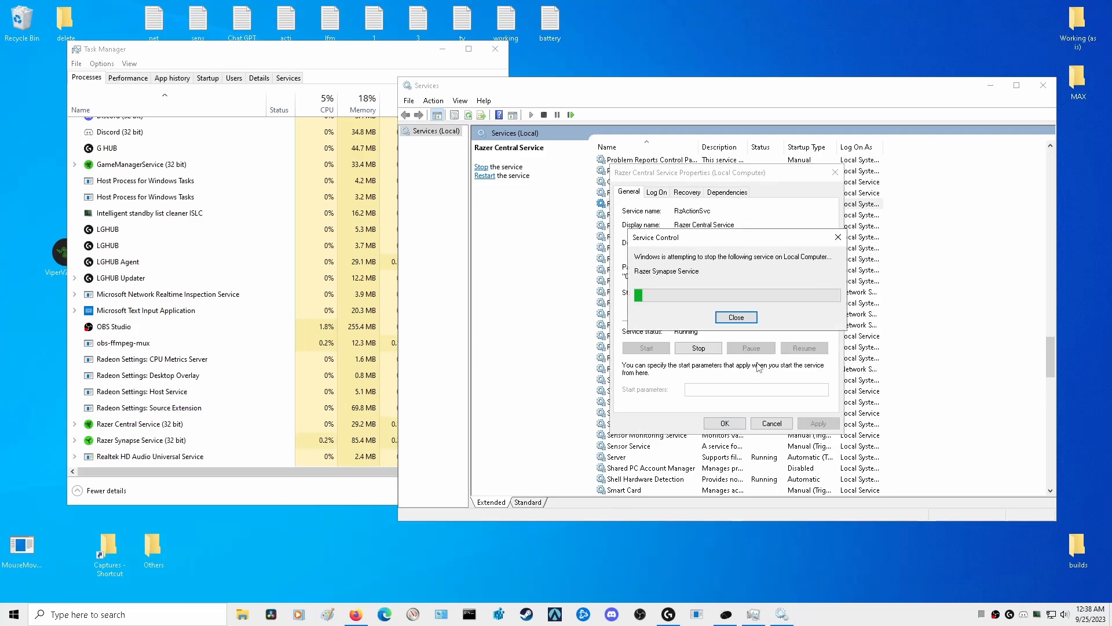
left_click(737, 316)
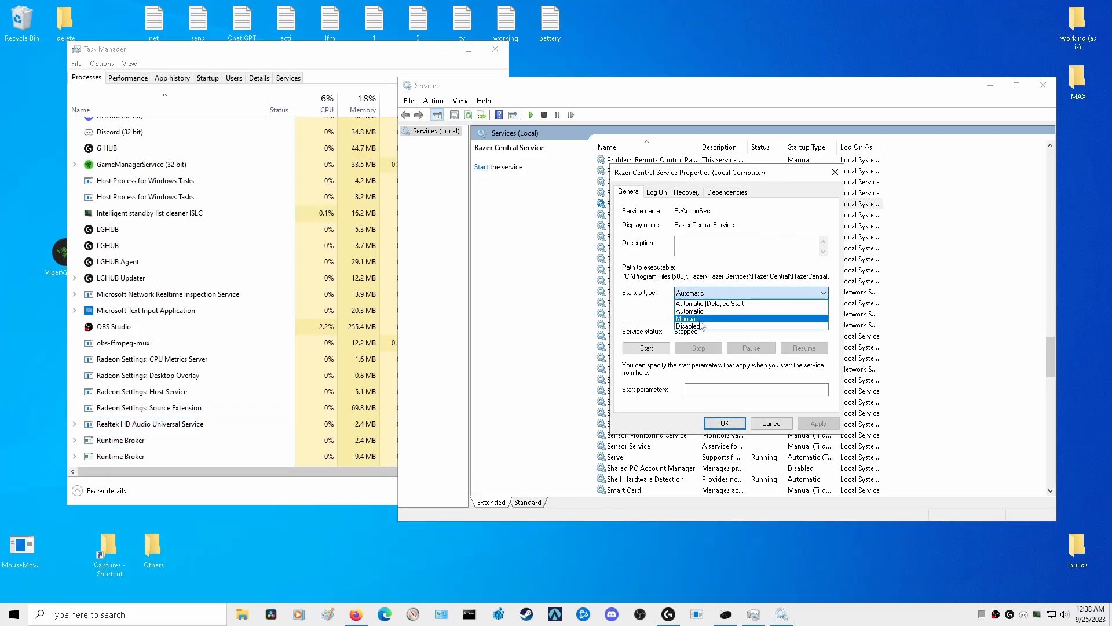
left_click(689, 326)
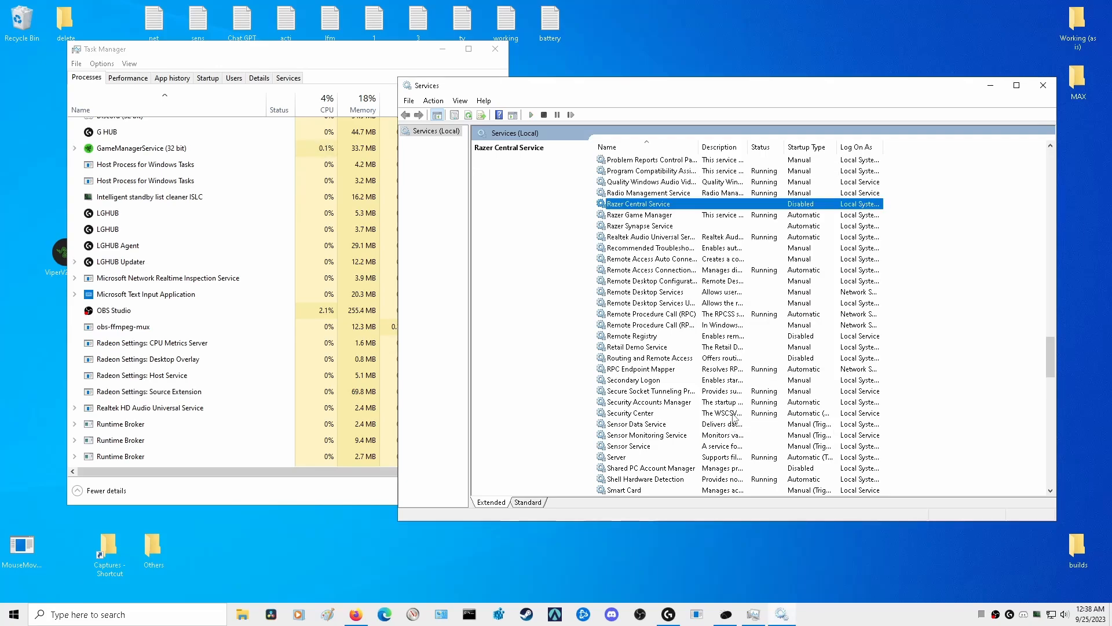
Stop Razer Game Manager, set it to Disabled, and move on to Razer Synapse Service
double_click(645, 214)
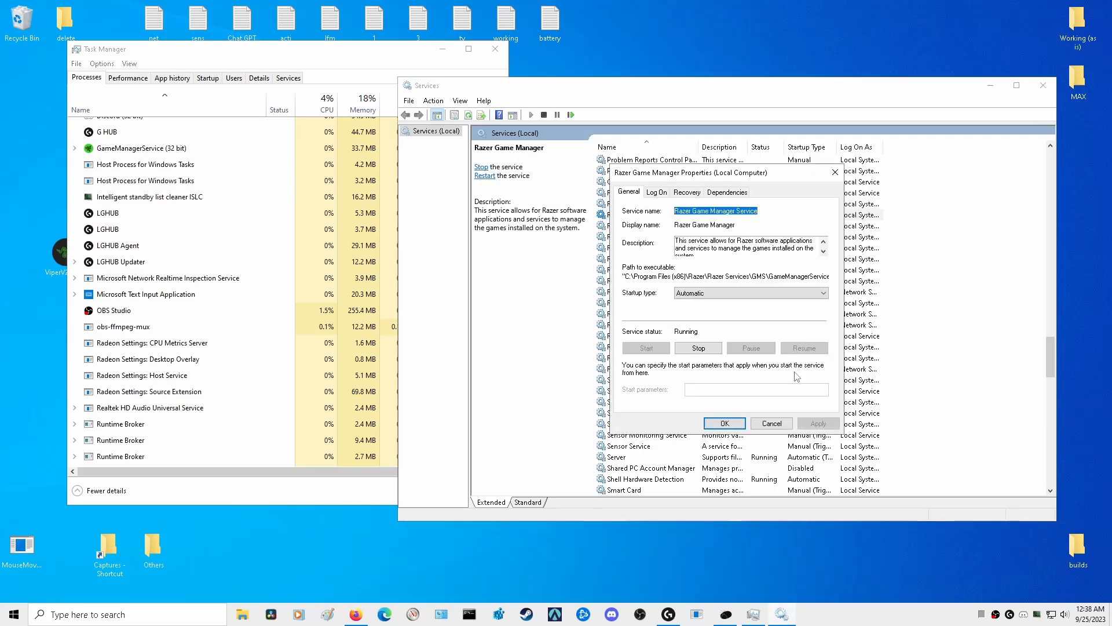
left_click(698, 348)
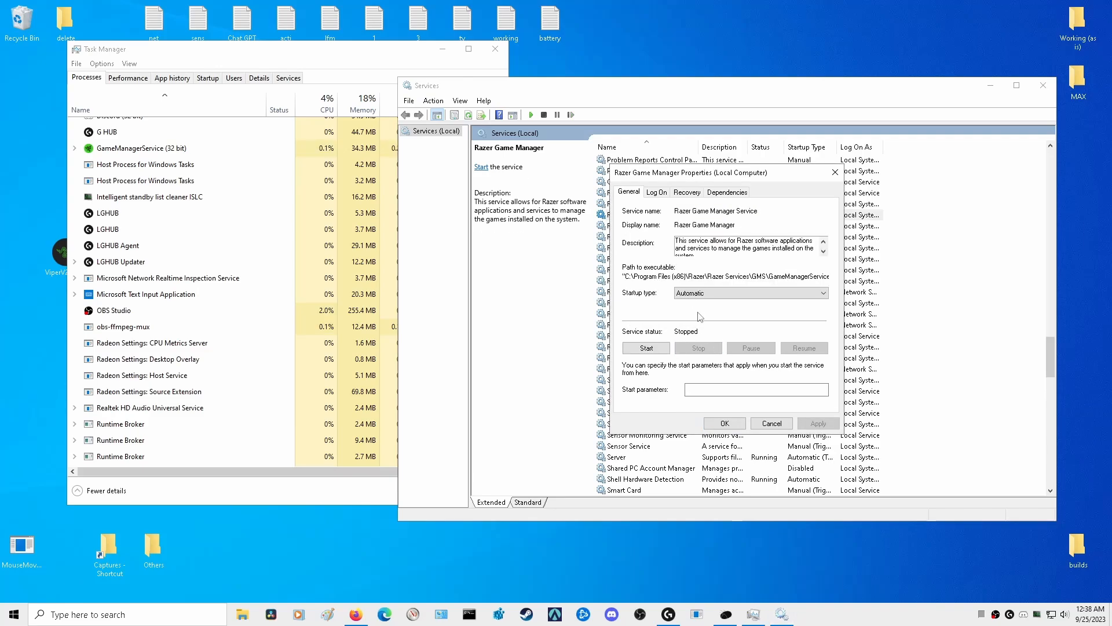
left_click(751, 292)
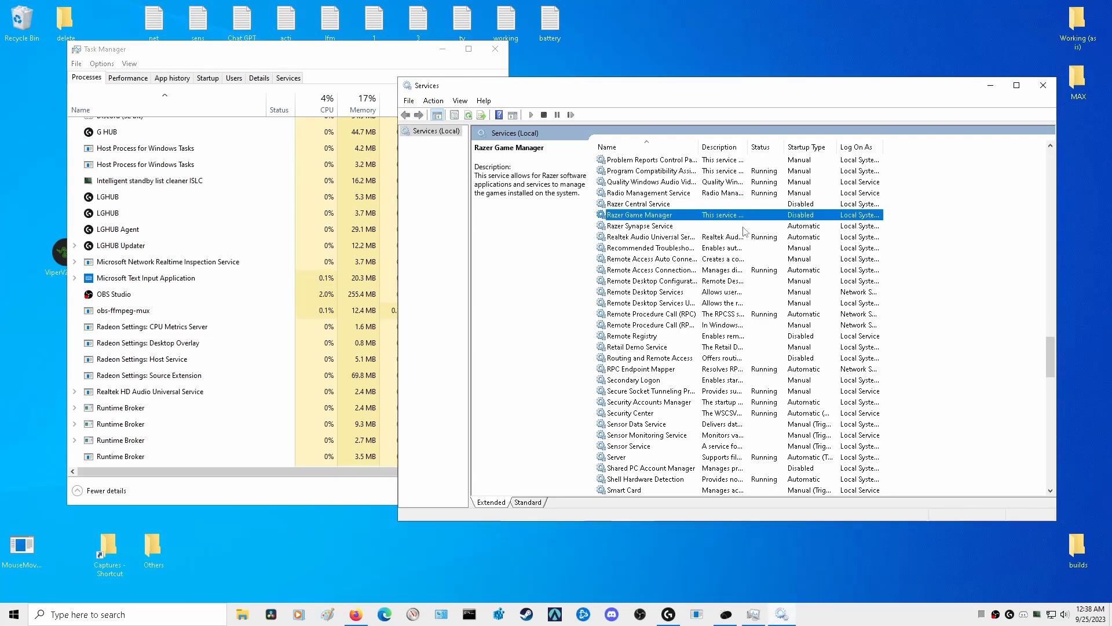
left_click(639, 224)
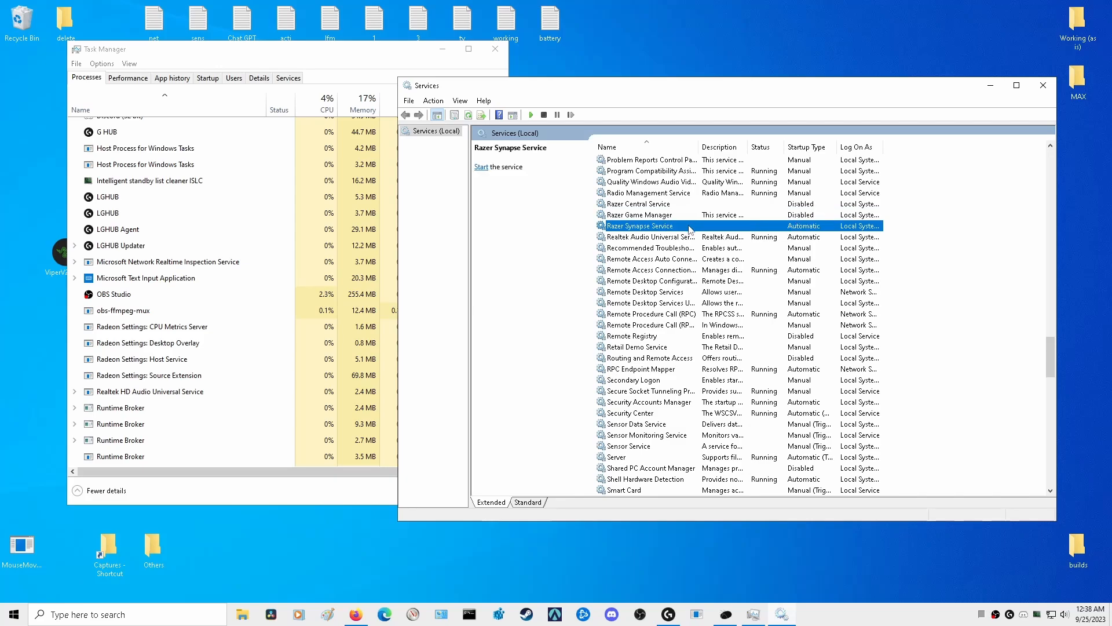
Set the stopped Razer Synapse Service's startup type to Disabled and return to Task Manager
double_click(639, 225)
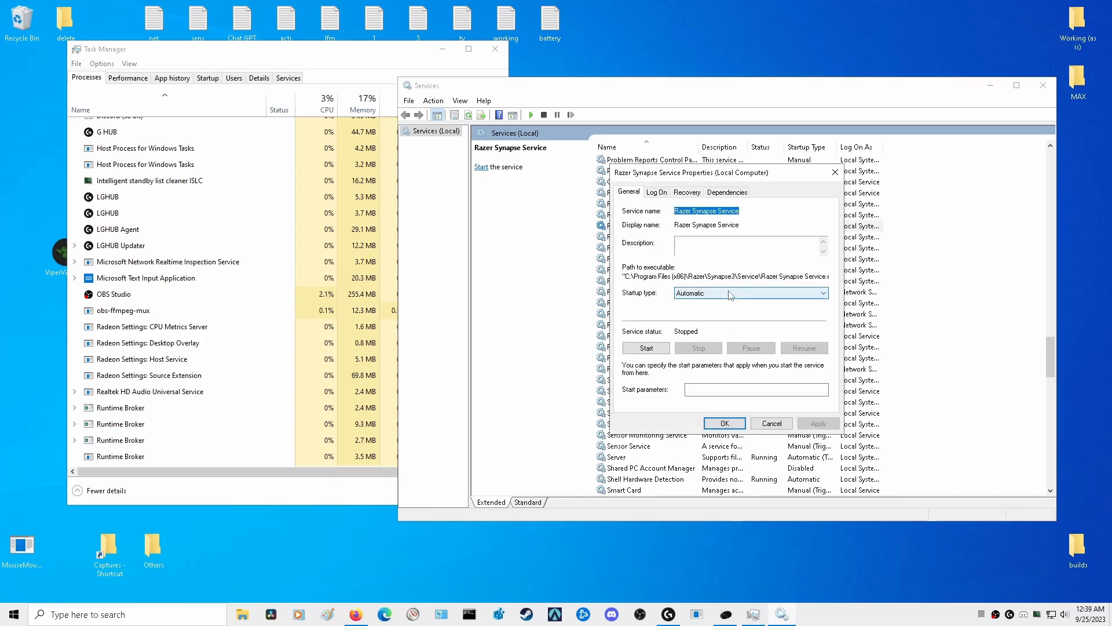
left_click(750, 292)
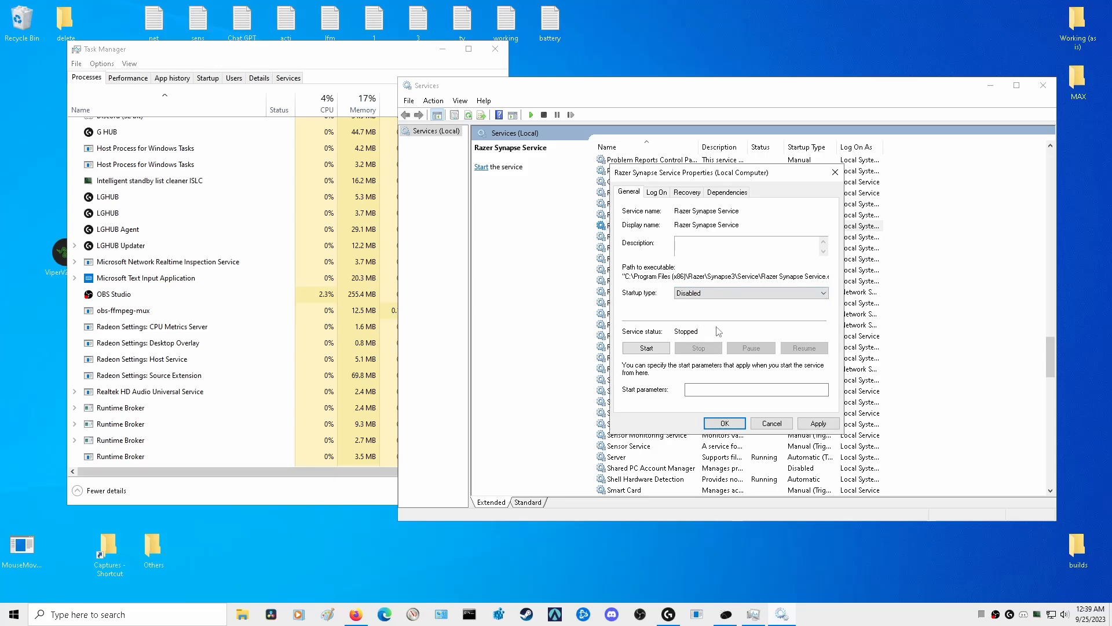
mouse_move(816, 414)
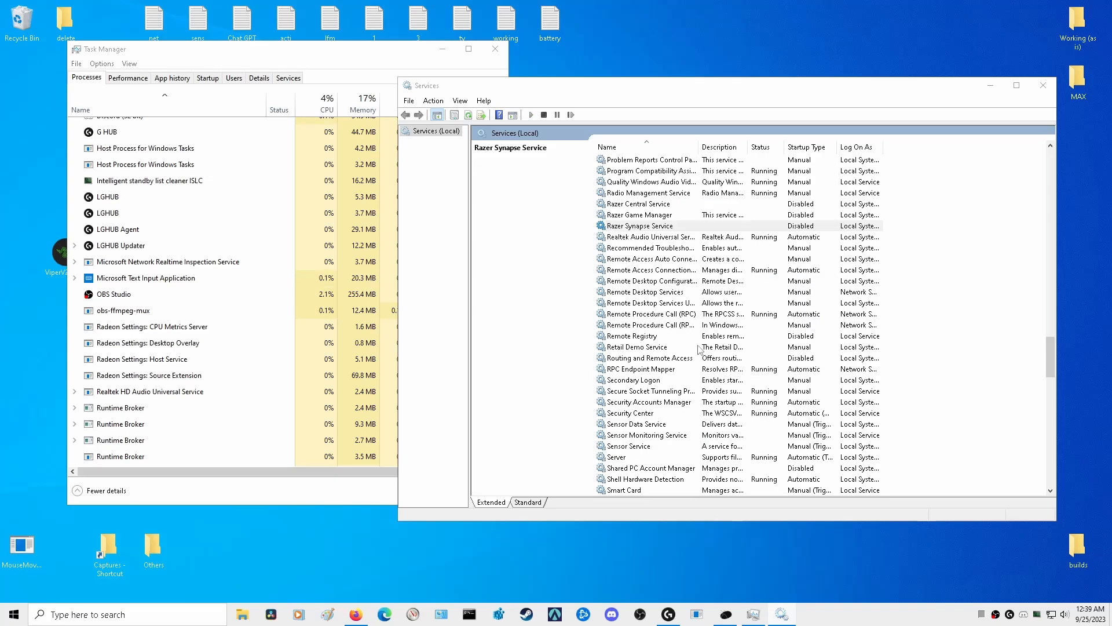
left_click(640, 225)
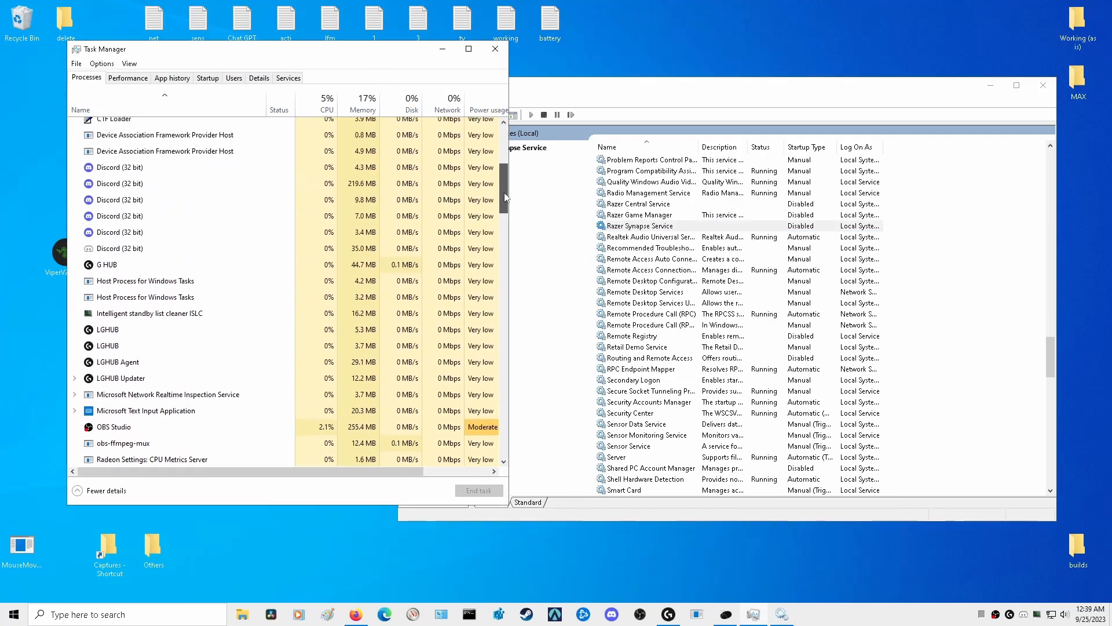
Check Task Manager's process list for leftover Razer entries and hide the Services window
scroll("down", 3)
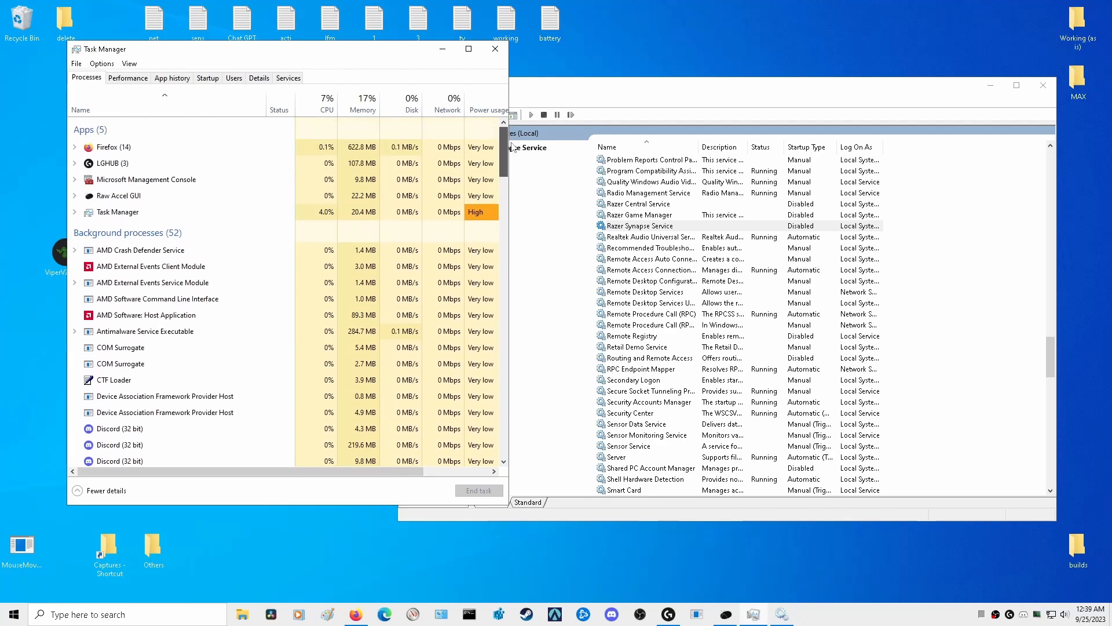
left_click(1040, 84)
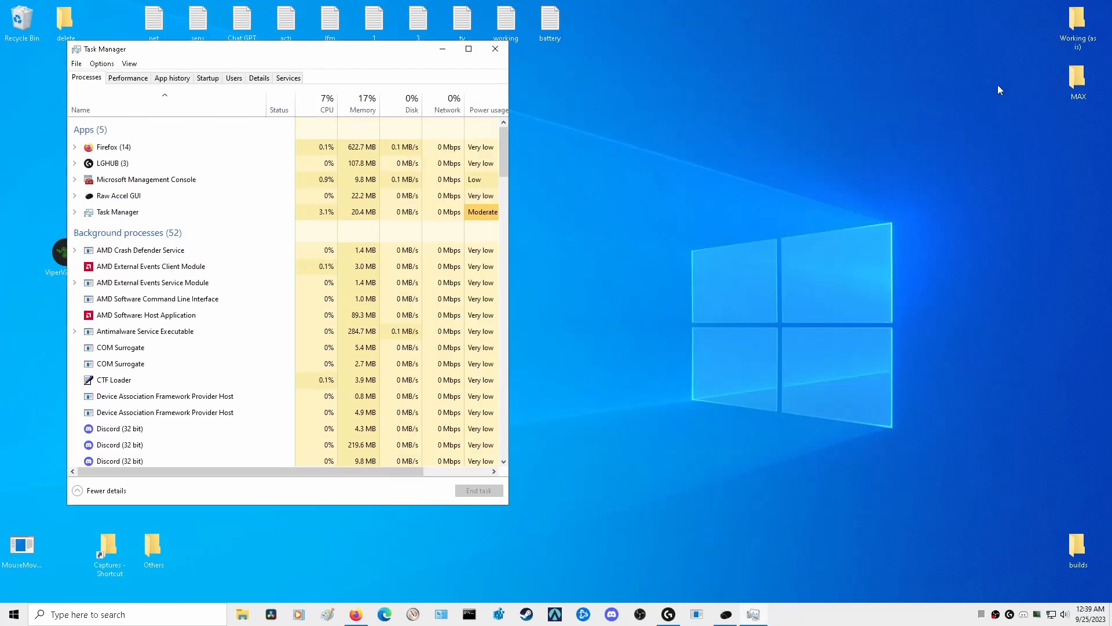